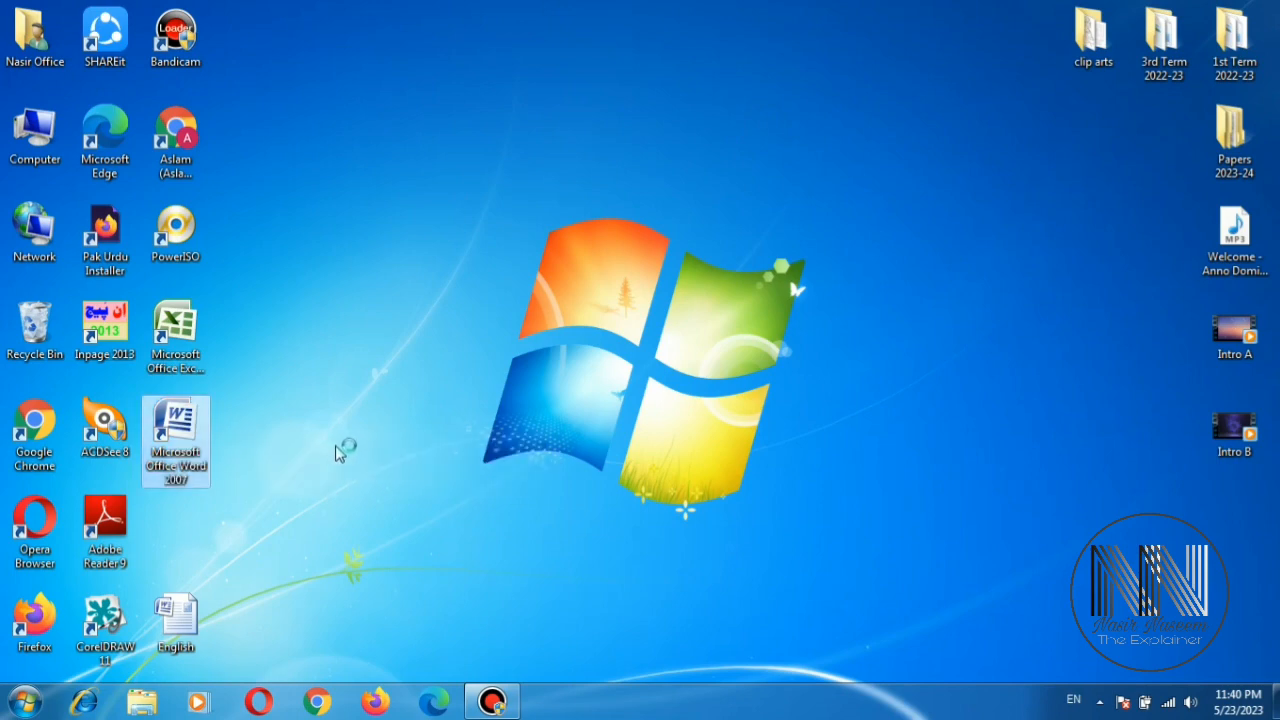
# Step: Launch Word 2007 from the desktop shortcut with the English document
pyautogui.doubleClick(175, 440)
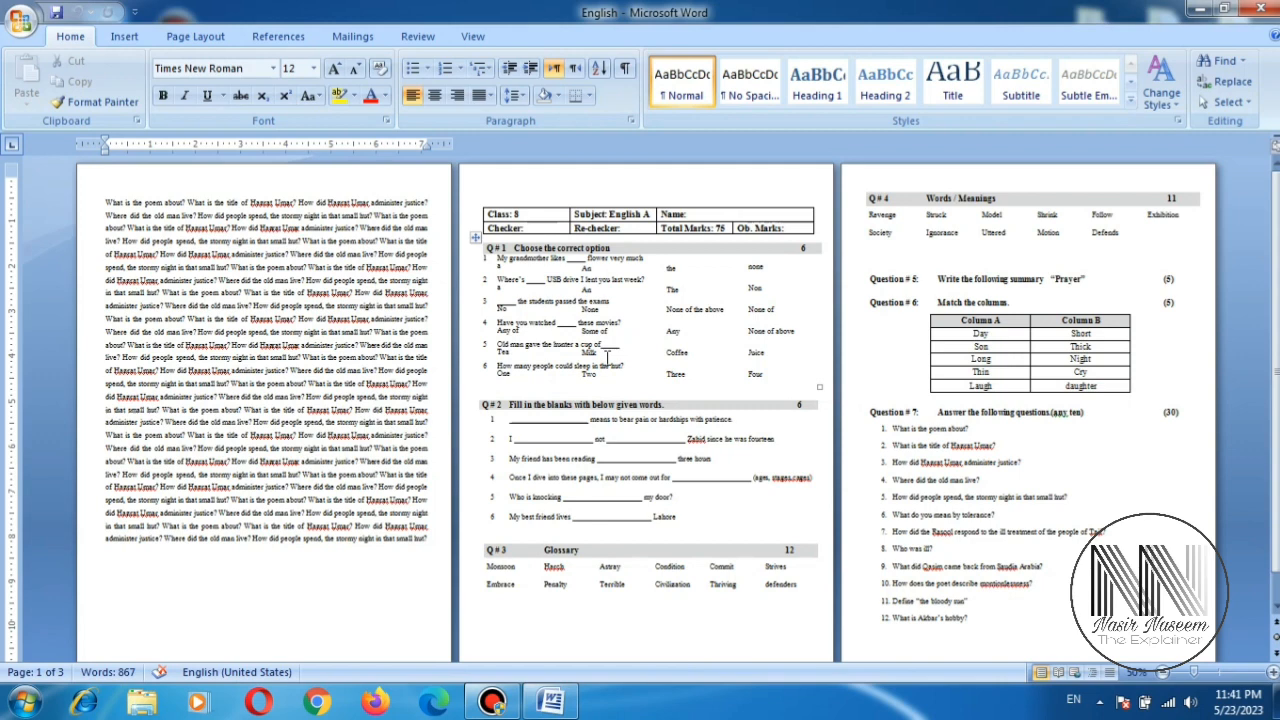
# Step: Place the cursor at the top of page one and zoom to about 90%
pyautogui.click(106, 179)
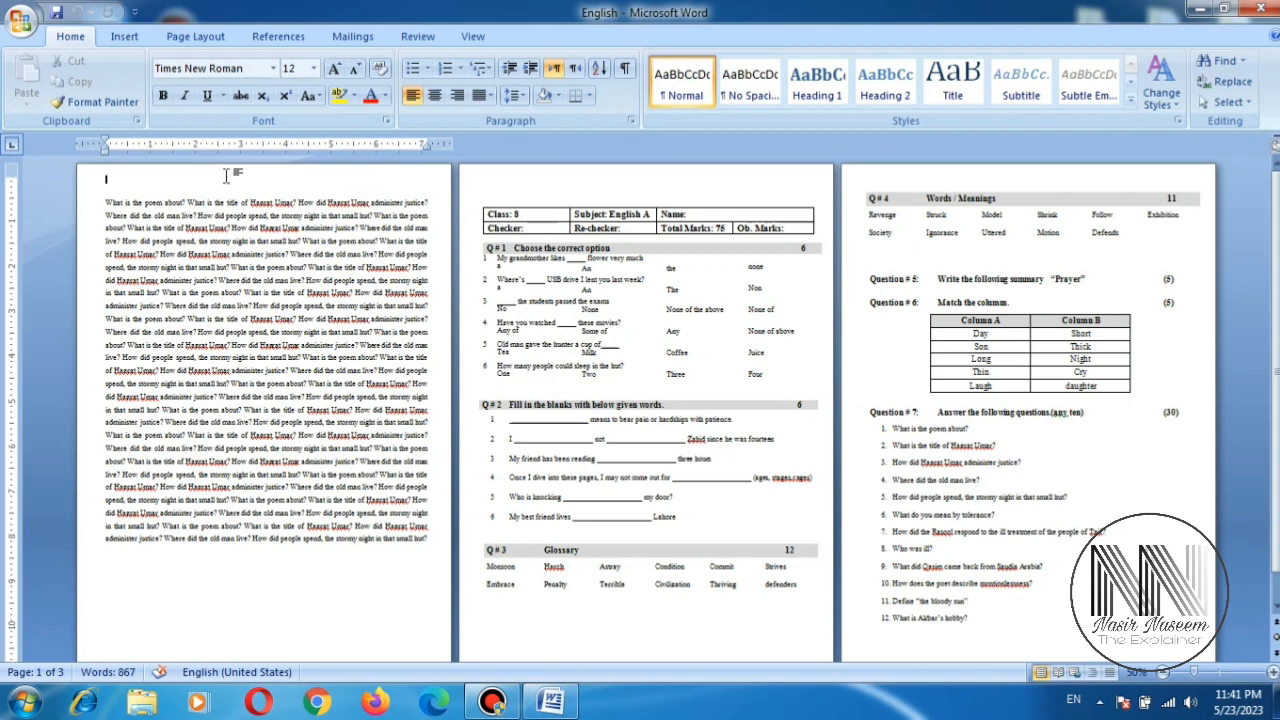
pyautogui.scroll(-3)
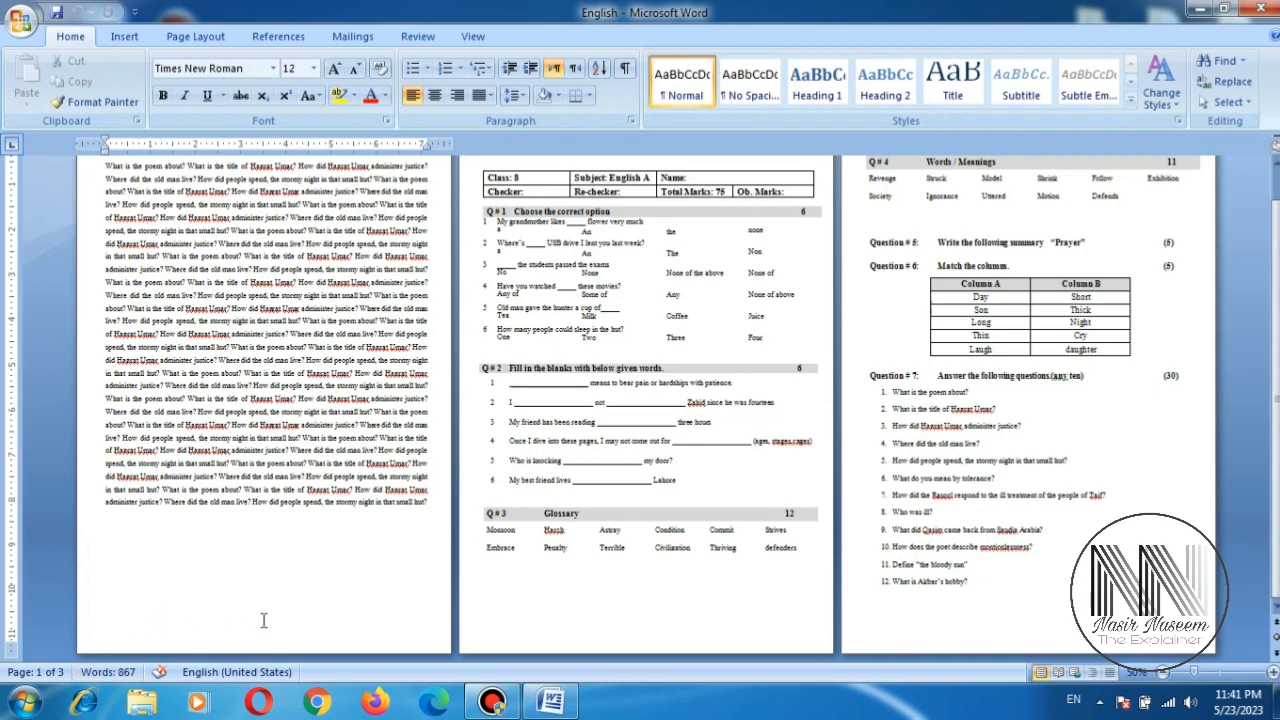
pyautogui.moveTo(315, 628)
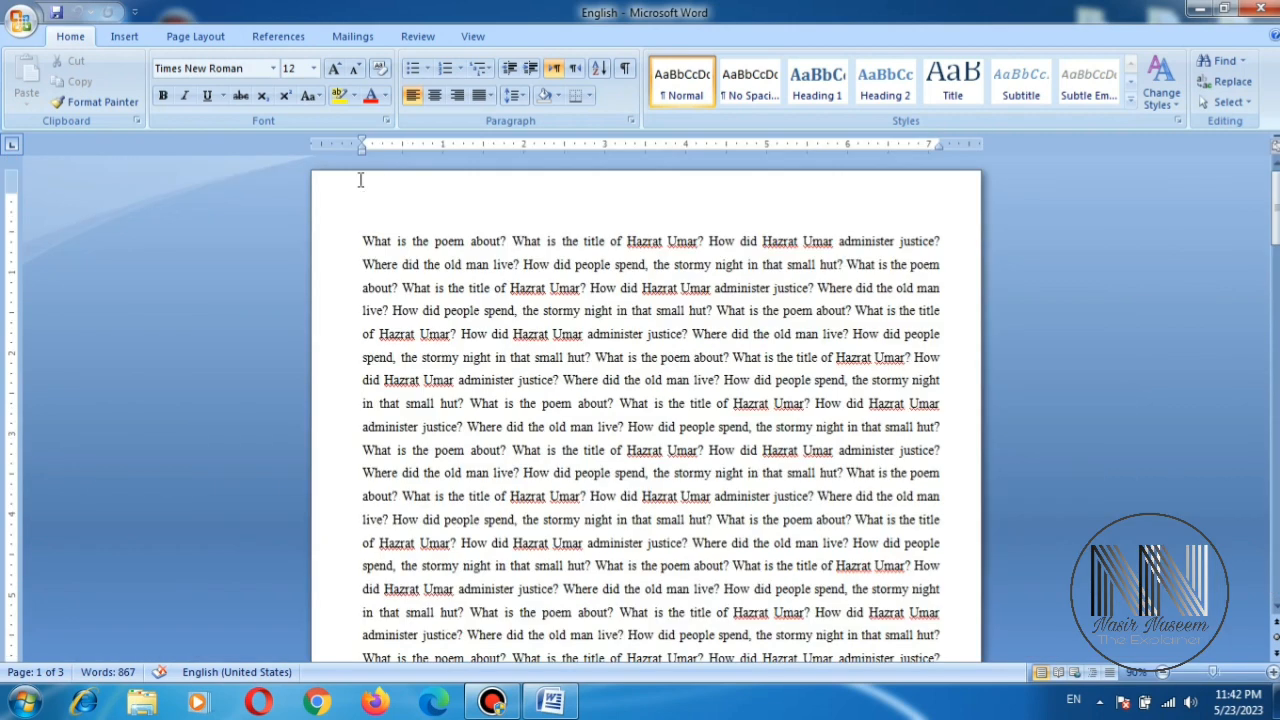
pyautogui.moveTo(18, 193)
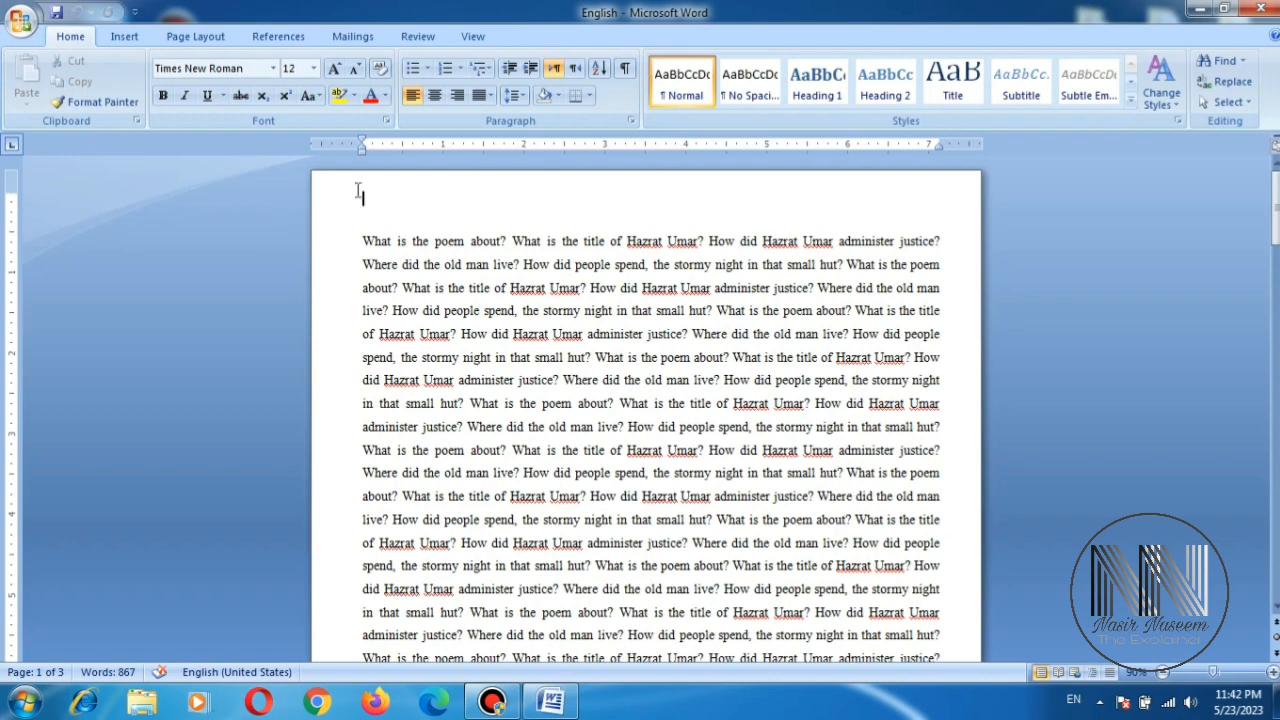
pyautogui.doubleClick(360, 200)
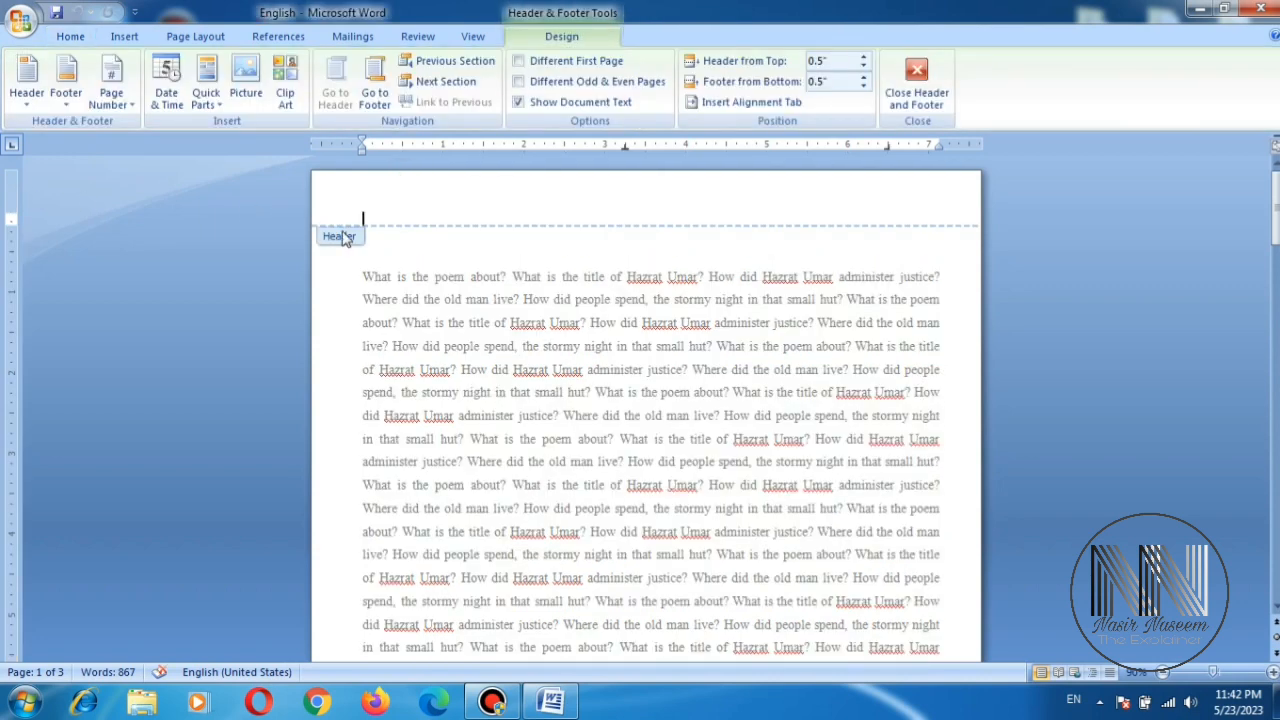
pyautogui.scroll(-3)
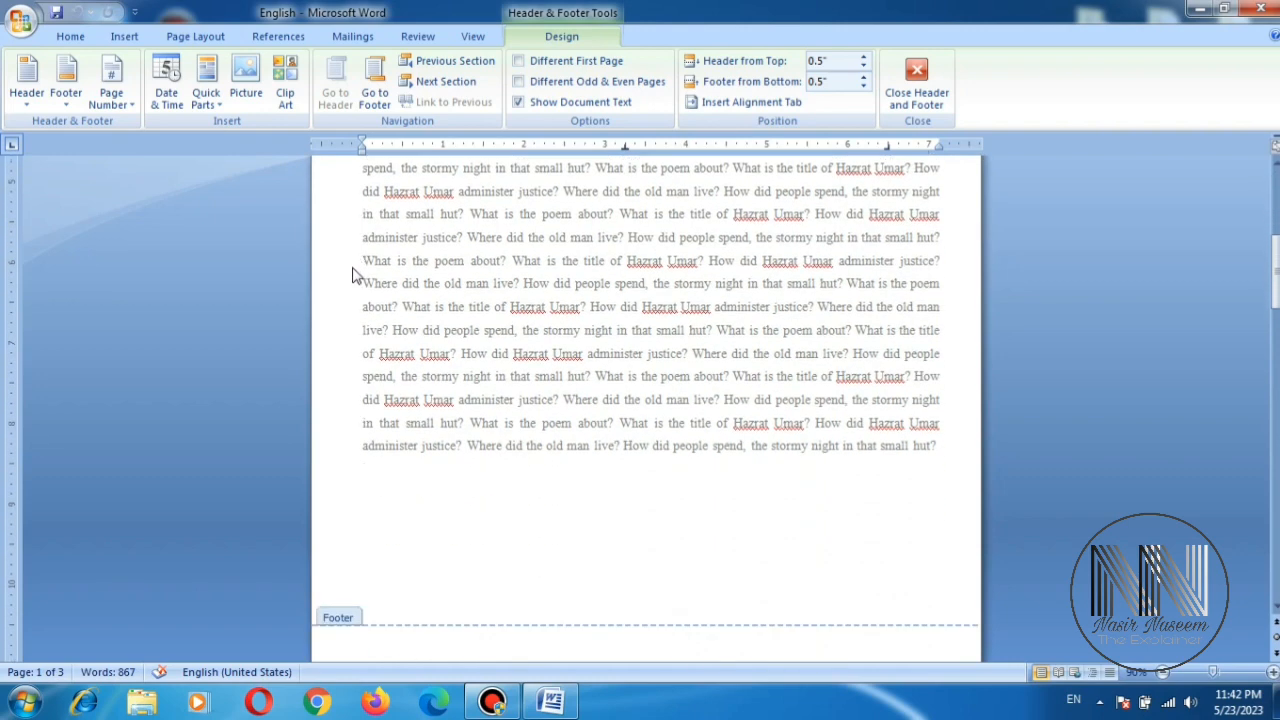
pyautogui.scroll(-3)
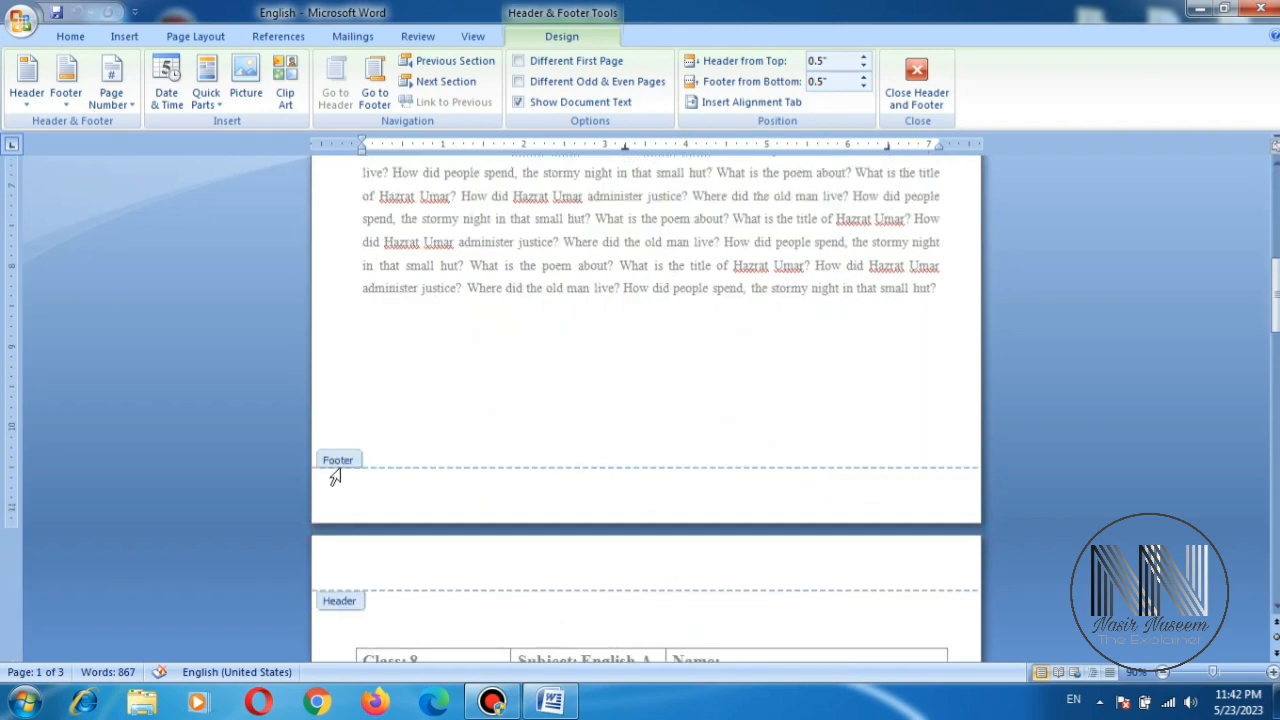
pyautogui.scroll(3)
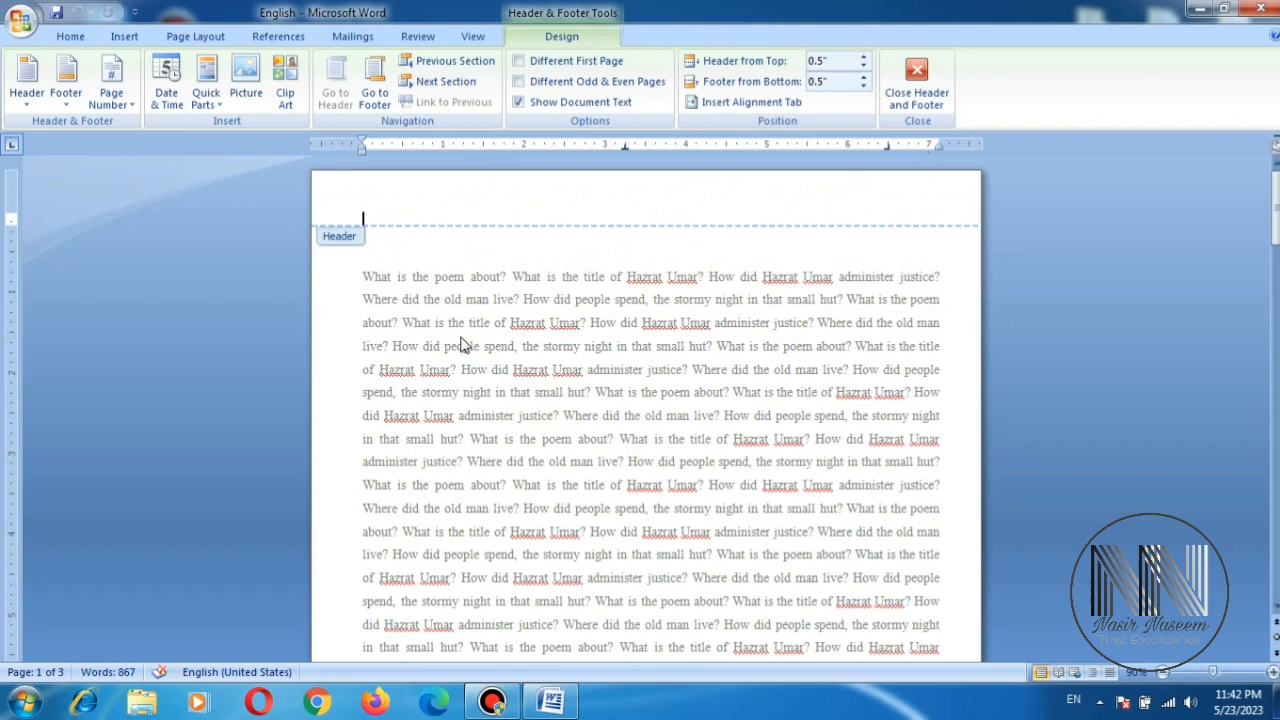
pyautogui.click(916, 82)
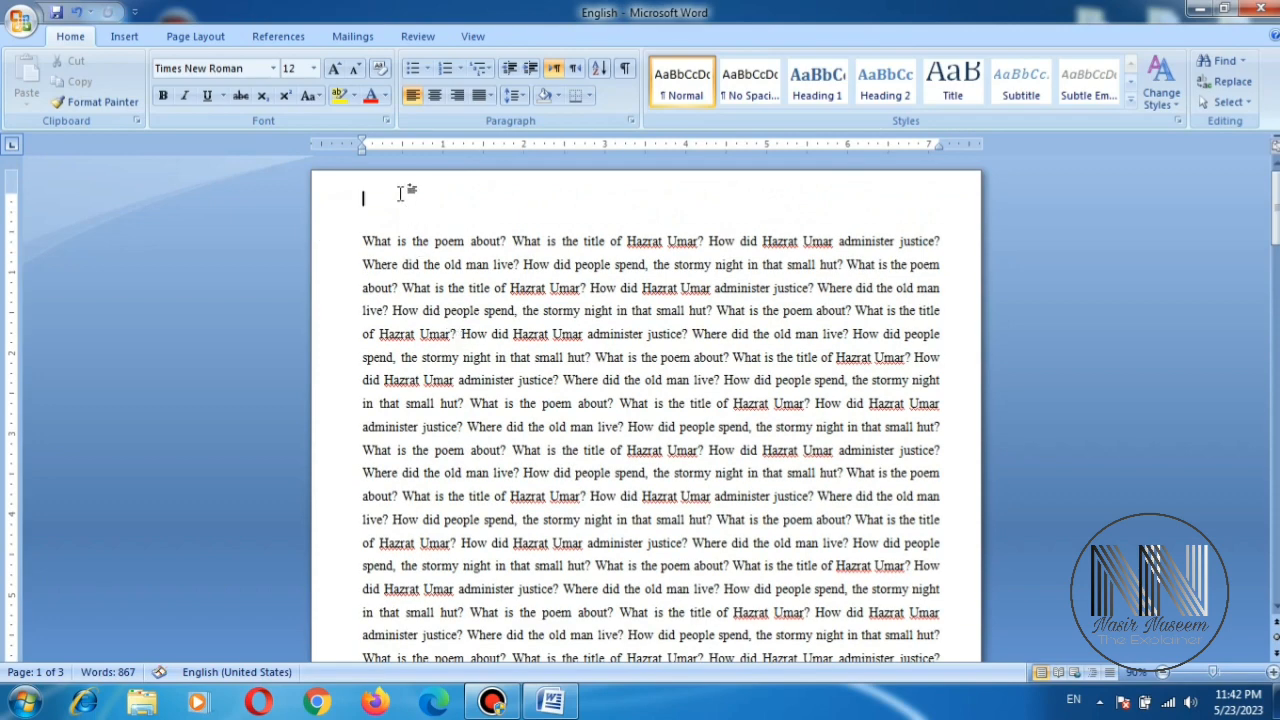
pyautogui.moveTo(195, 36)
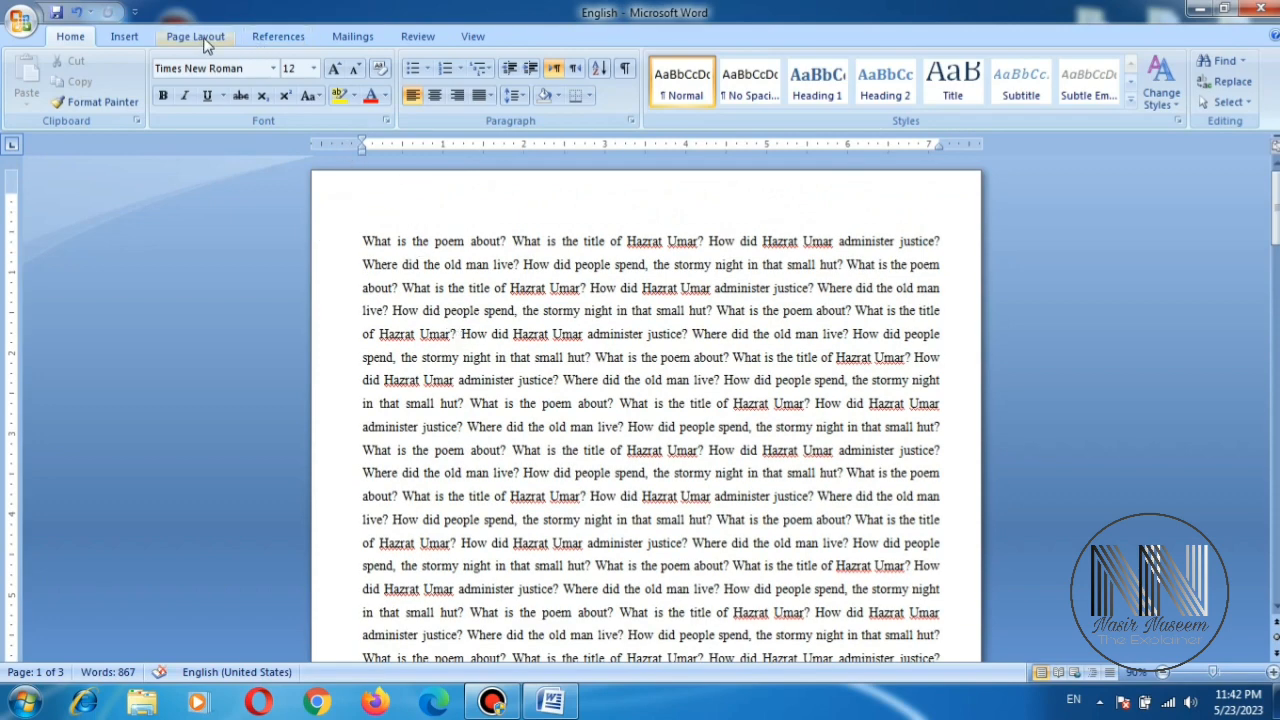
pyautogui.moveTo(15, 175)
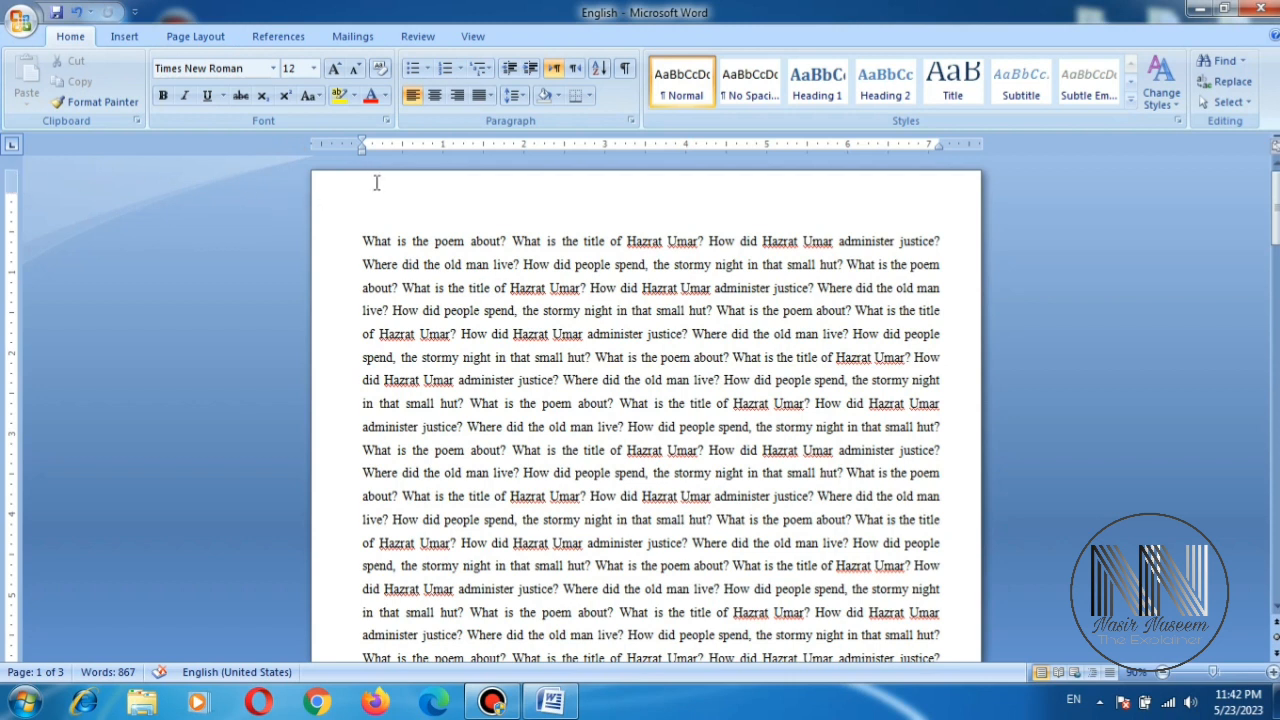
pyautogui.moveTo(373, 181)
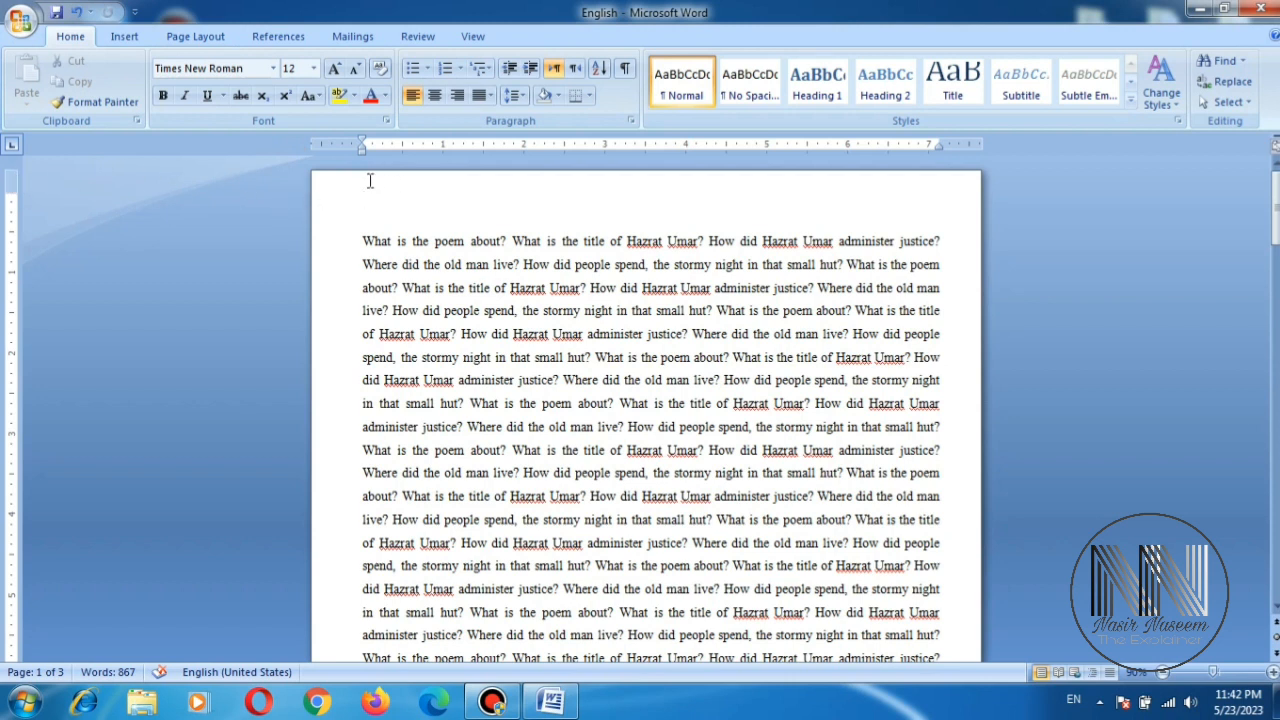
pyautogui.moveTo(365, 185)
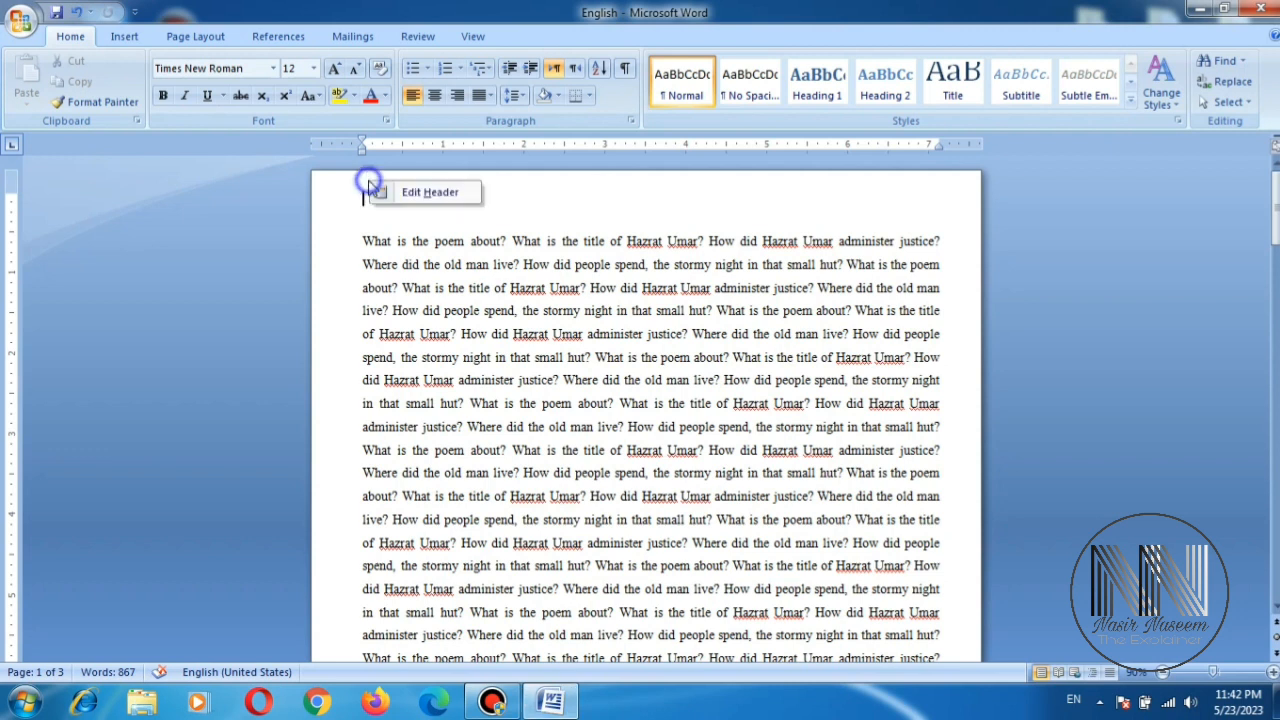
pyautogui.moveTo(425, 192)
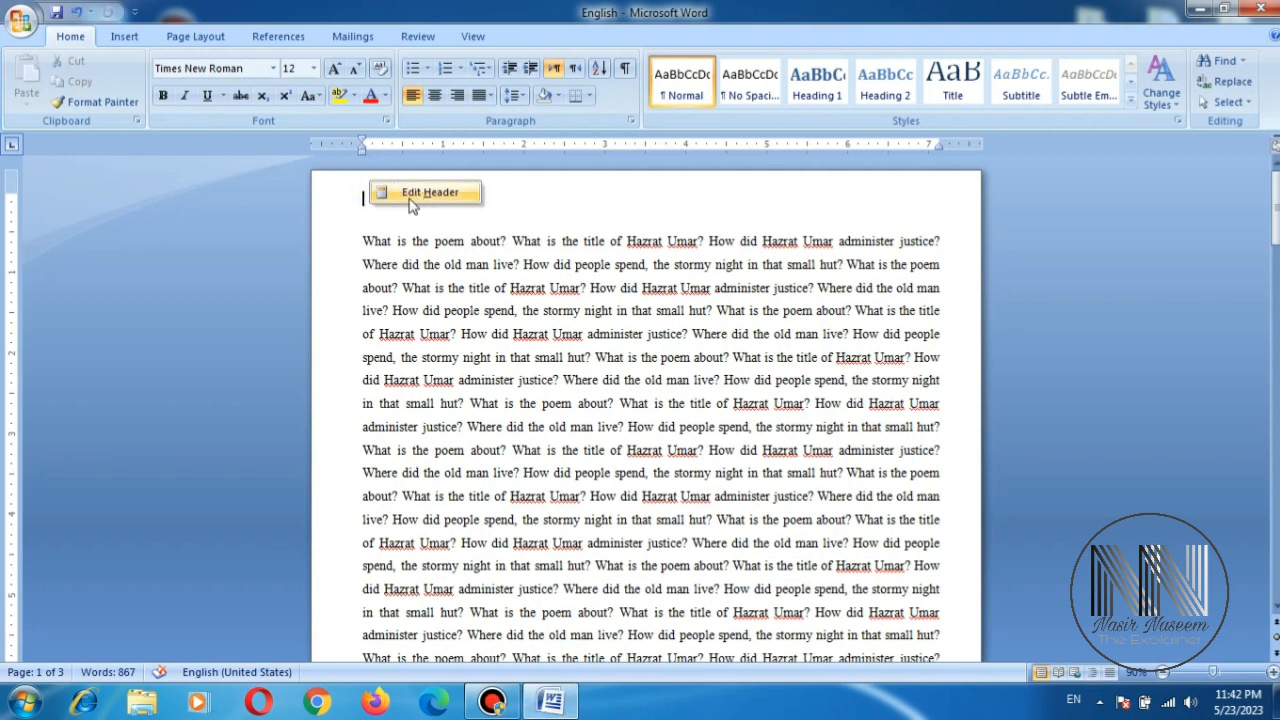
pyautogui.moveTo(435, 207)
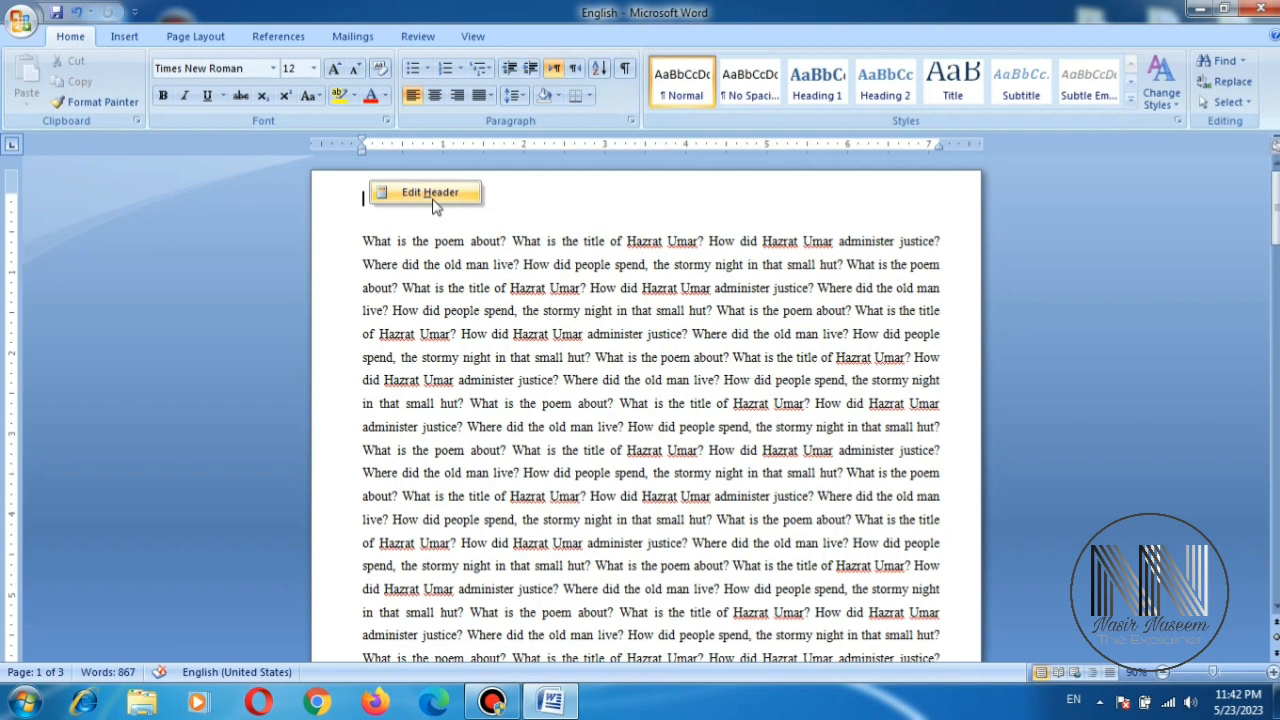
pyautogui.moveTo(420, 195)
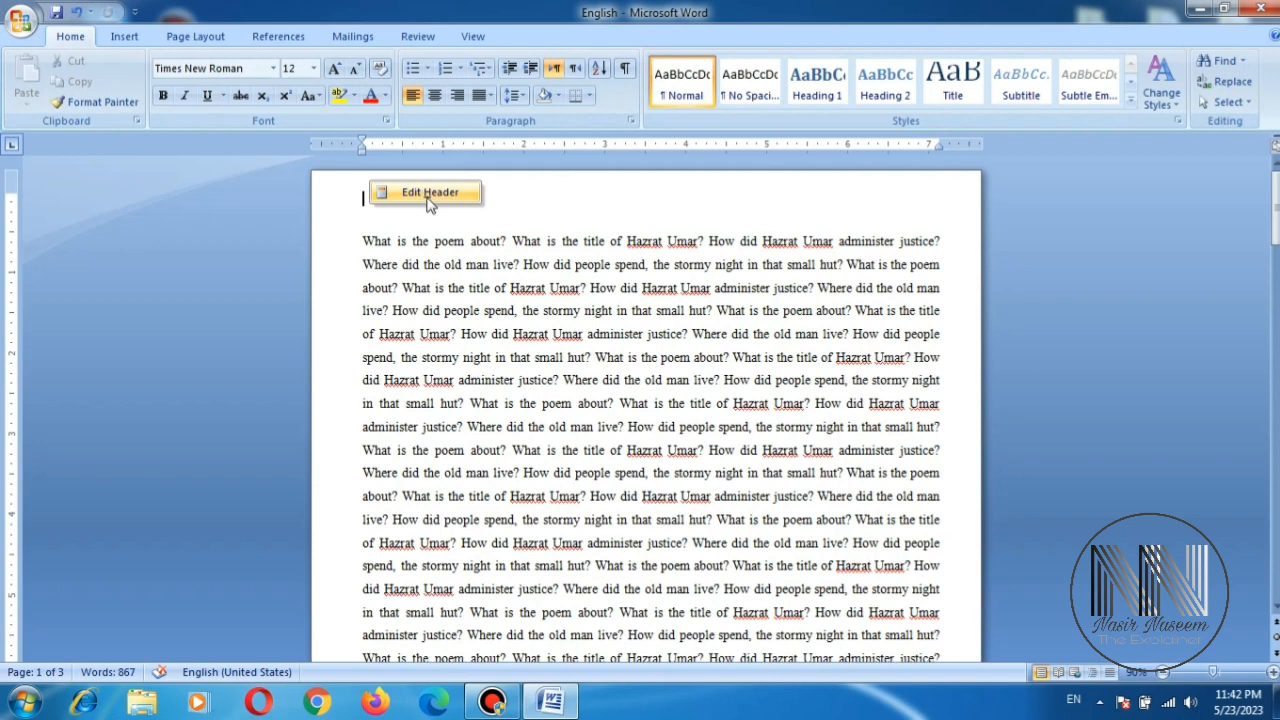
pyautogui.scroll(-3)
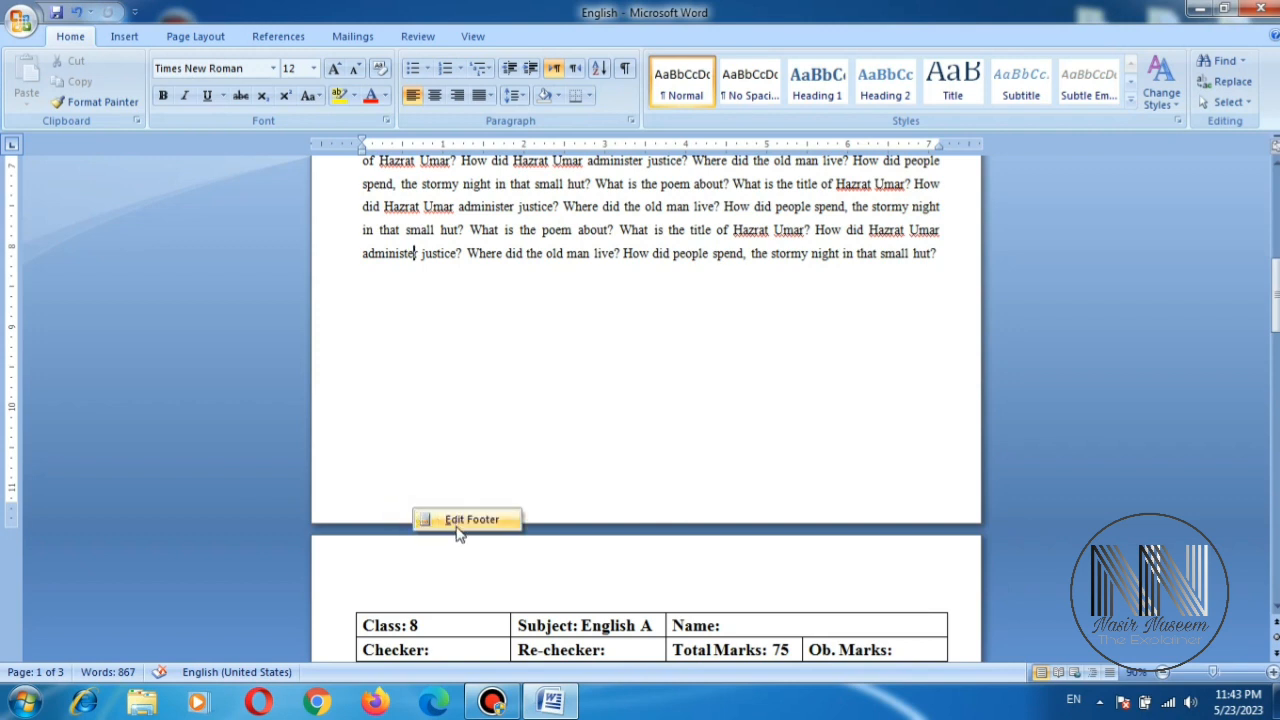
pyautogui.moveTo(470, 525)
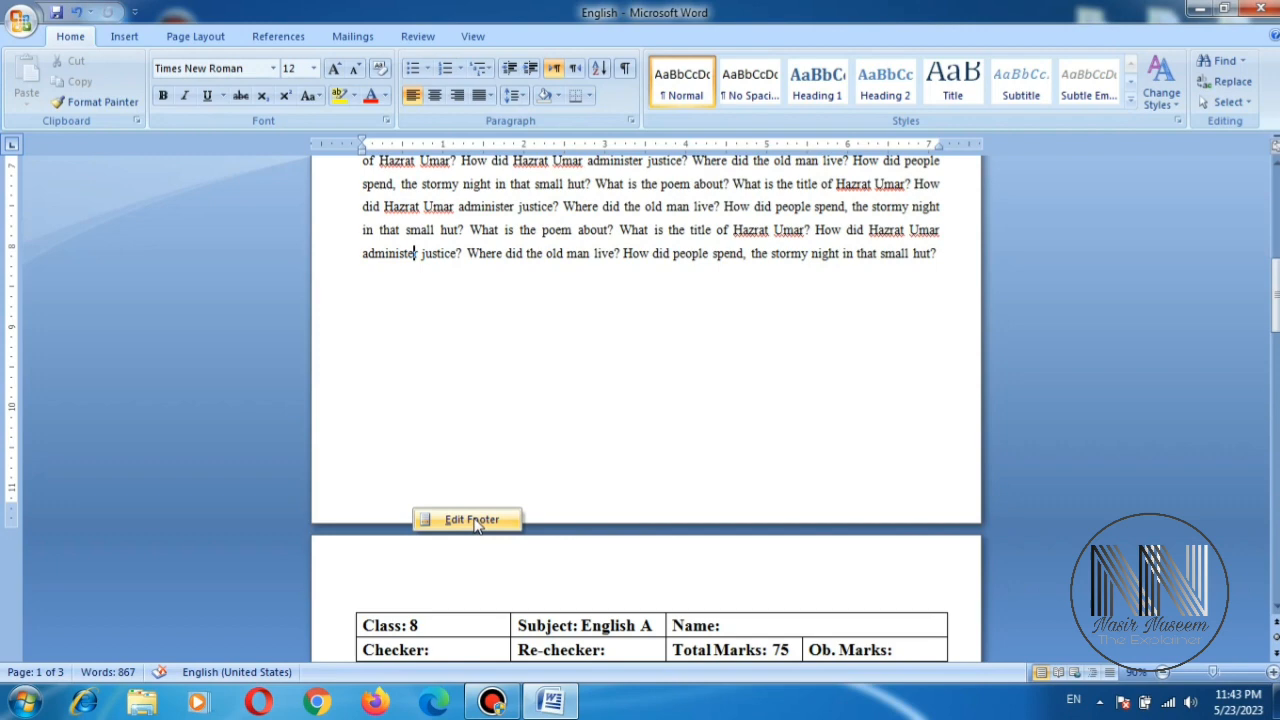
pyautogui.moveTo(438, 498)
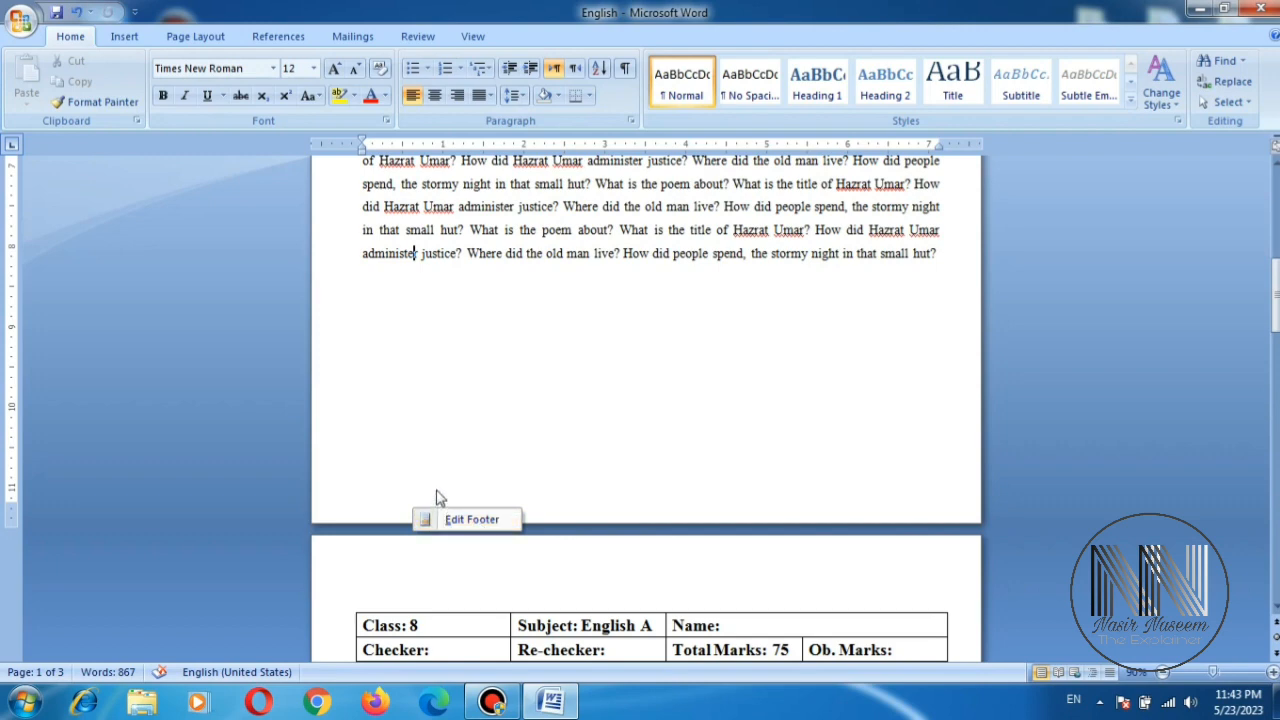
pyautogui.scroll(3)
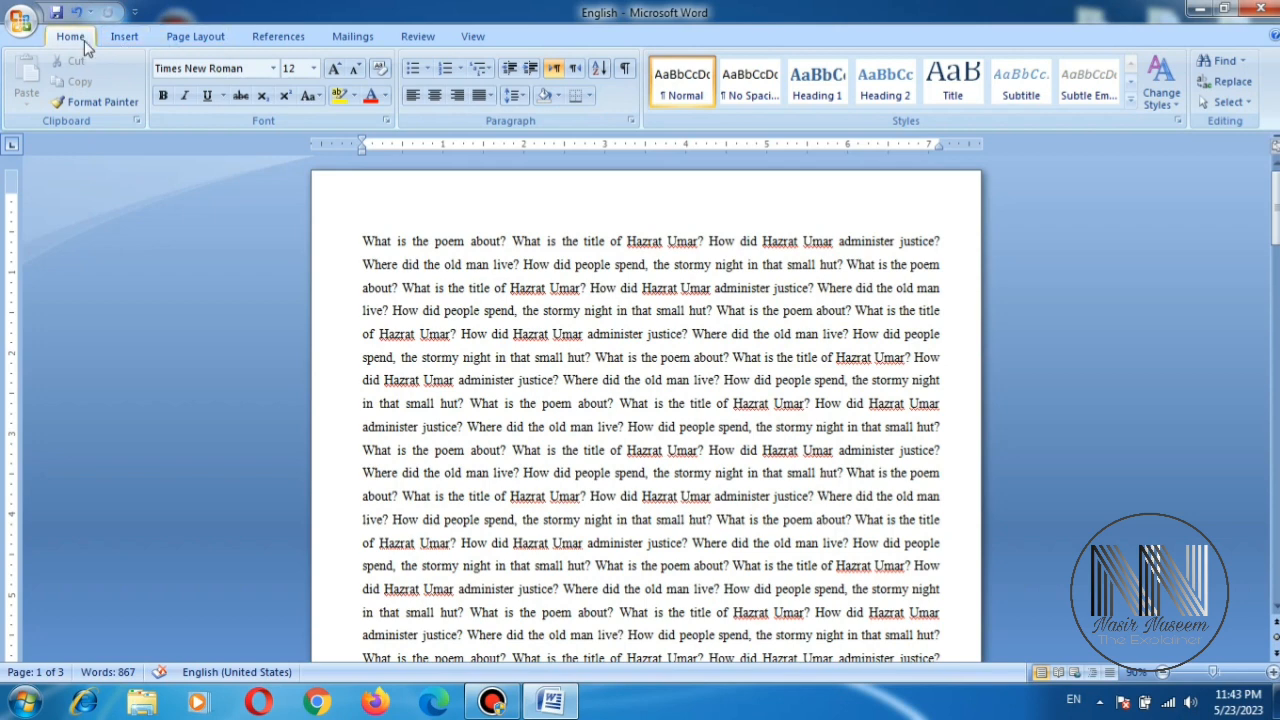
pyautogui.moveTo(123, 36)
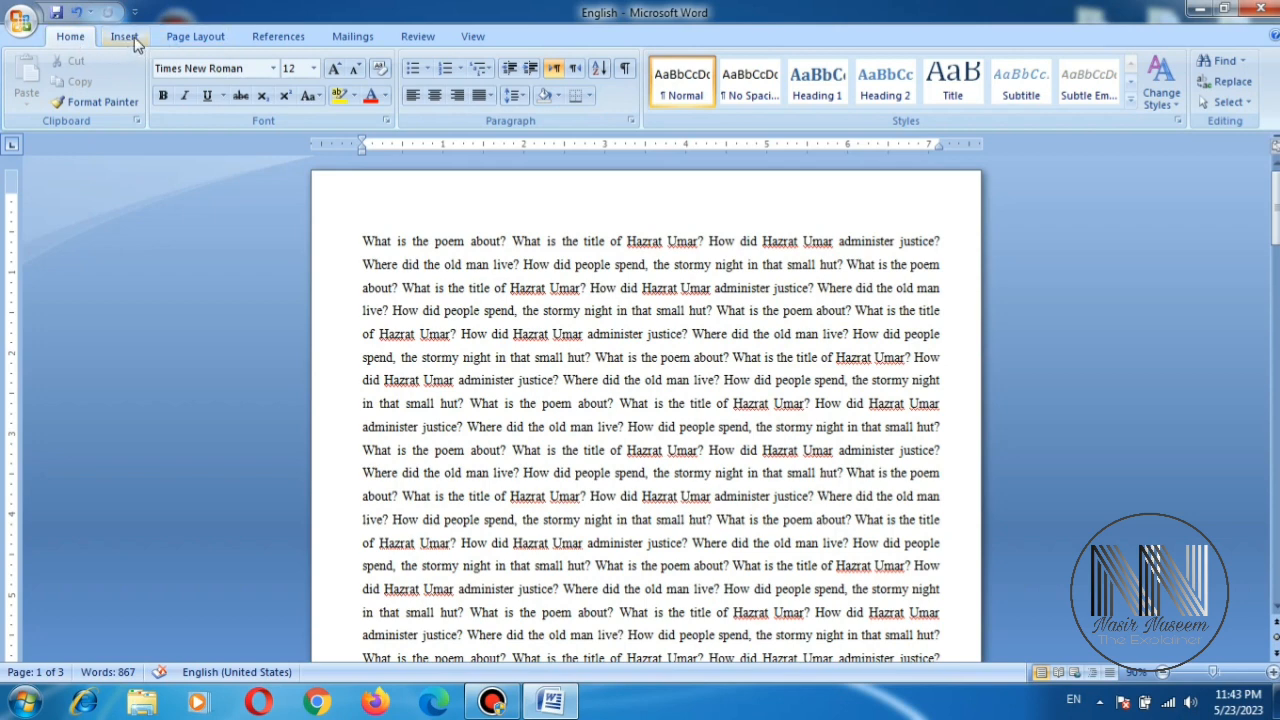
# Step: Show the Insert ribbon with its Header, Footer and Page Number commands
pyautogui.click(123, 36)
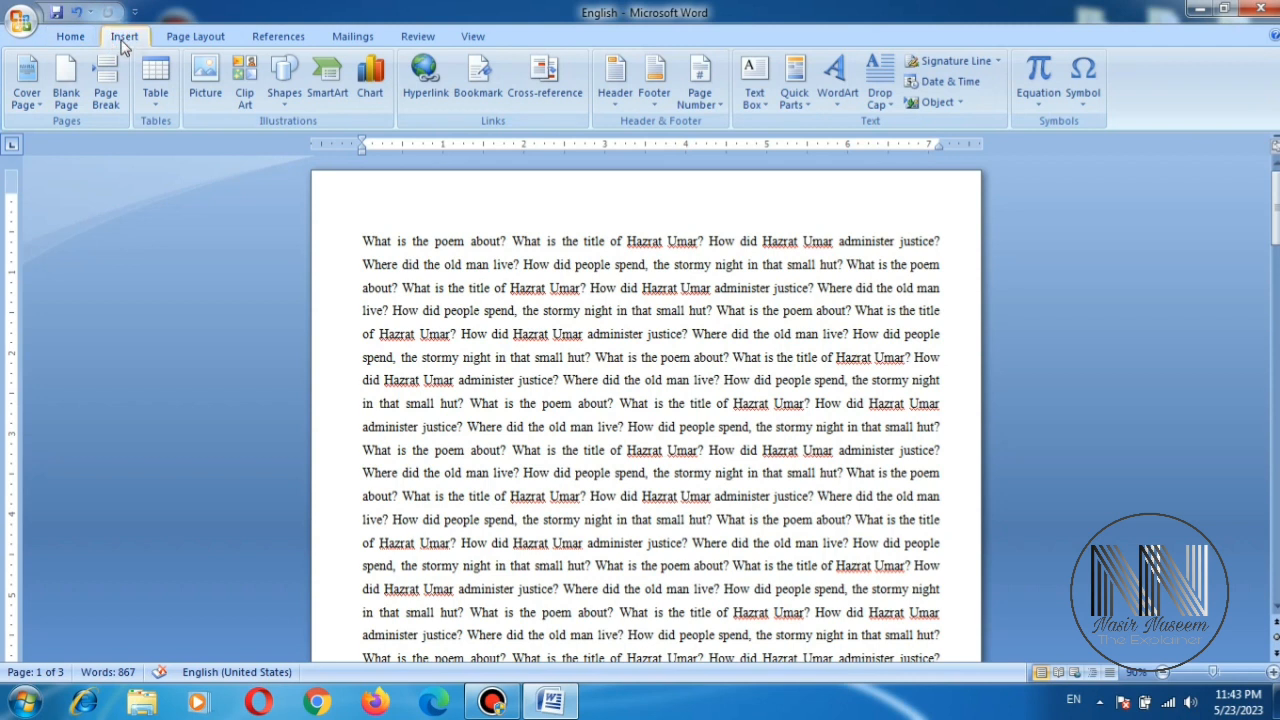
pyautogui.moveTo(444, 131)
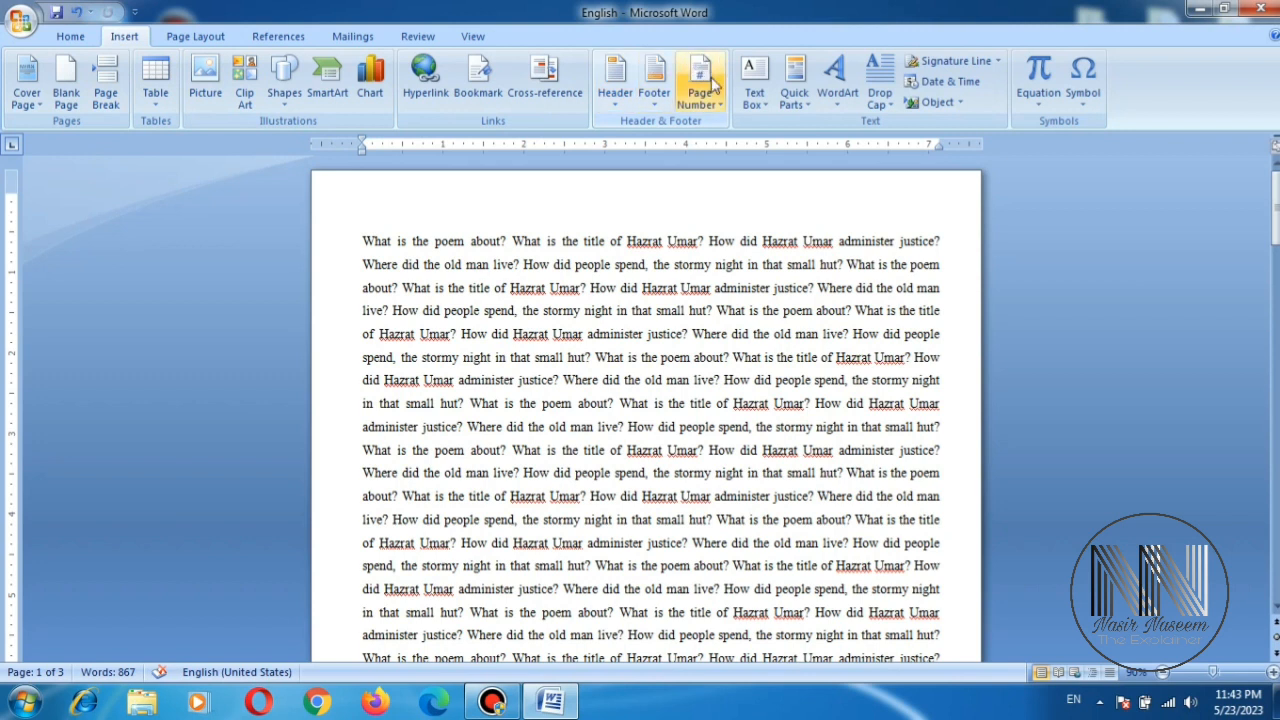
pyautogui.moveTo(650, 138)
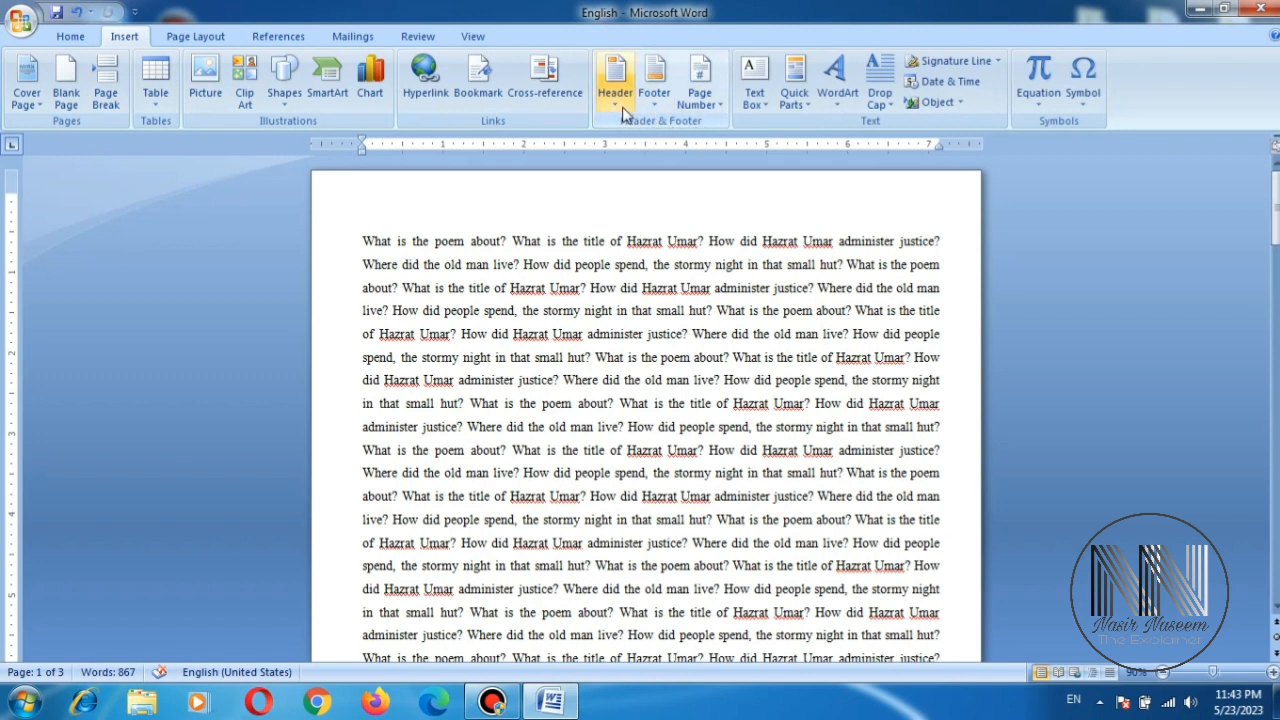
pyautogui.moveTo(614, 78)
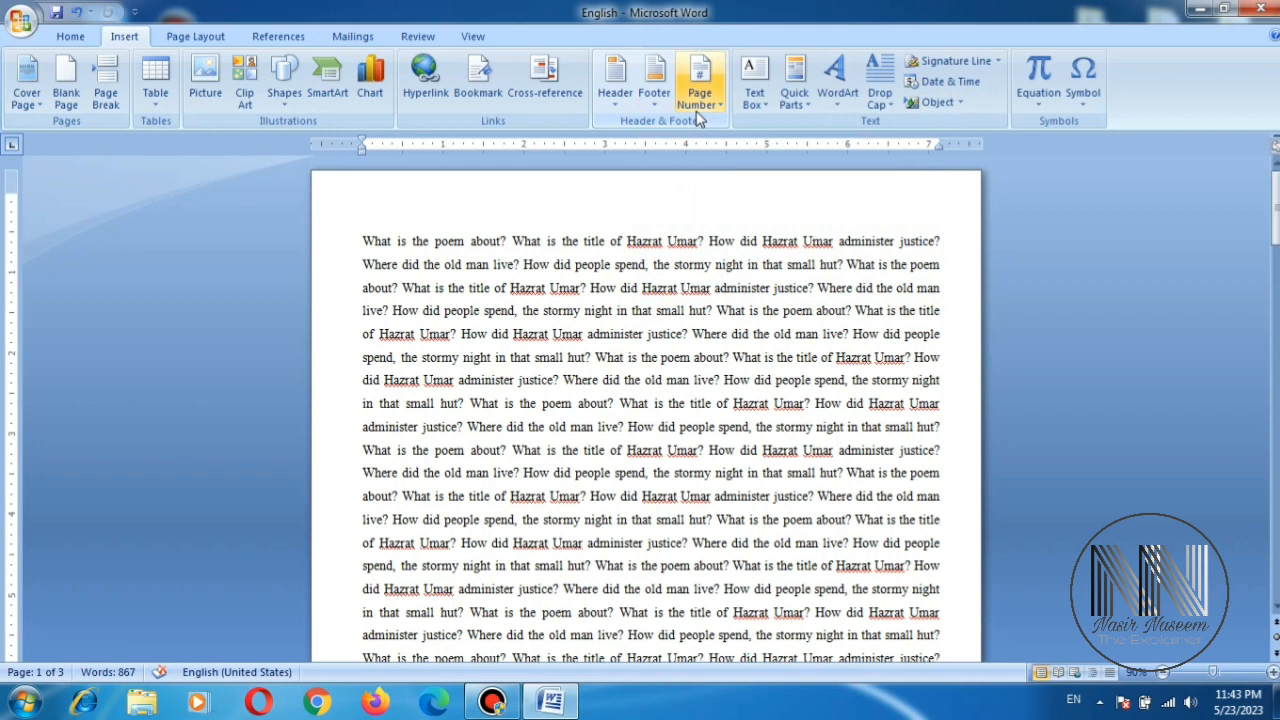
pyautogui.moveTo(700, 78)
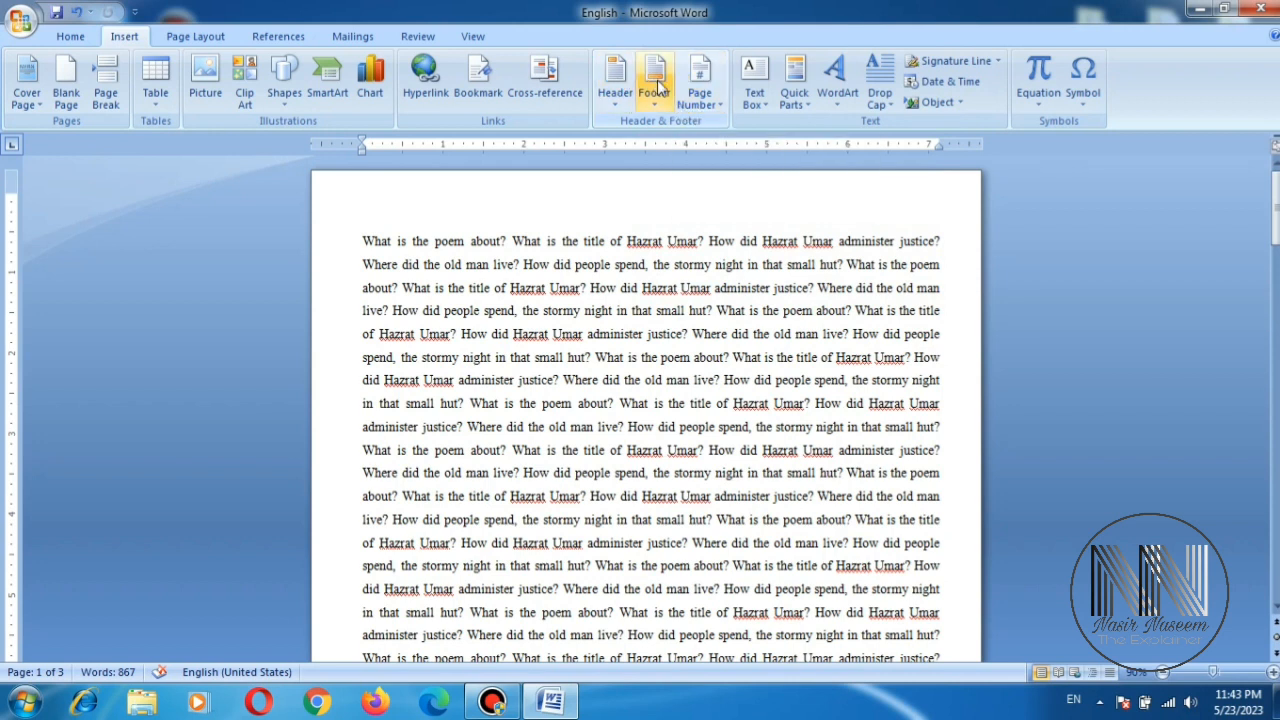
pyautogui.moveTo(614, 80)
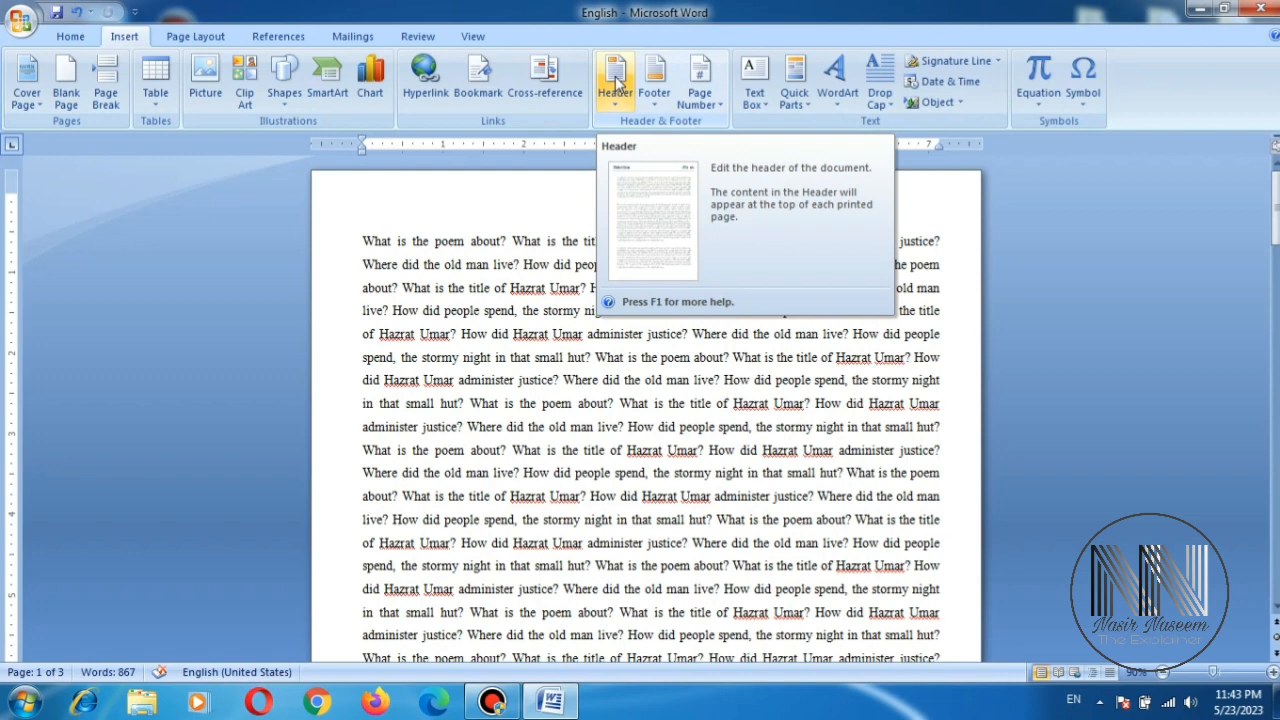
# Step: Browse the built-in header gallery comparing styles such as Alphabet and Annual
pyautogui.click(614, 80)
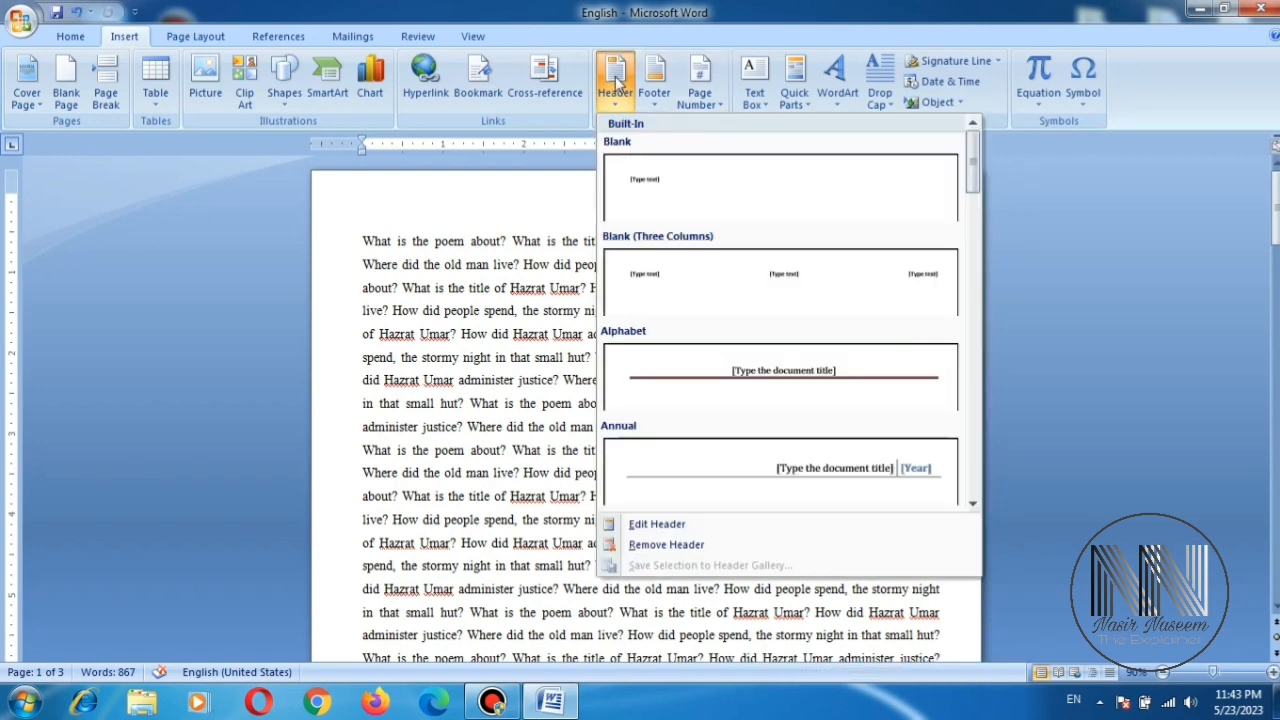
pyautogui.moveTo(940, 215)
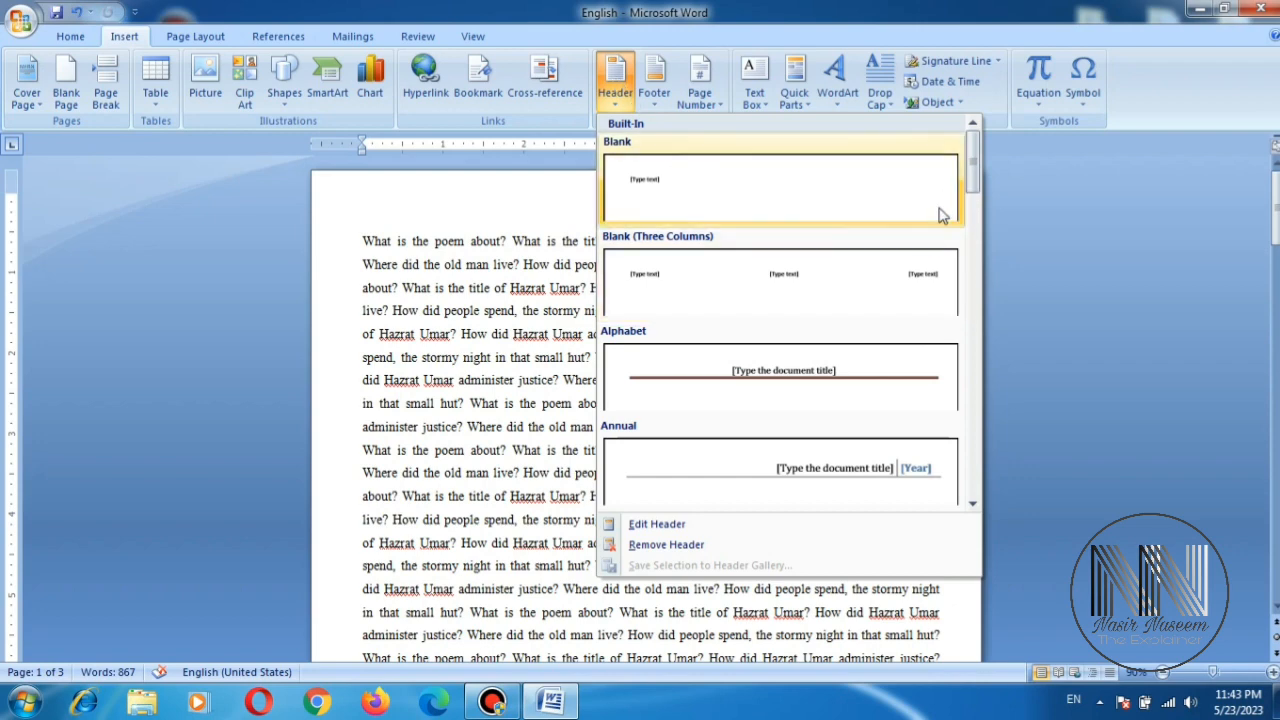
pyautogui.scroll(-3)
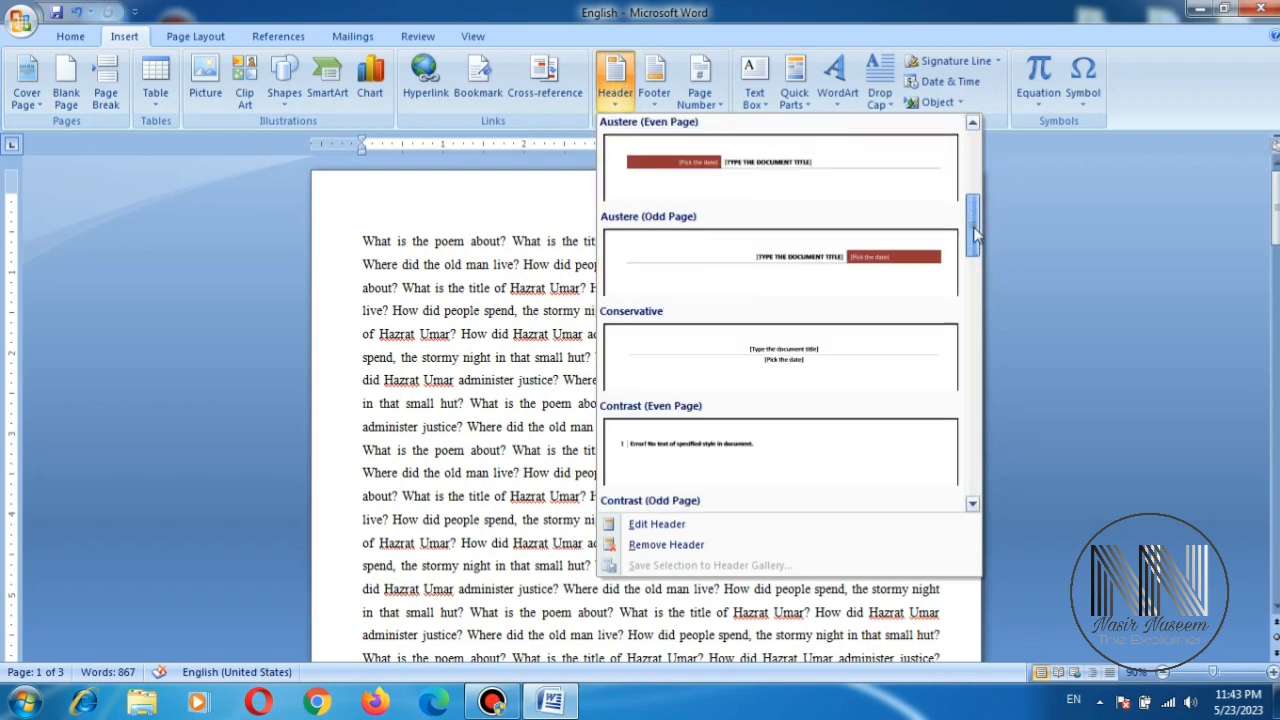
pyautogui.scroll(-3)
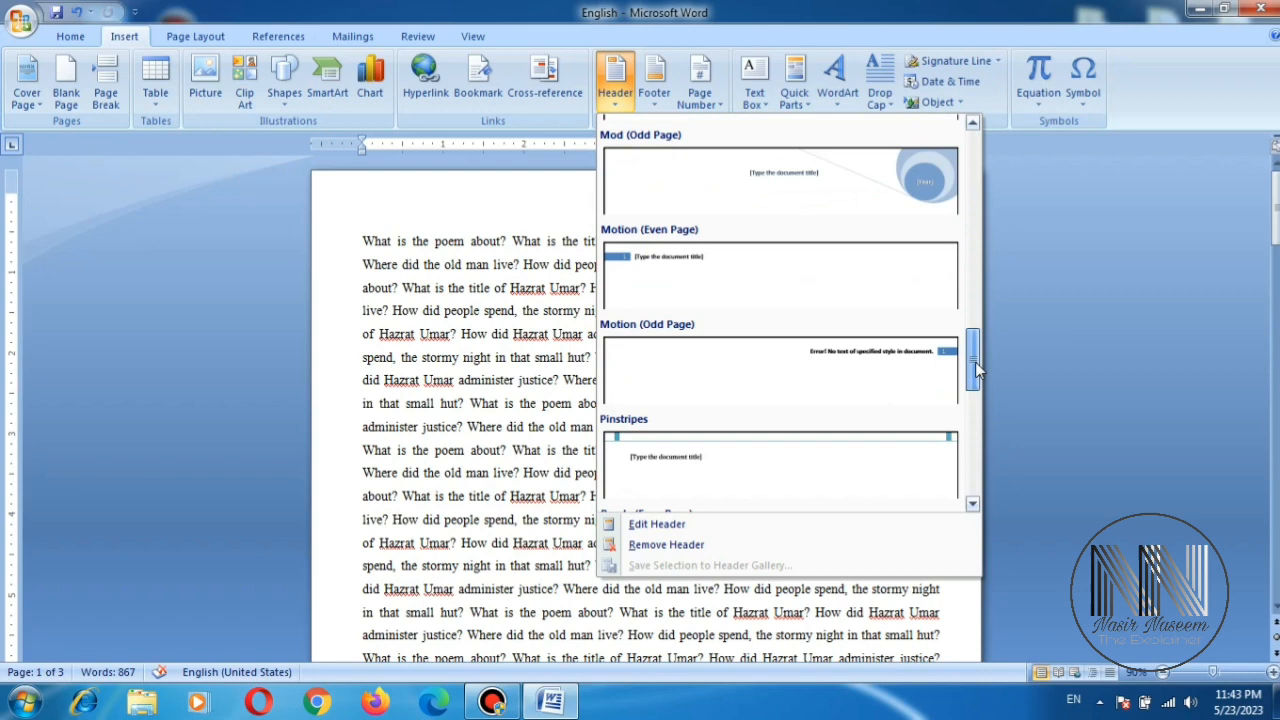
pyautogui.scroll(3)
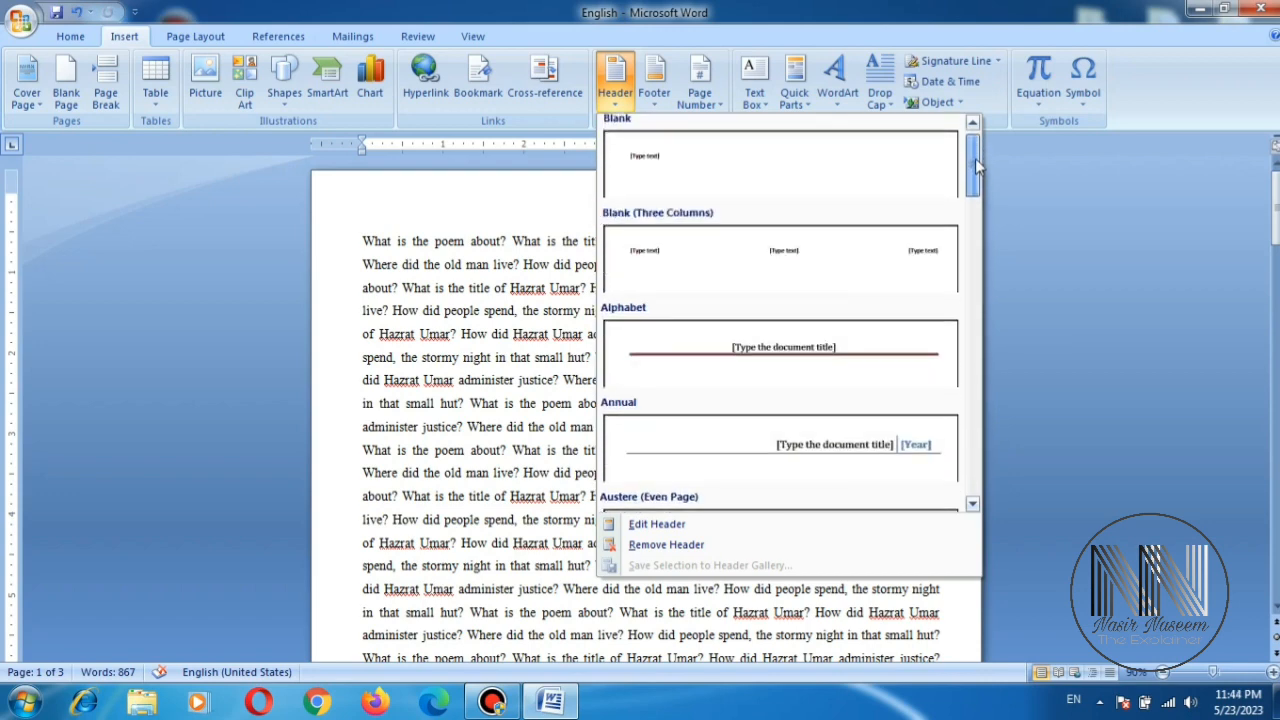
pyautogui.scroll(3)
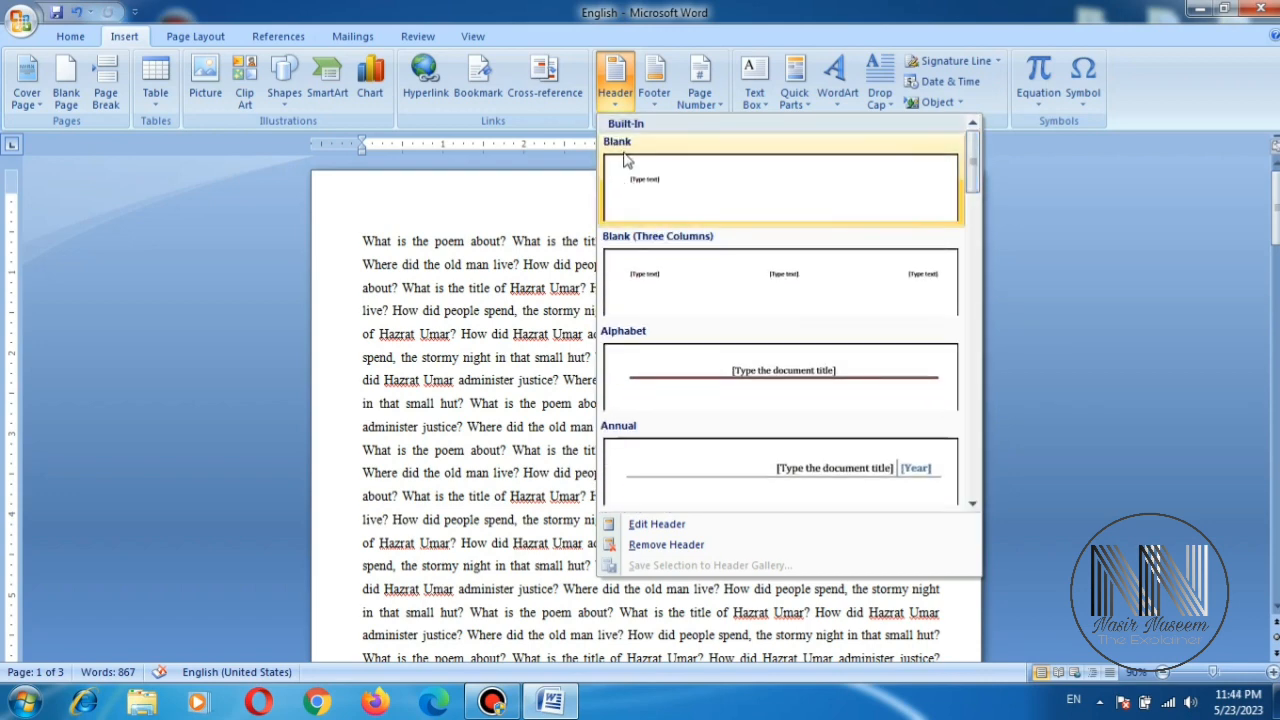
pyautogui.moveTo(650, 196)
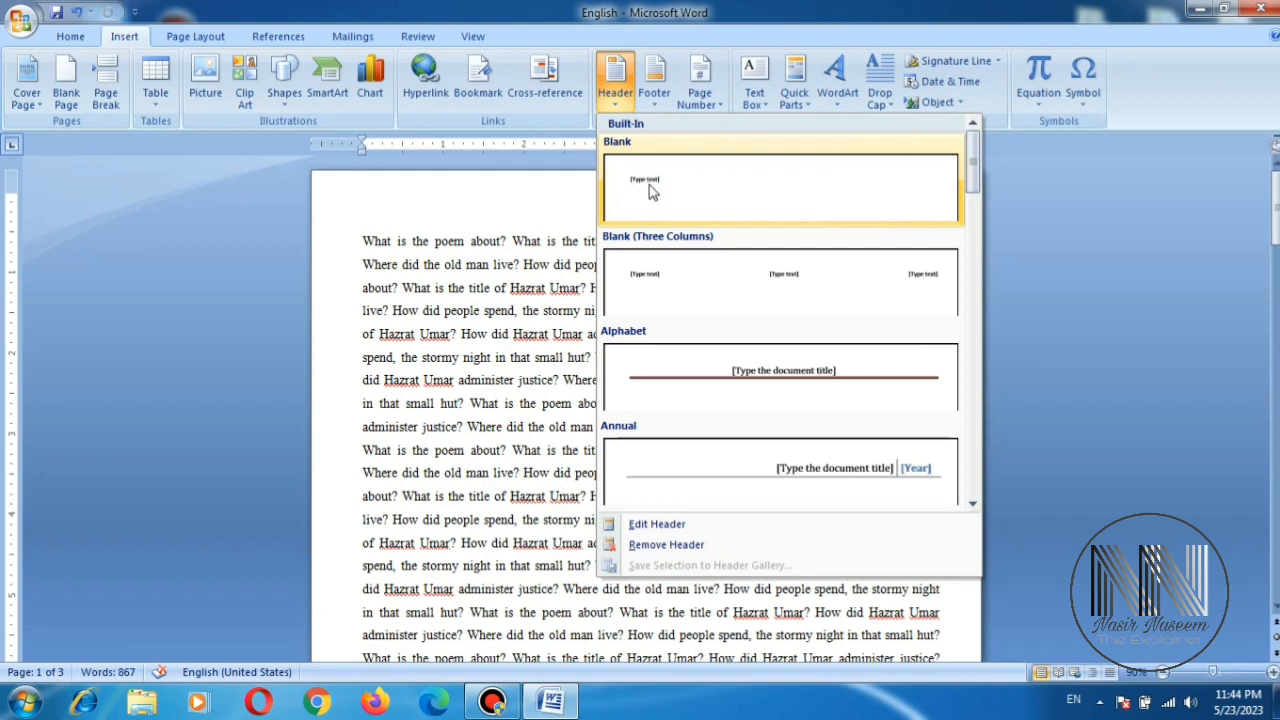
pyautogui.moveTo(655, 275)
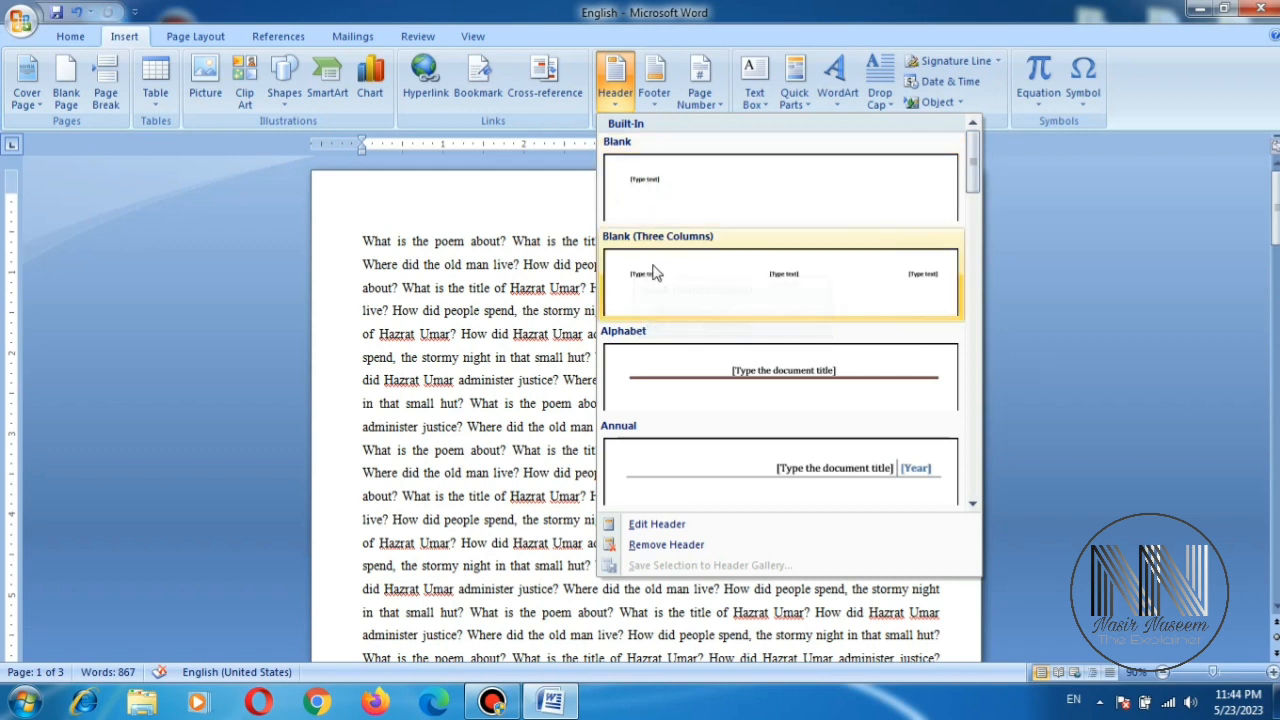
pyautogui.moveTo(648, 288)
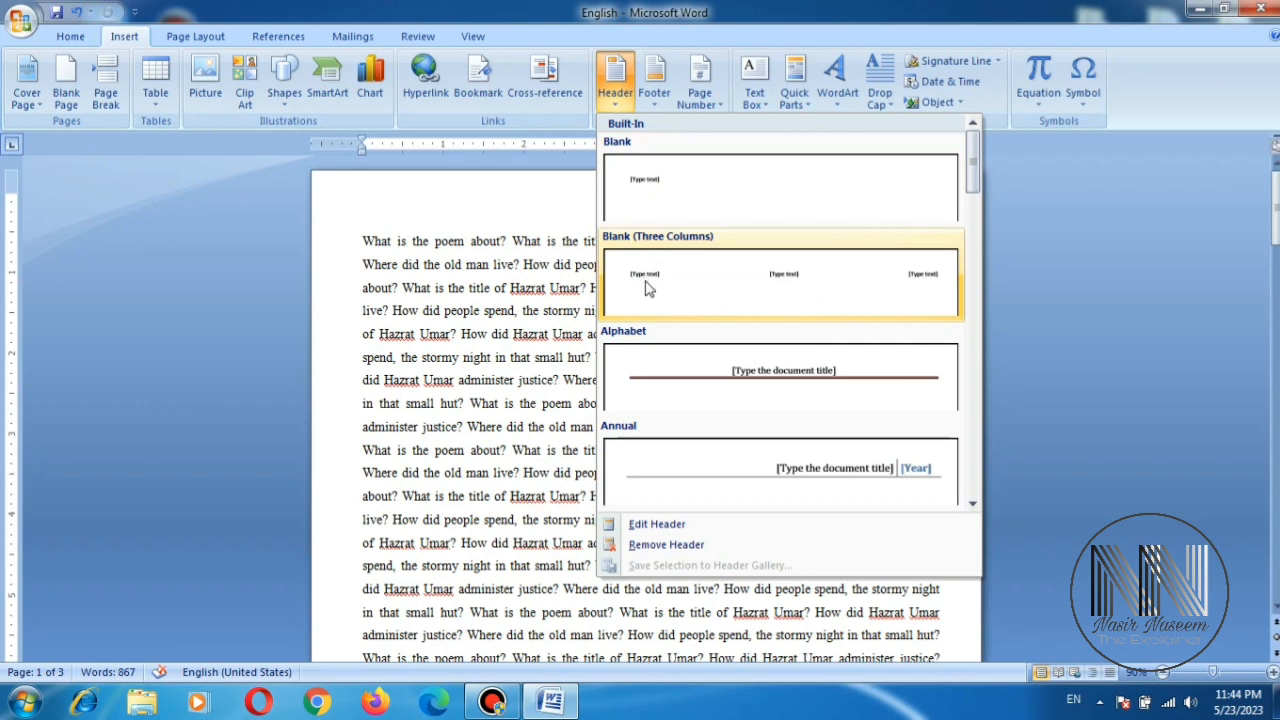
pyautogui.moveTo(779, 287)
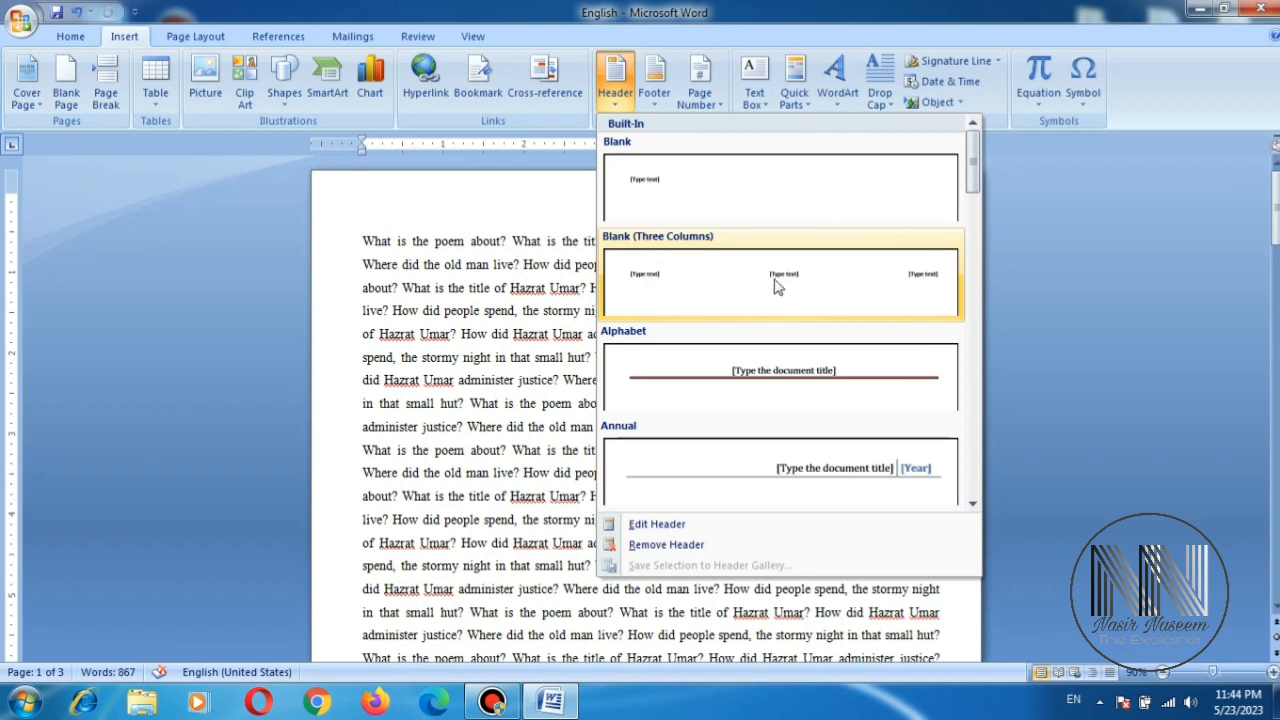
pyautogui.moveTo(925, 296)
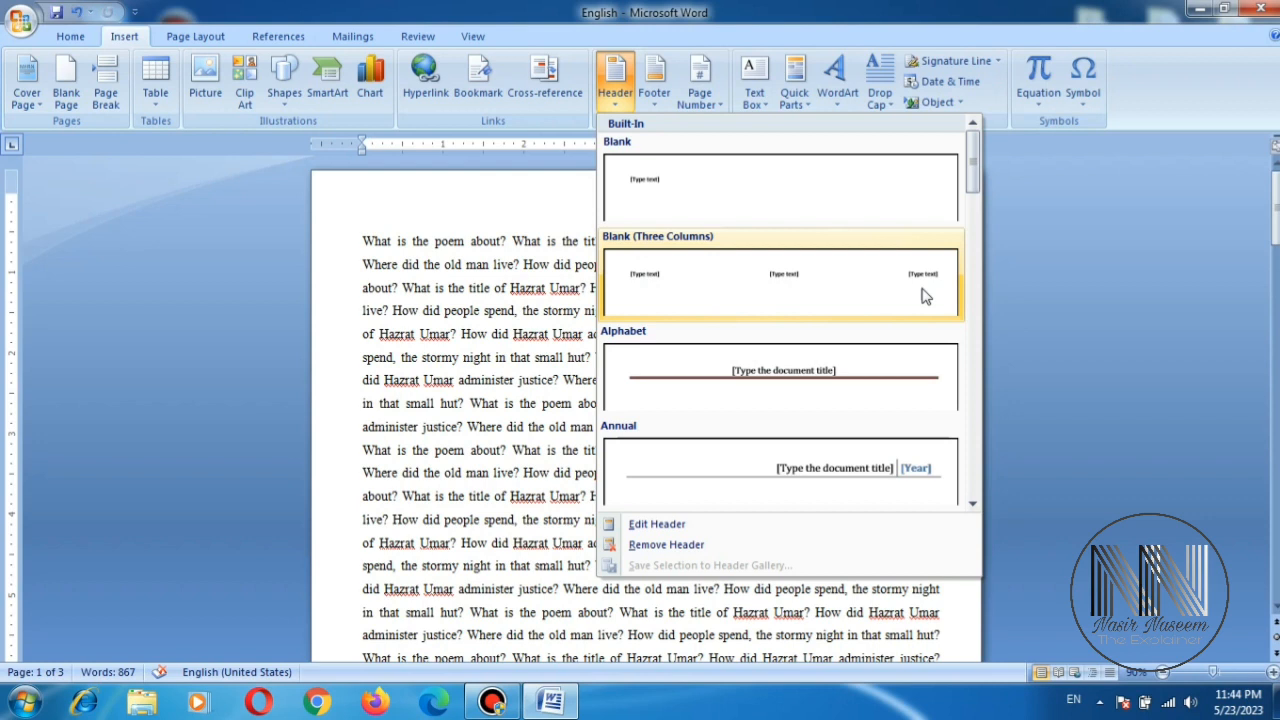
pyautogui.moveTo(627, 345)
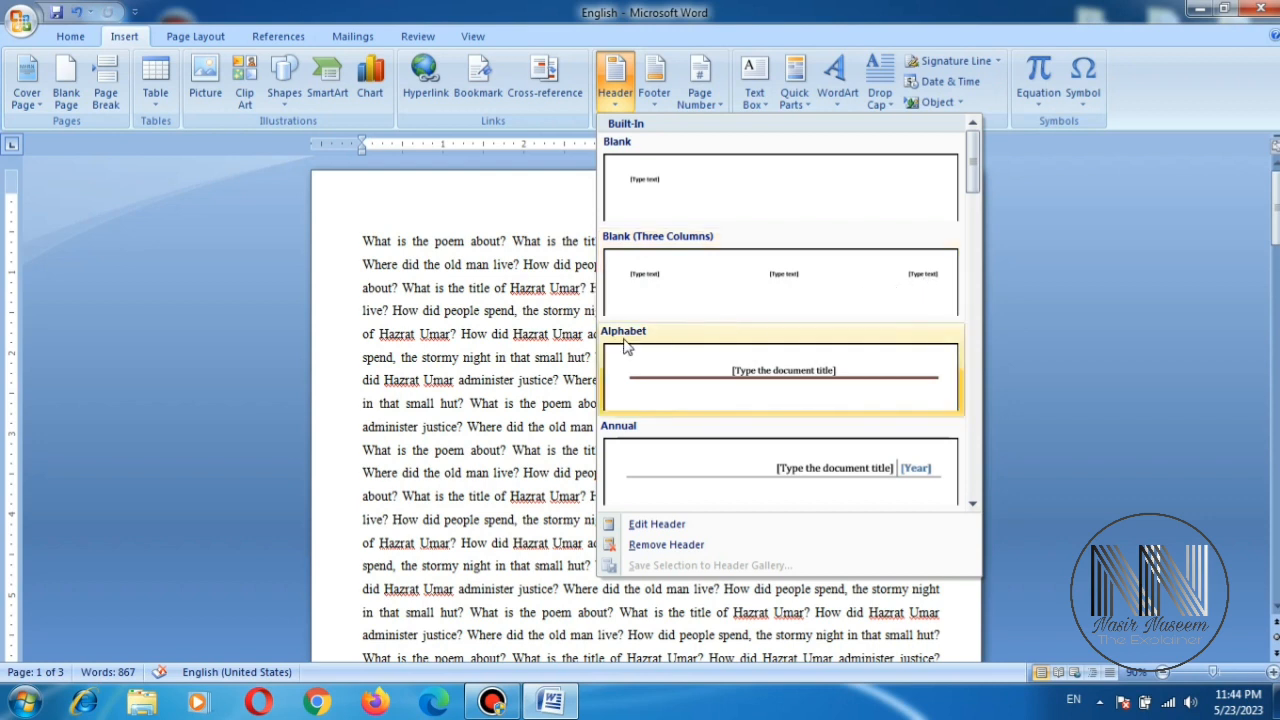
pyautogui.moveTo(740, 373)
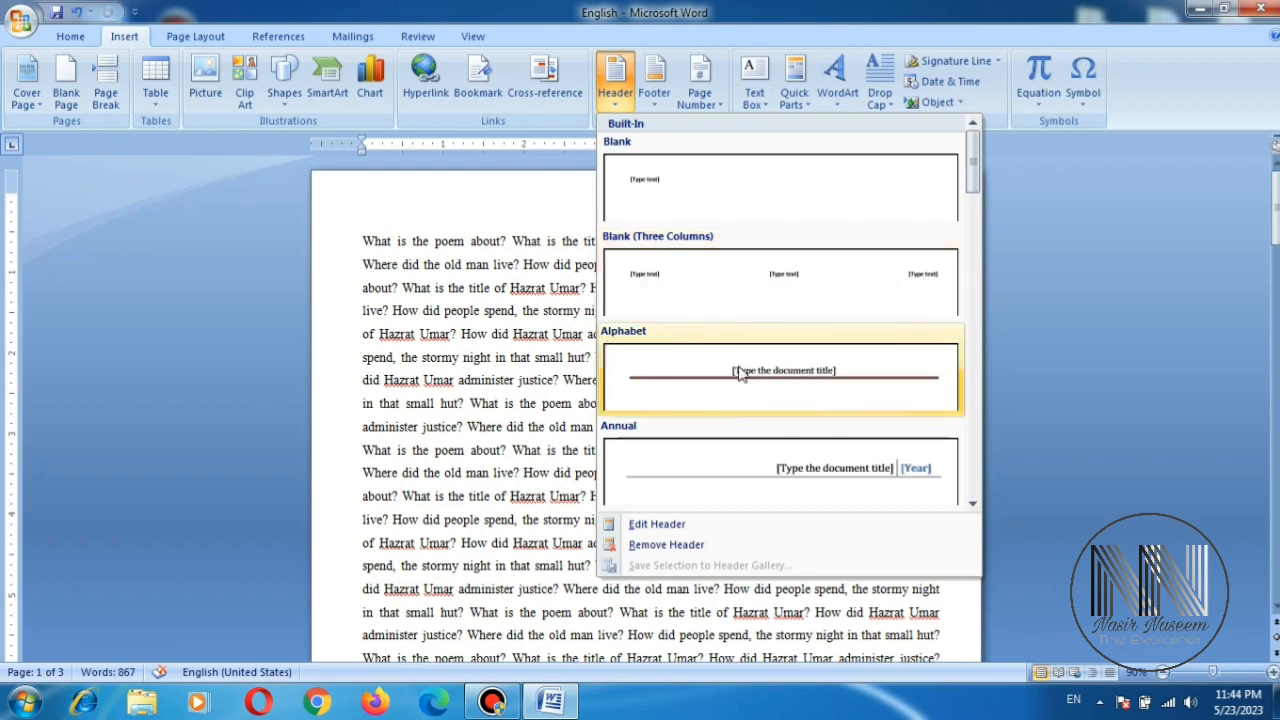
pyautogui.moveTo(790, 385)
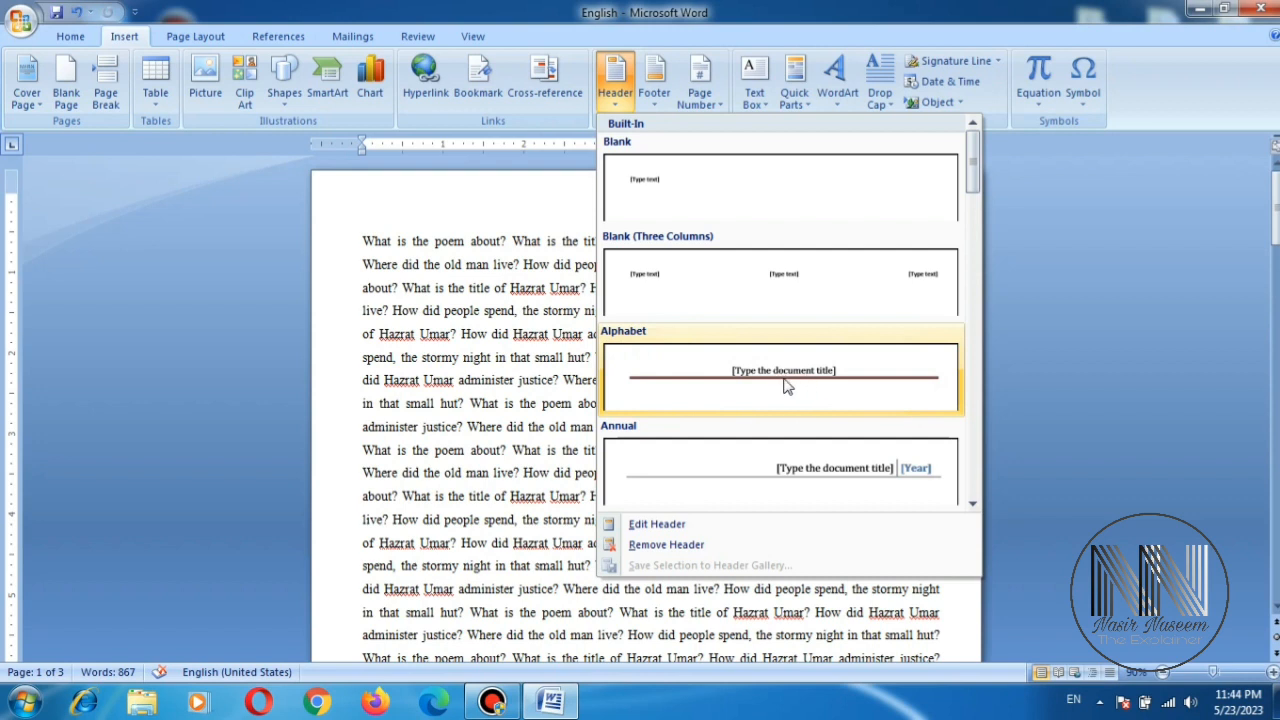
pyautogui.moveTo(705, 384)
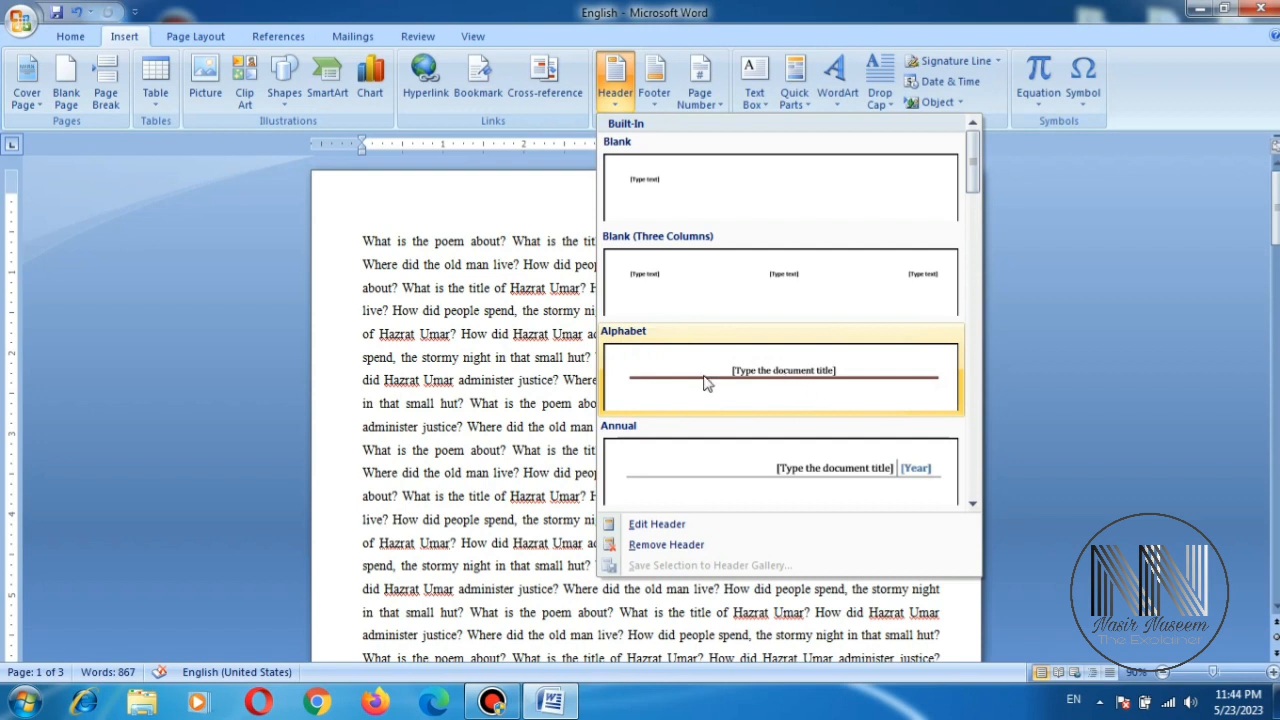
pyautogui.moveTo(620, 440)
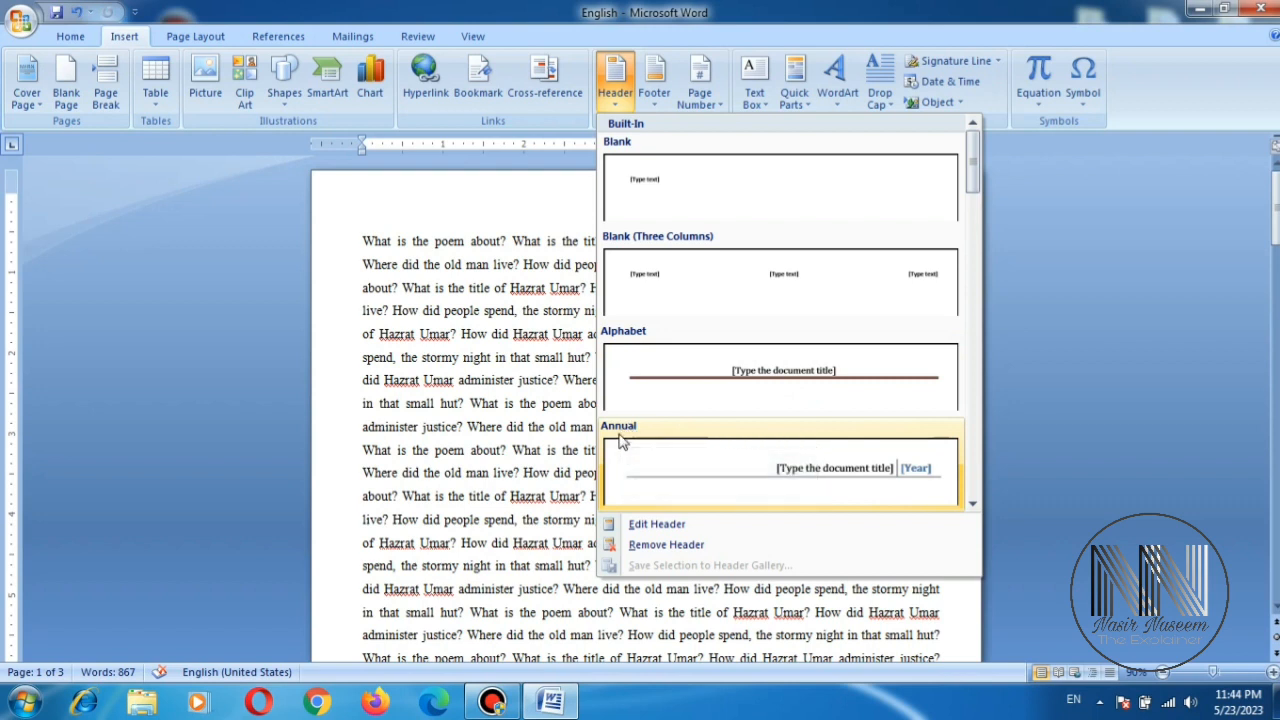
pyautogui.moveTo(830, 475)
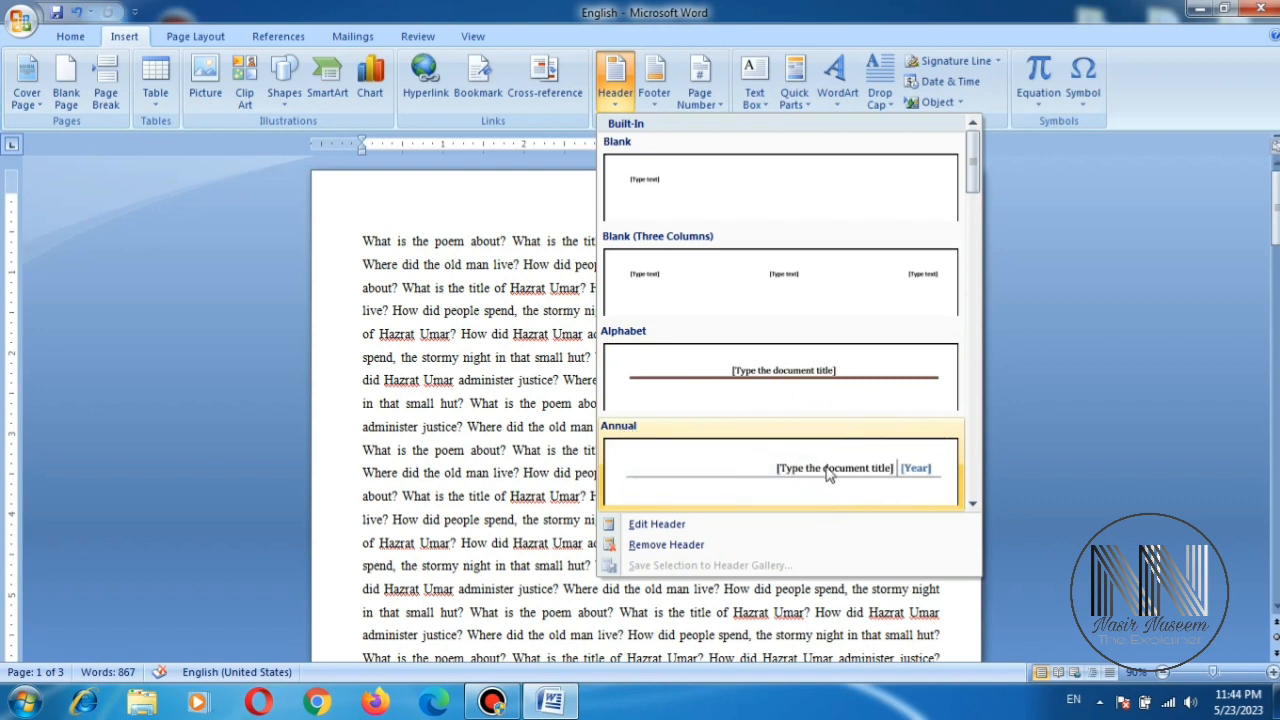
pyautogui.moveTo(818, 483)
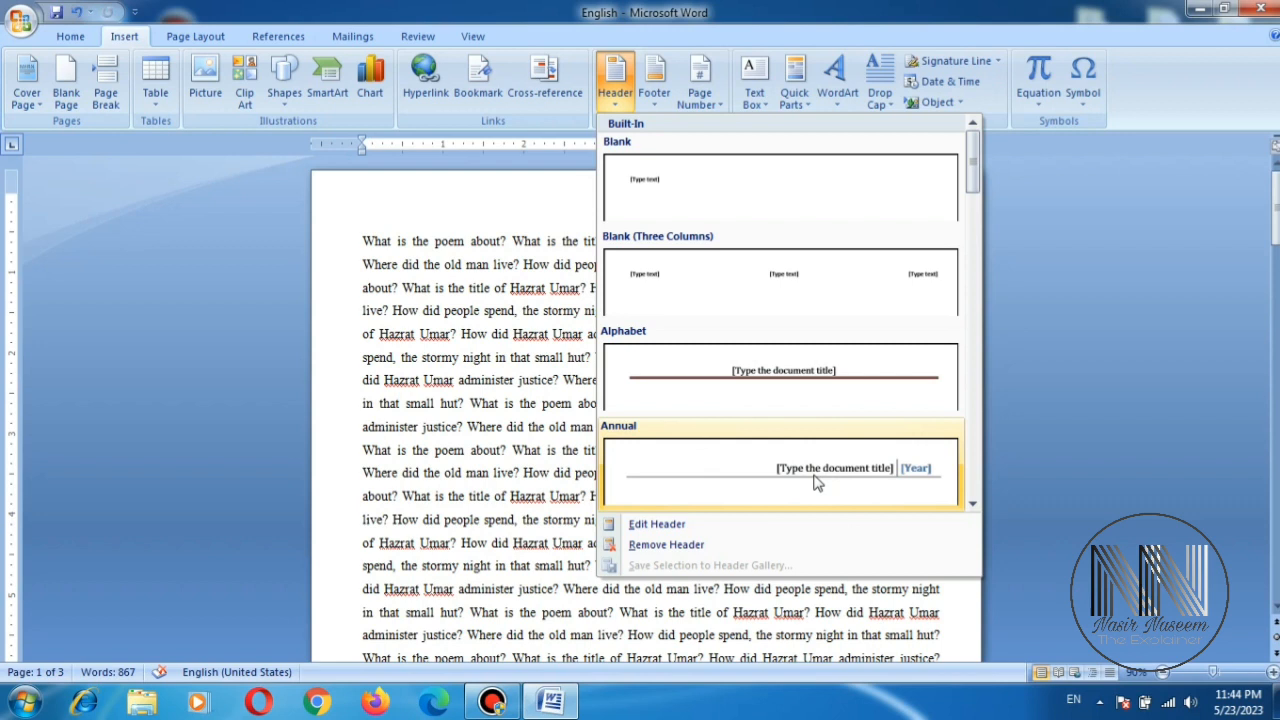
pyautogui.moveTo(910, 477)
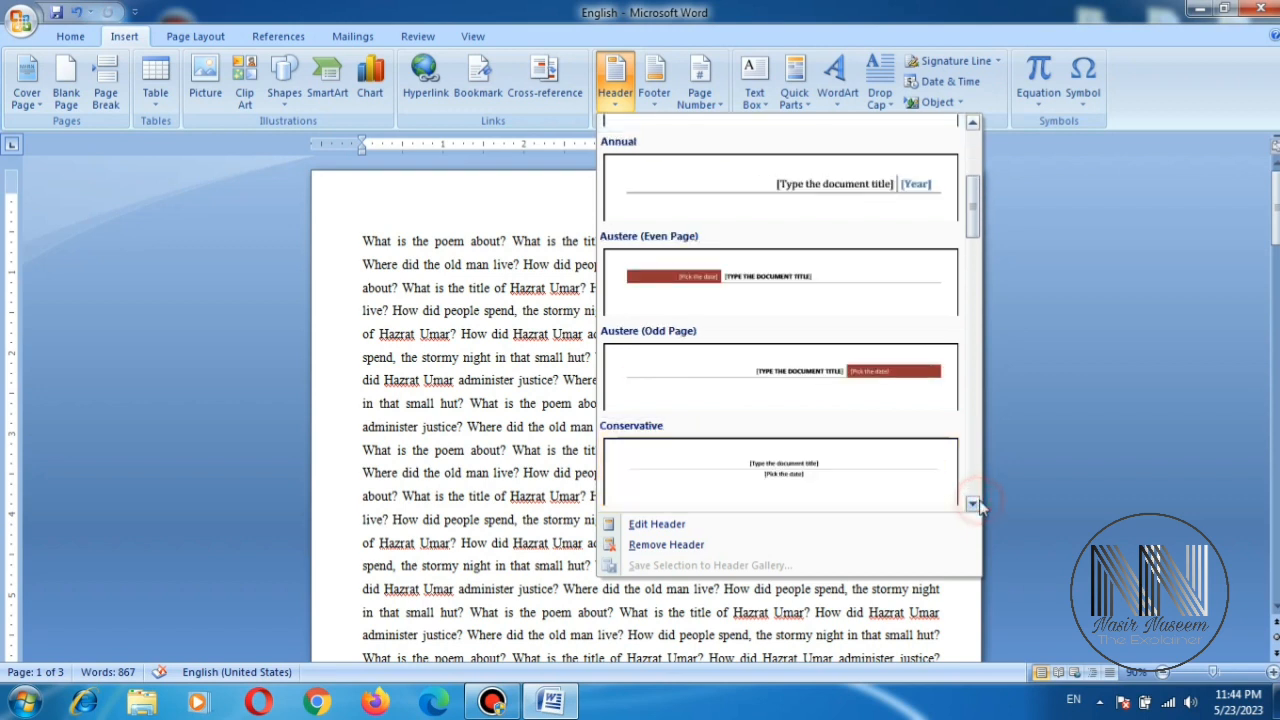
# Step: Insert a three-part header reading 'English' with two empty placeholders
pyautogui.scroll(-3)
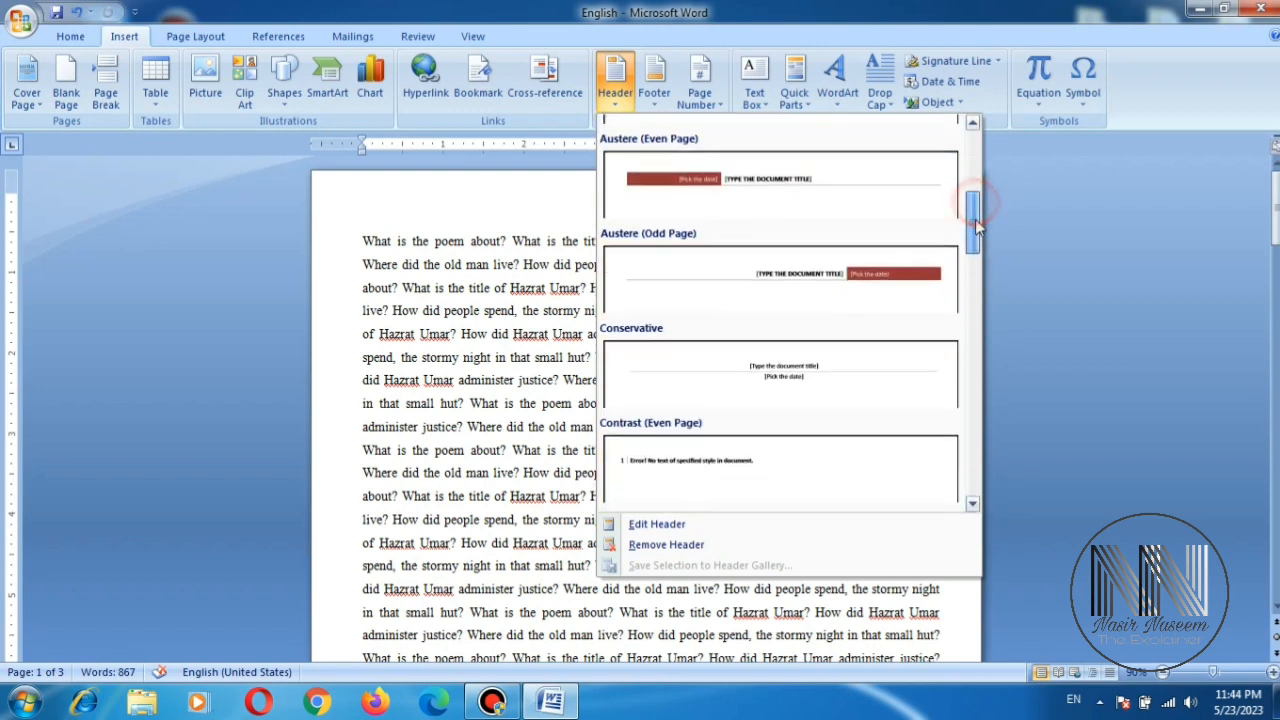
pyautogui.scroll(-3)
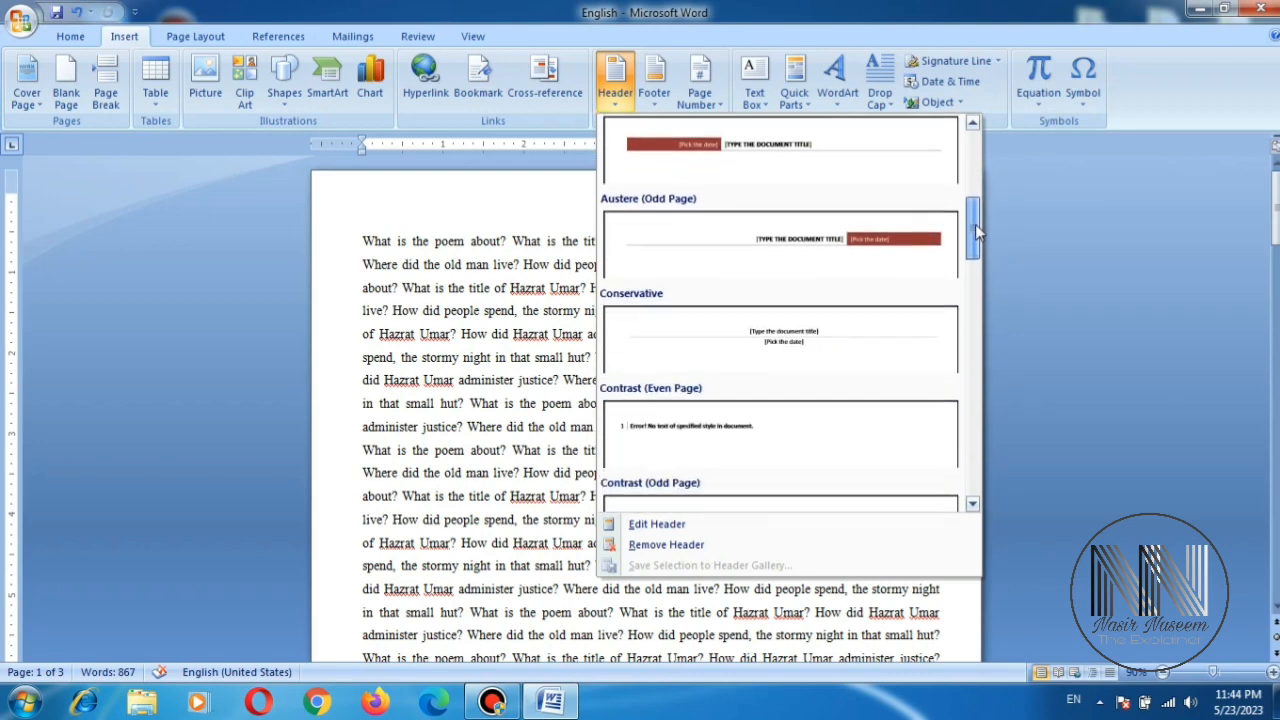
pyautogui.scroll(-3)
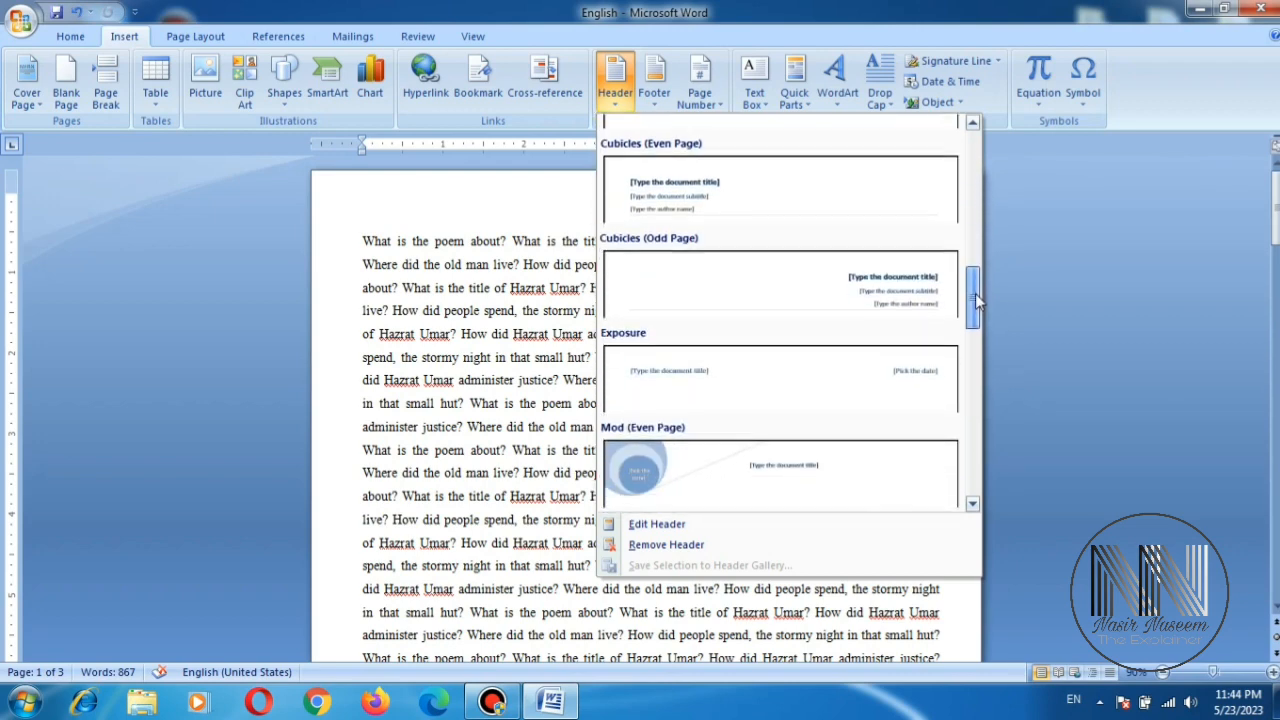
pyautogui.scroll(3)
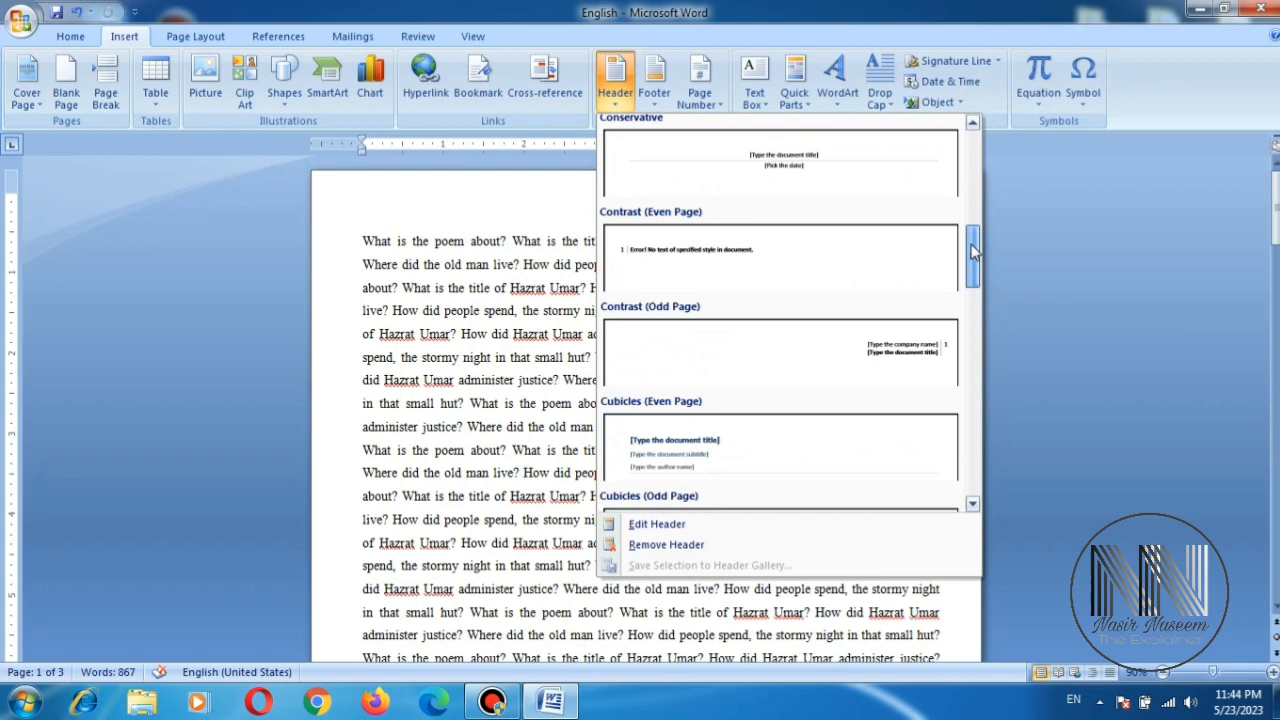
pyautogui.scroll(3)
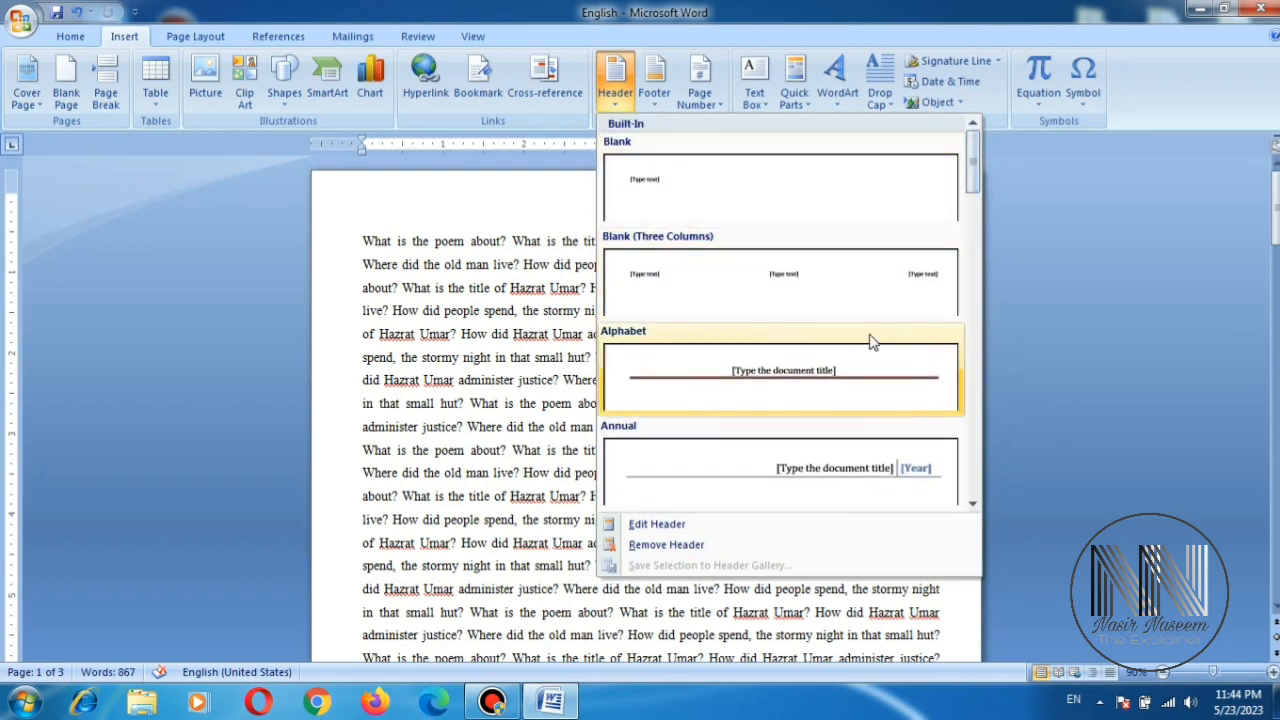
pyautogui.moveTo(785, 465)
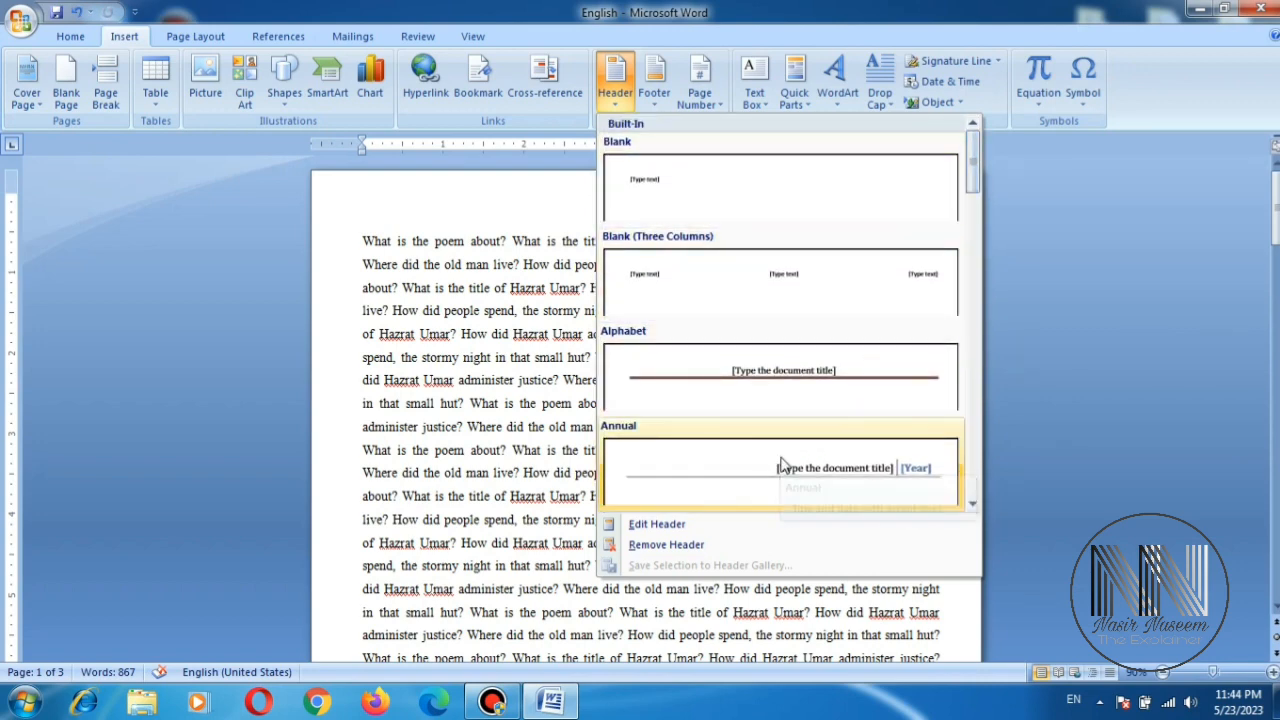
pyautogui.click(780, 283)
pyautogui.write('English')
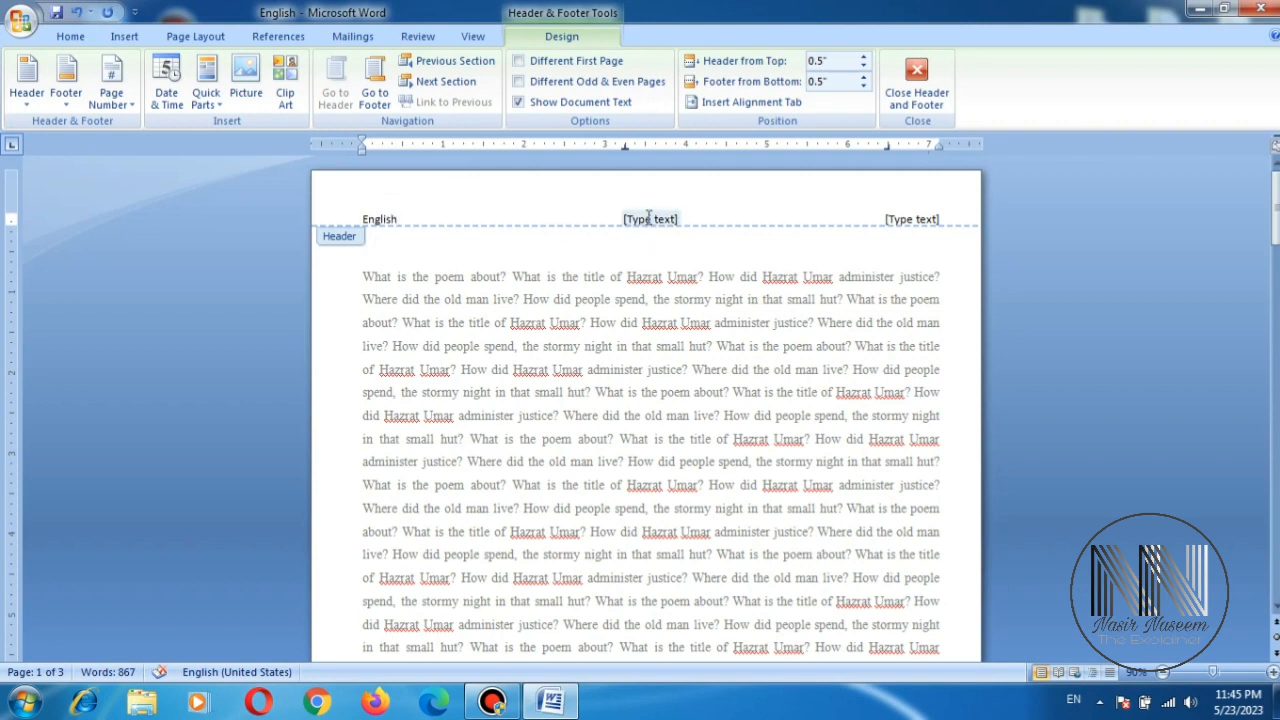
pyautogui.moveTo(382, 190)
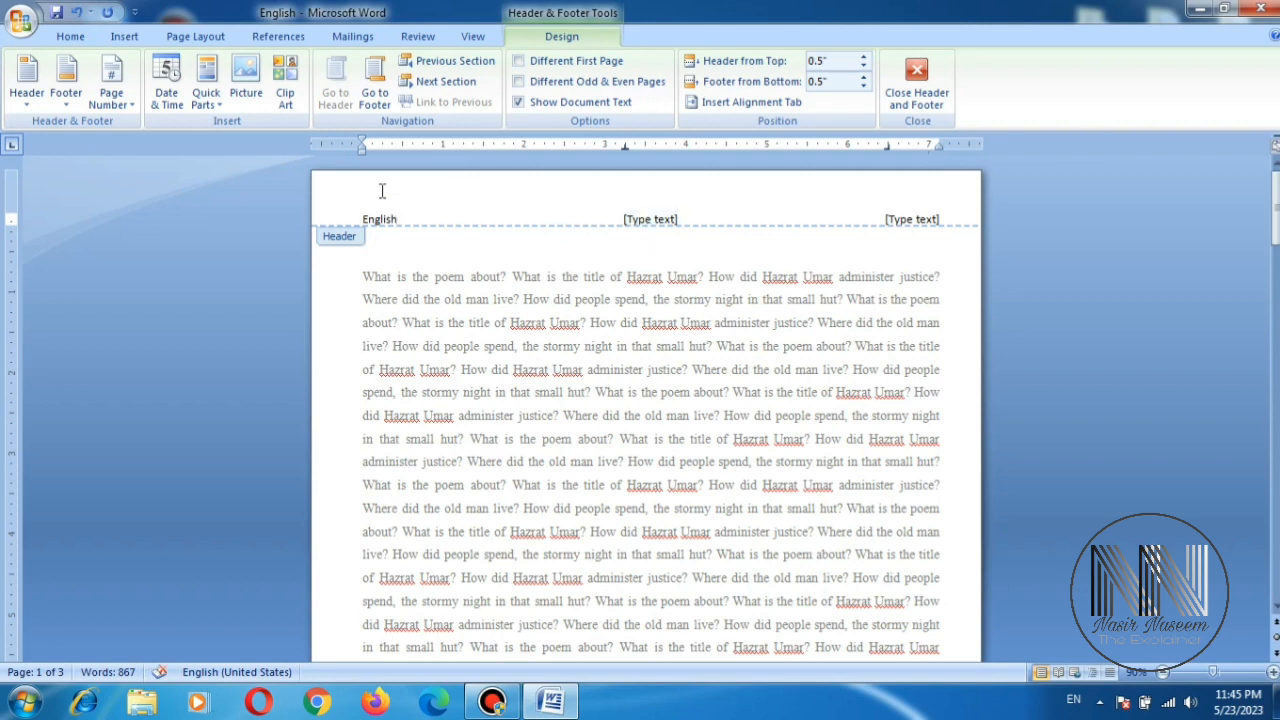
# Step: Fill the centre header placeholder with 'Unit 1: Introduction'
pyautogui.click(650, 219)
pyautogui.write('Un')
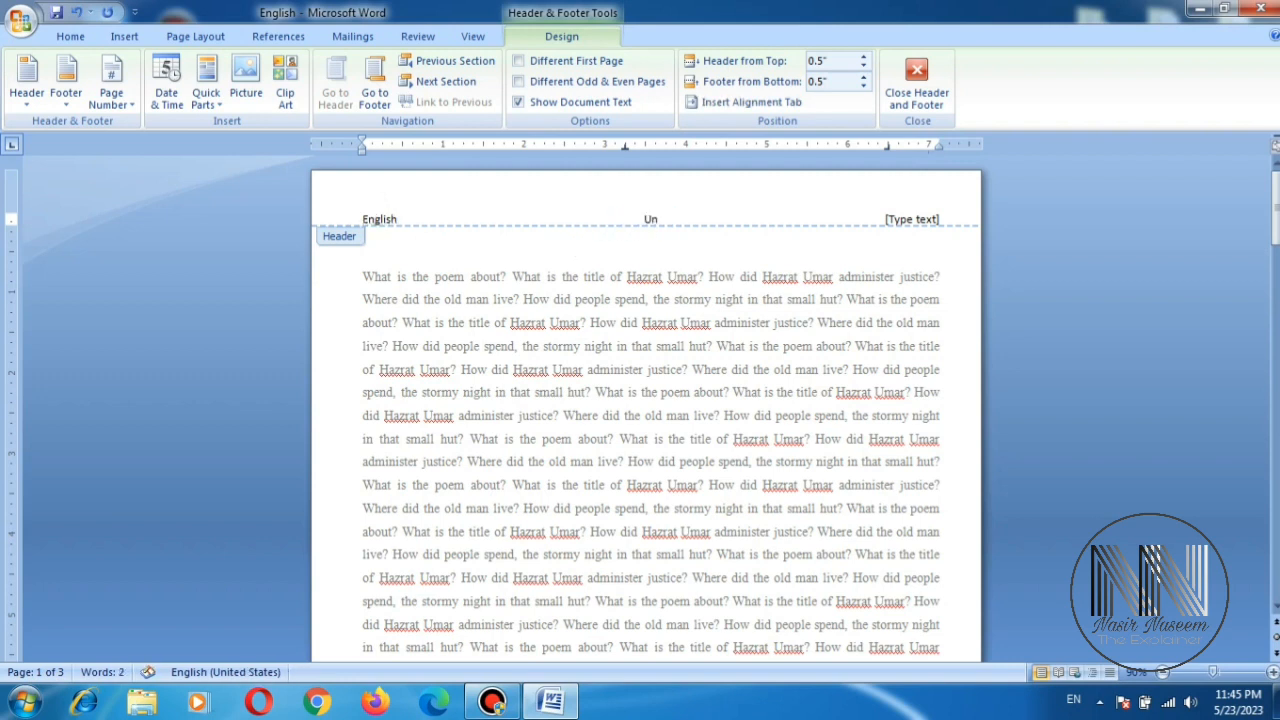
pyautogui.write('it')
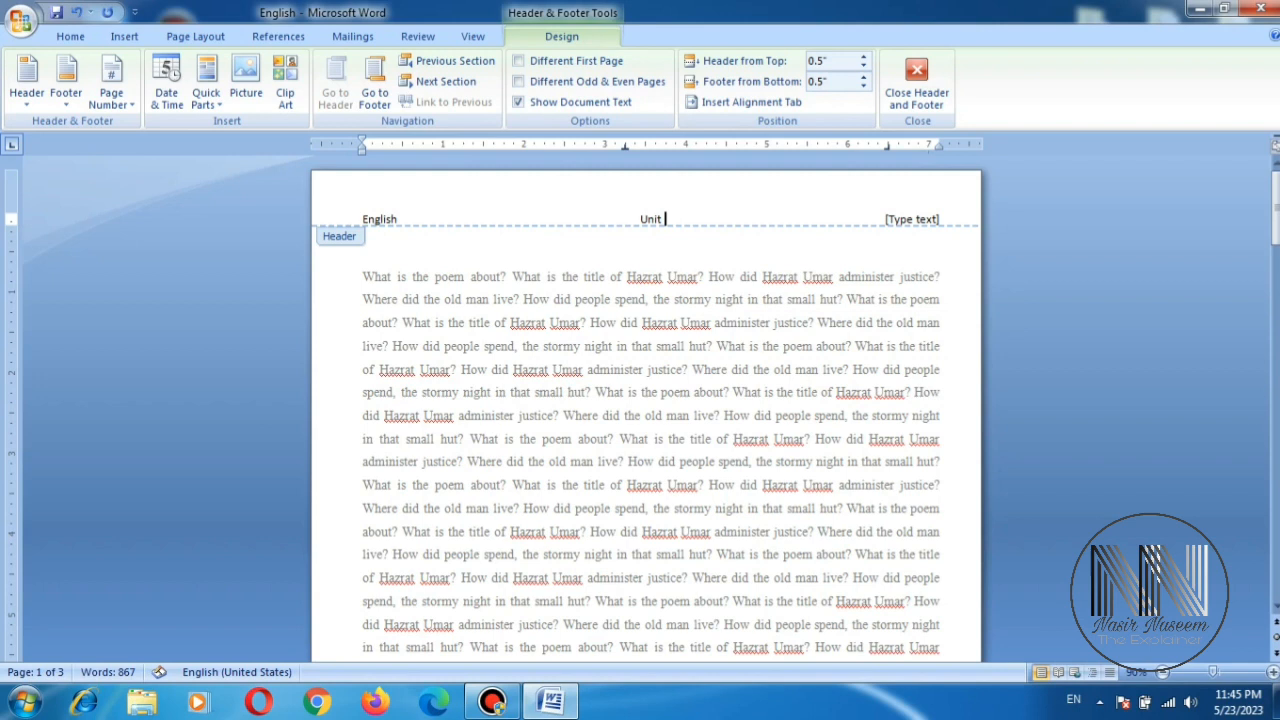
pyautogui.write(':')
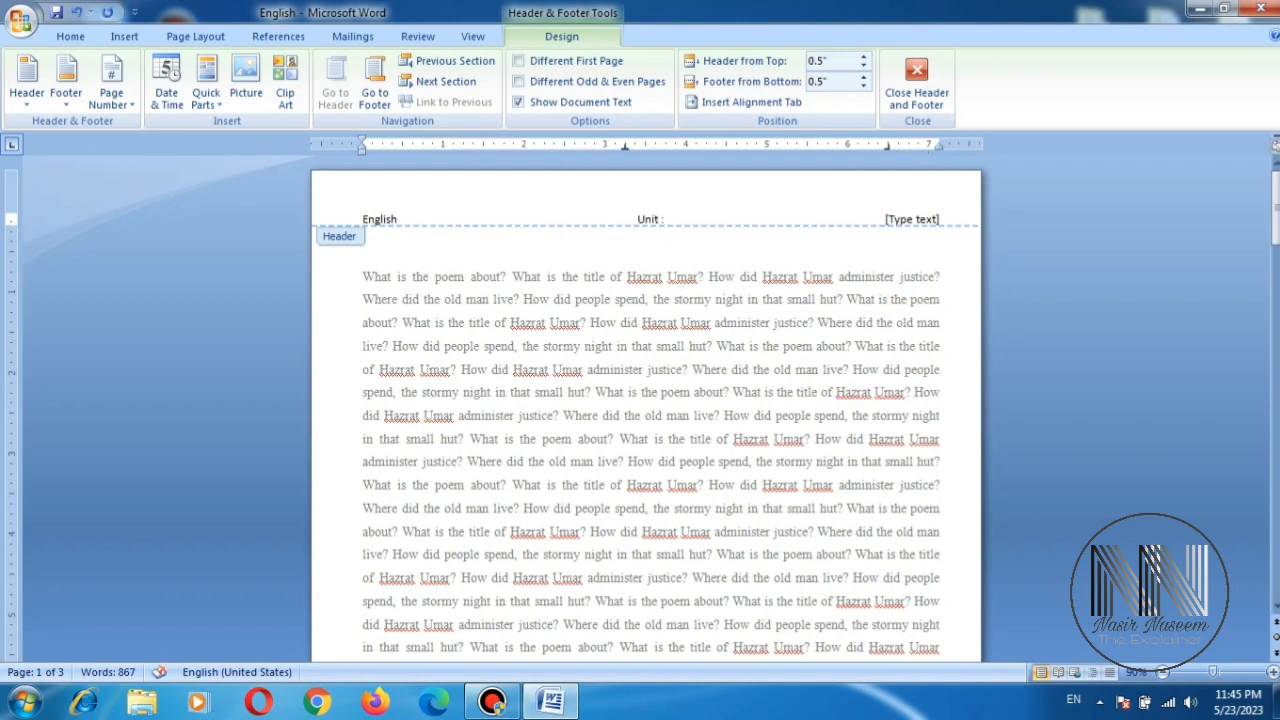
pyautogui.write('1')
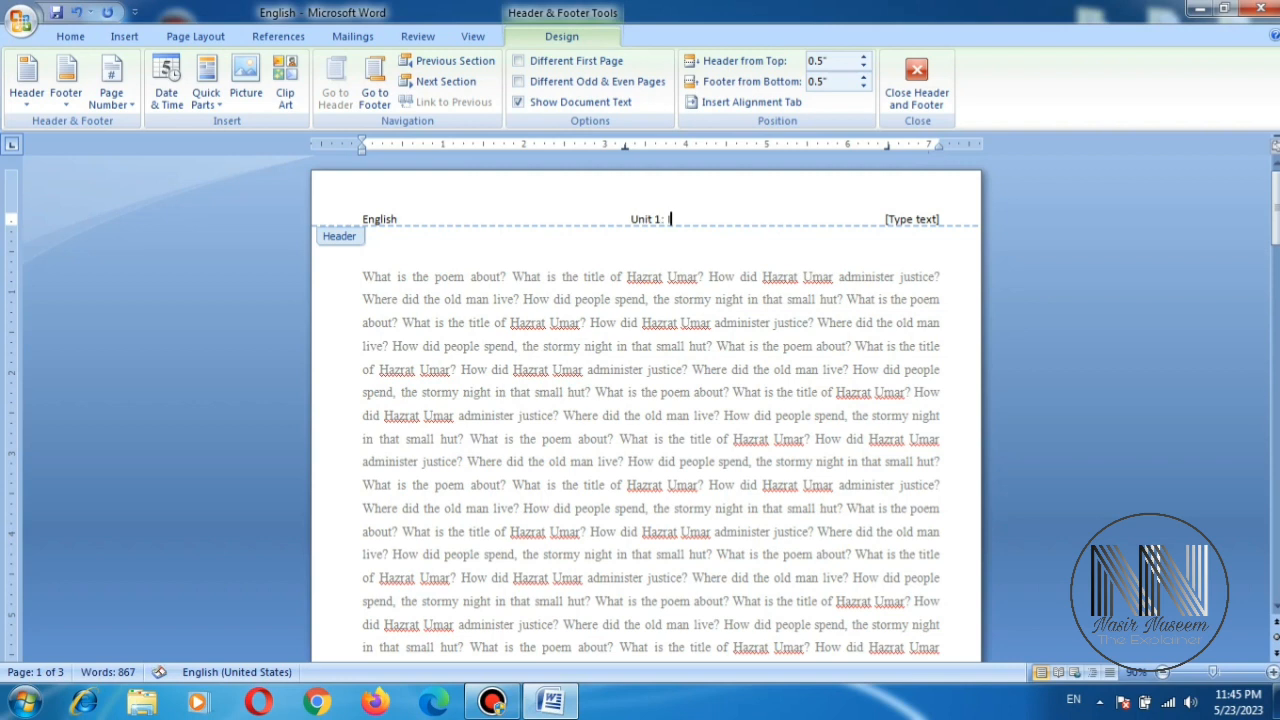
pyautogui.write('Into')
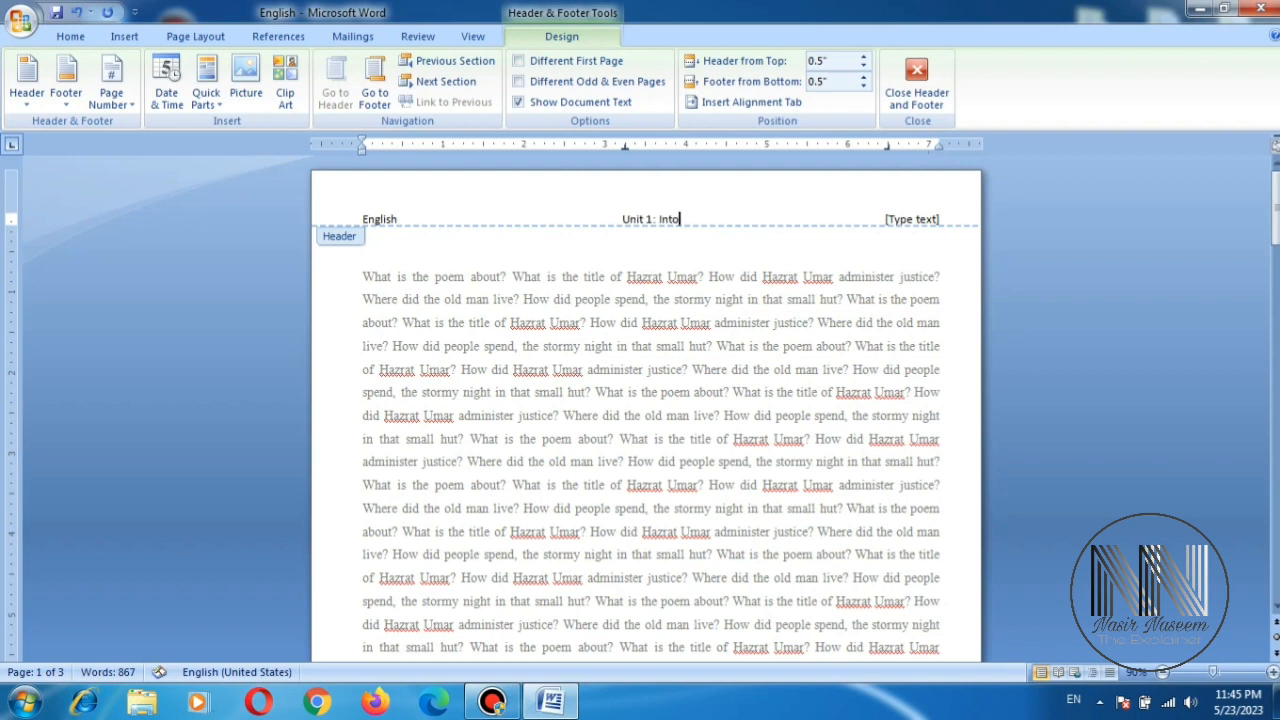
pyautogui.write('roduction')
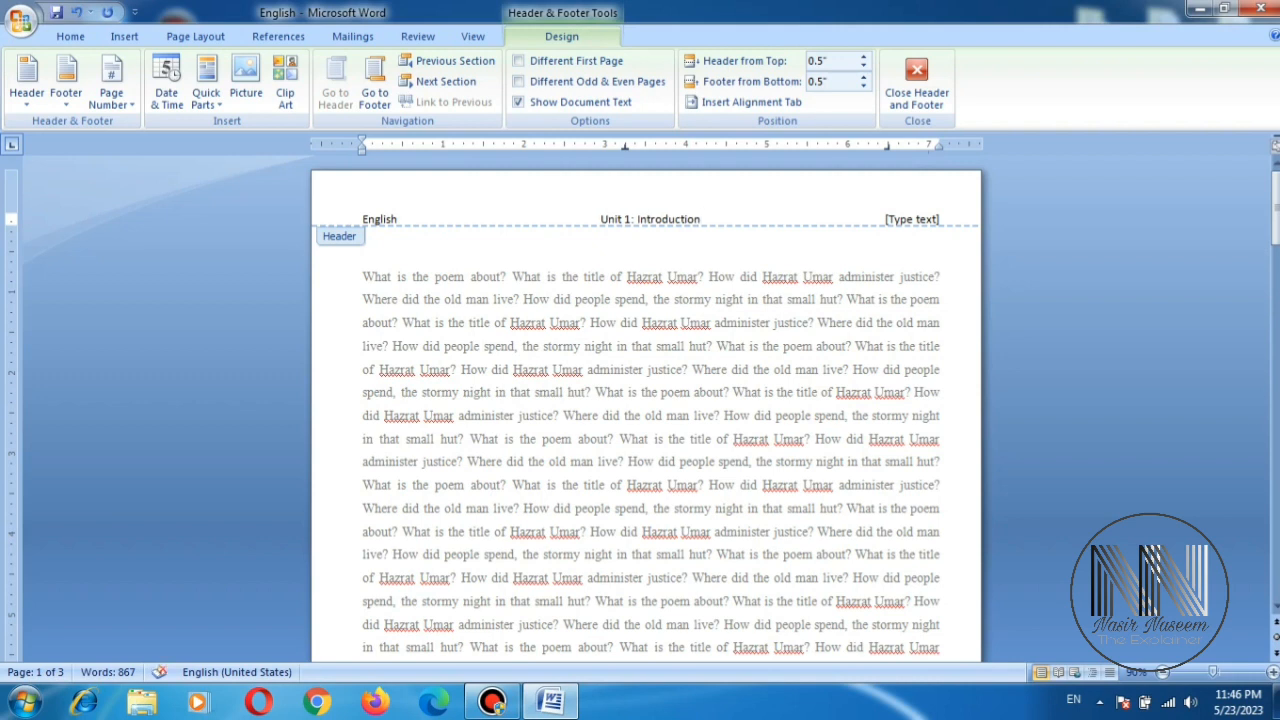
# Step: Fill the right header placeholder with '1st Year'
pyautogui.click(911, 219)
pyautogui.write('1')
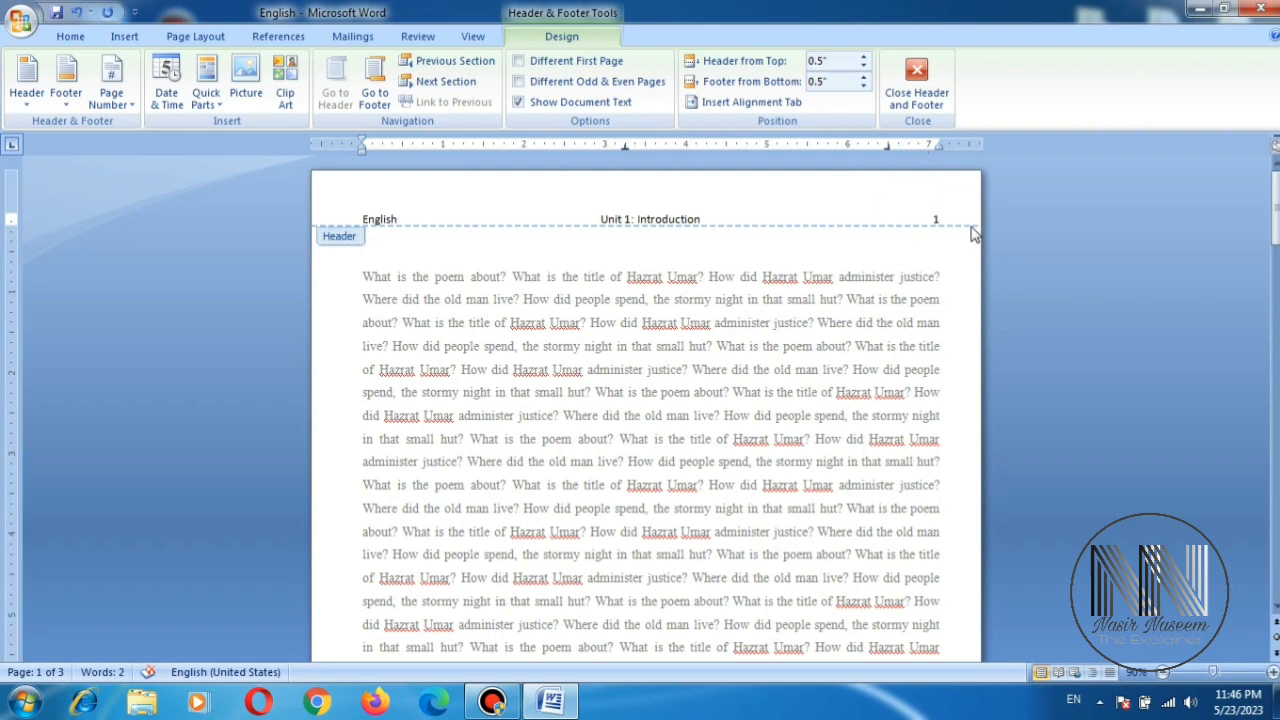
pyautogui.write('st Y')
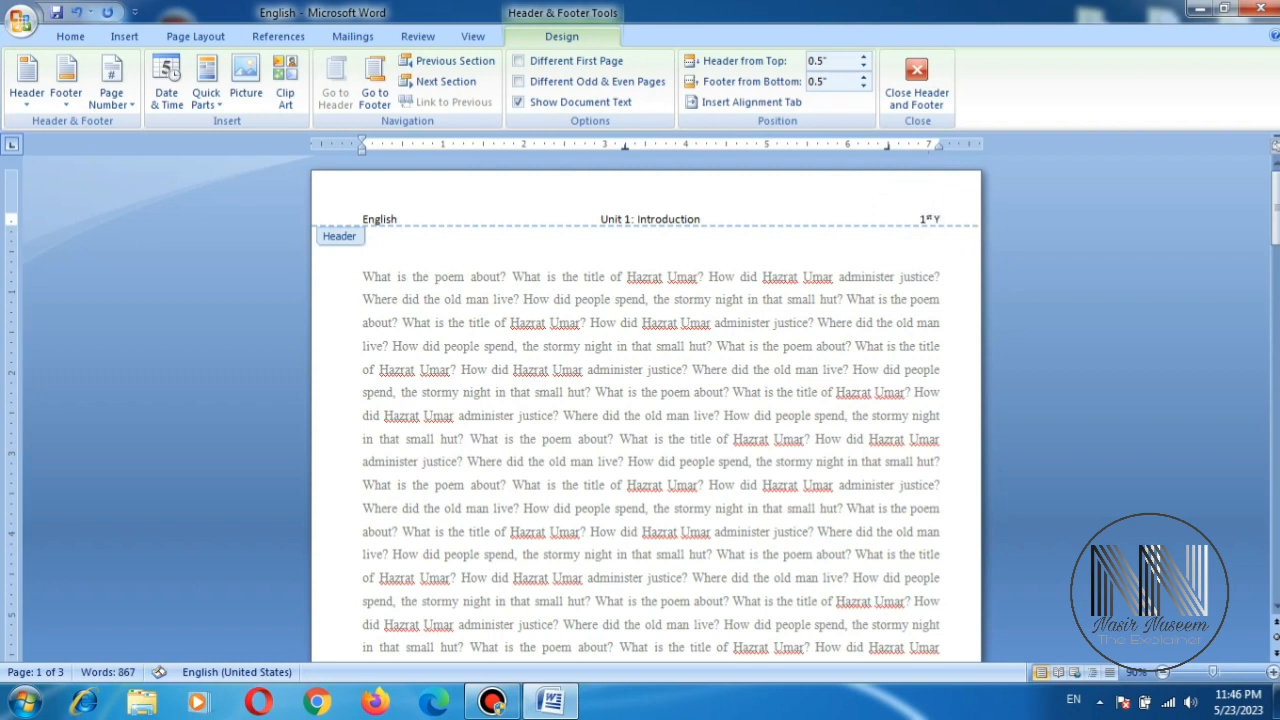
pyautogui.write('ear')
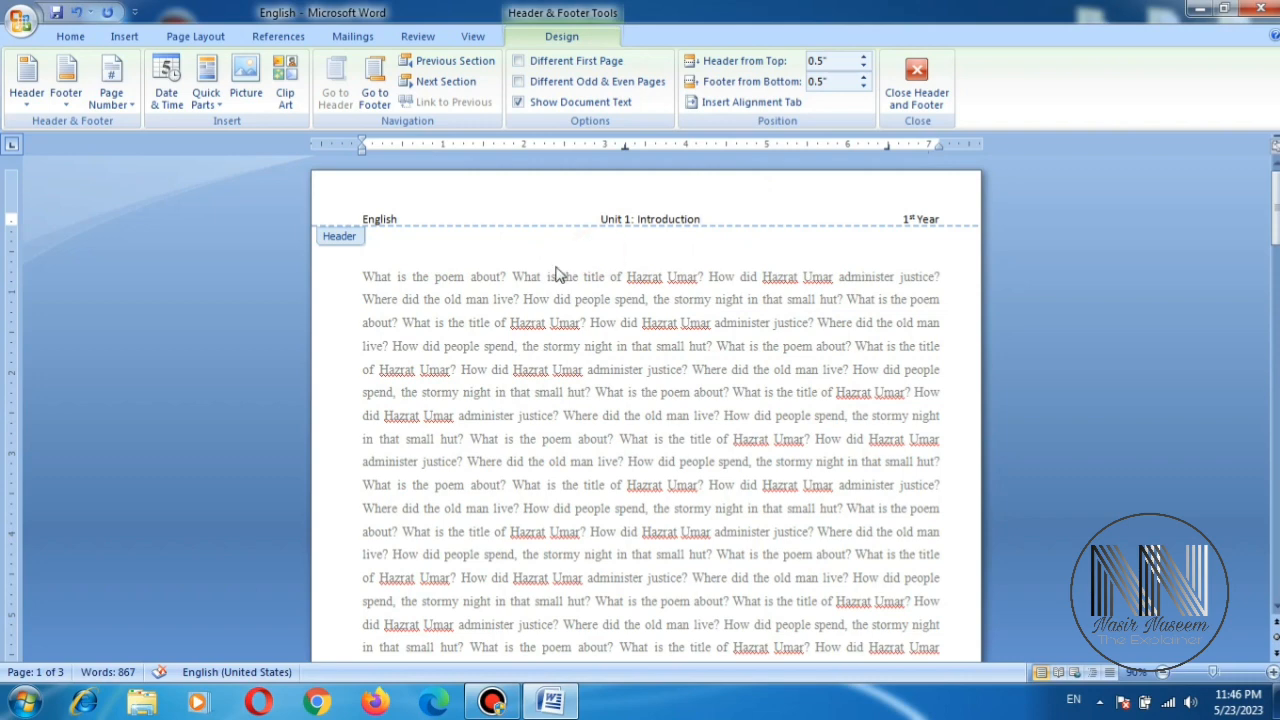
# Step: Close header editing and browse the built-in footer gallery
pyautogui.click(916, 83)
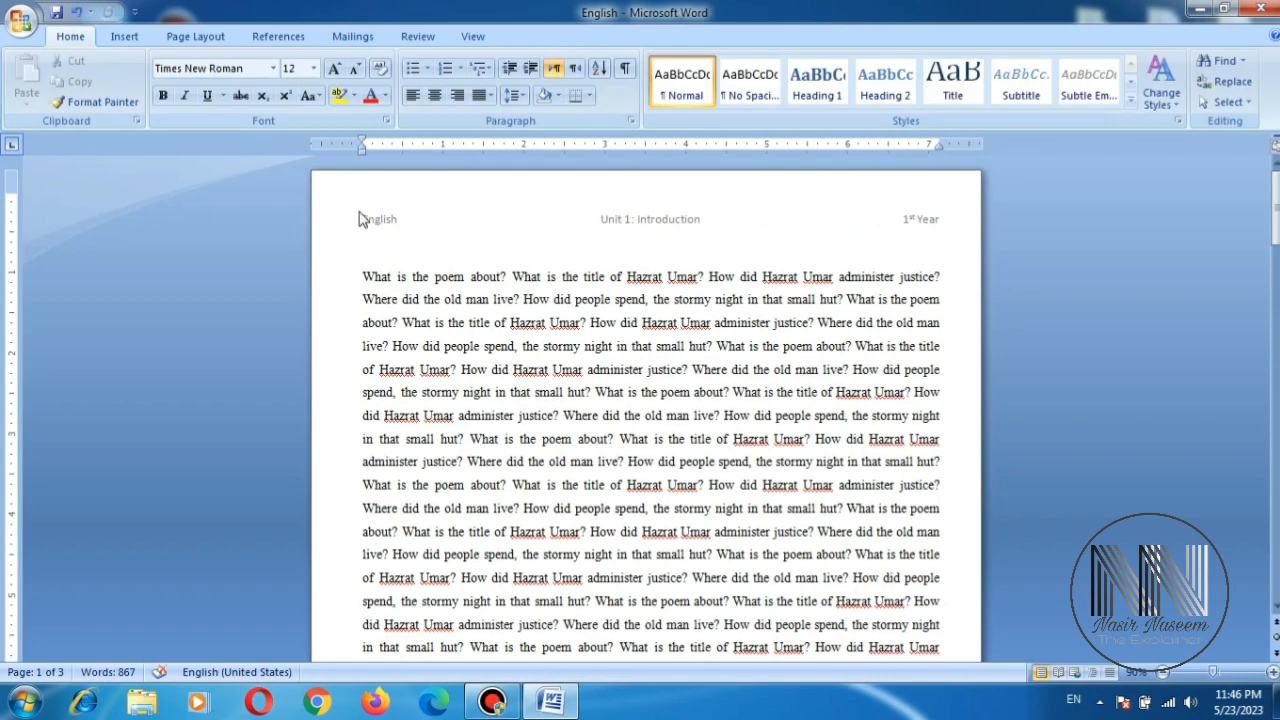
pyautogui.moveTo(387, 227)
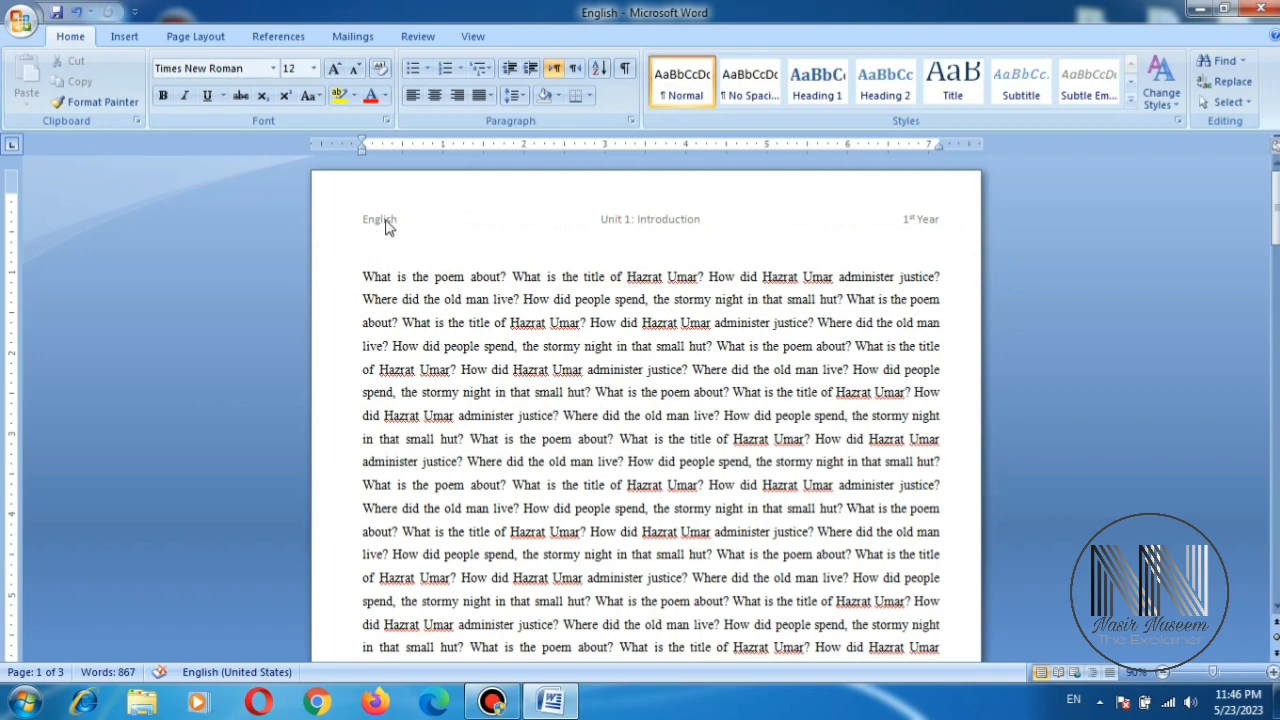
pyautogui.moveTo(611, 233)
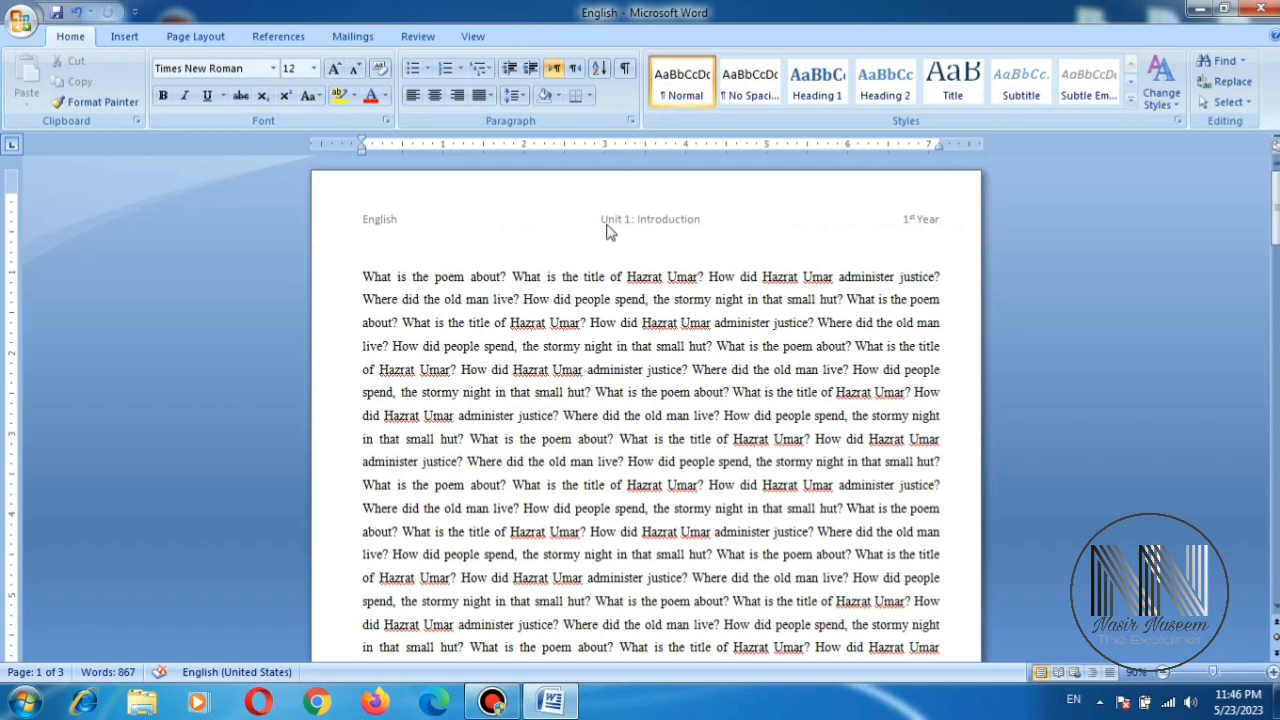
pyautogui.click(123, 36)
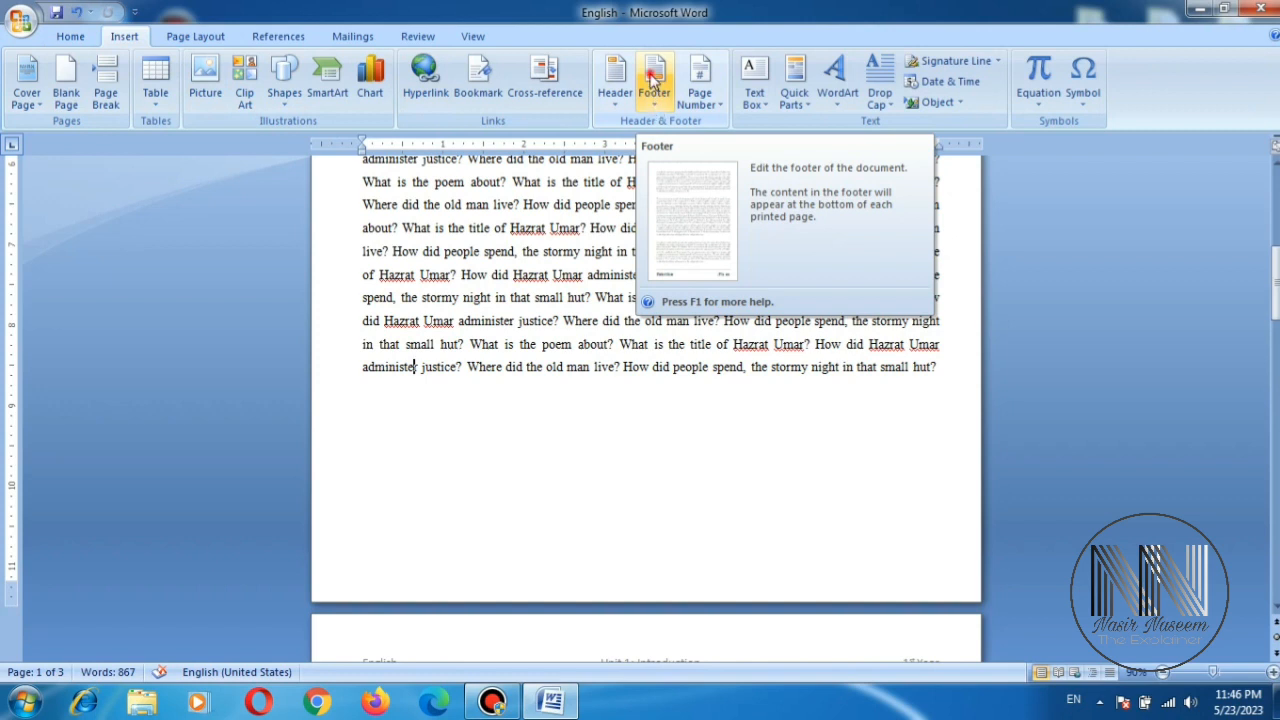
pyautogui.click(653, 80)
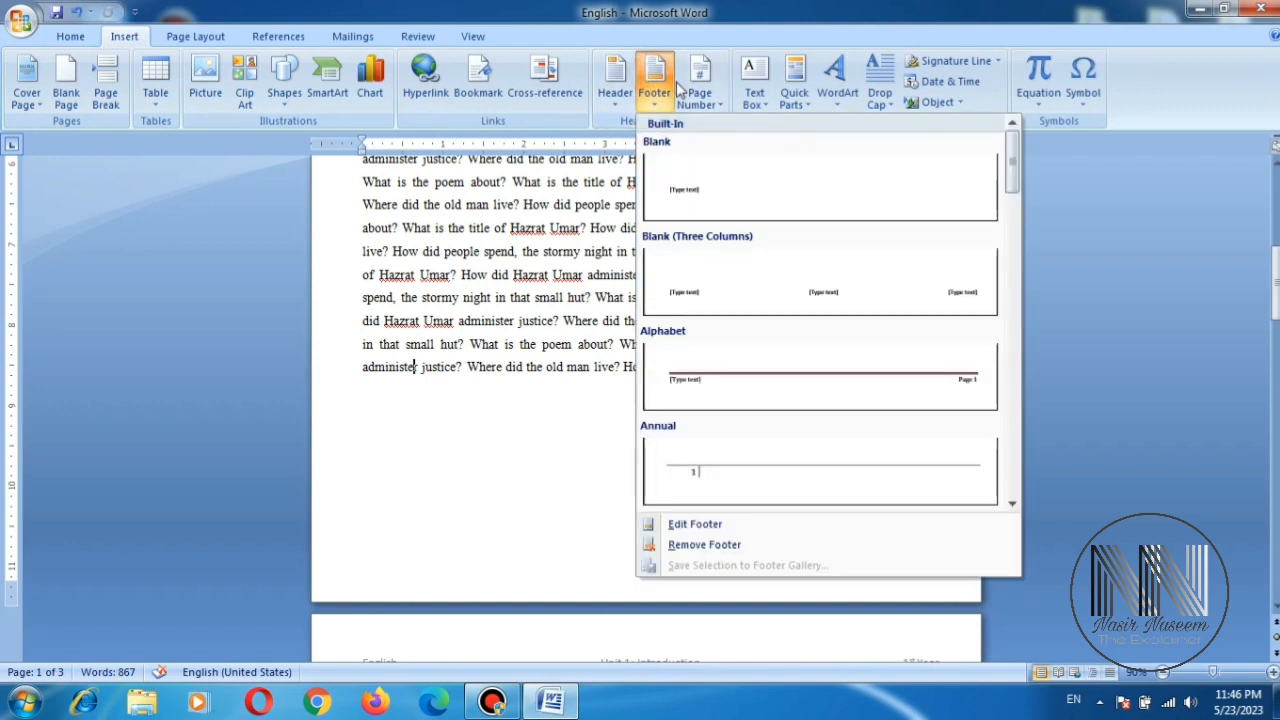
pyautogui.scroll(-3)
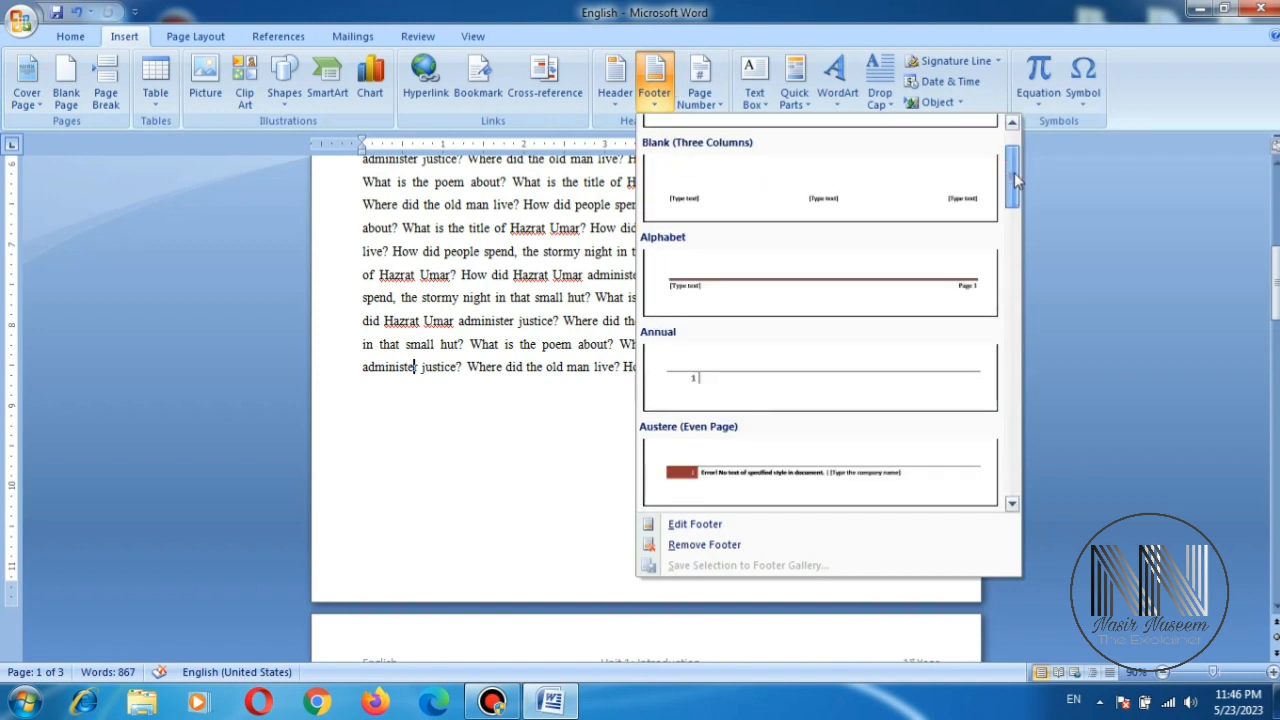
pyautogui.scroll(-3)
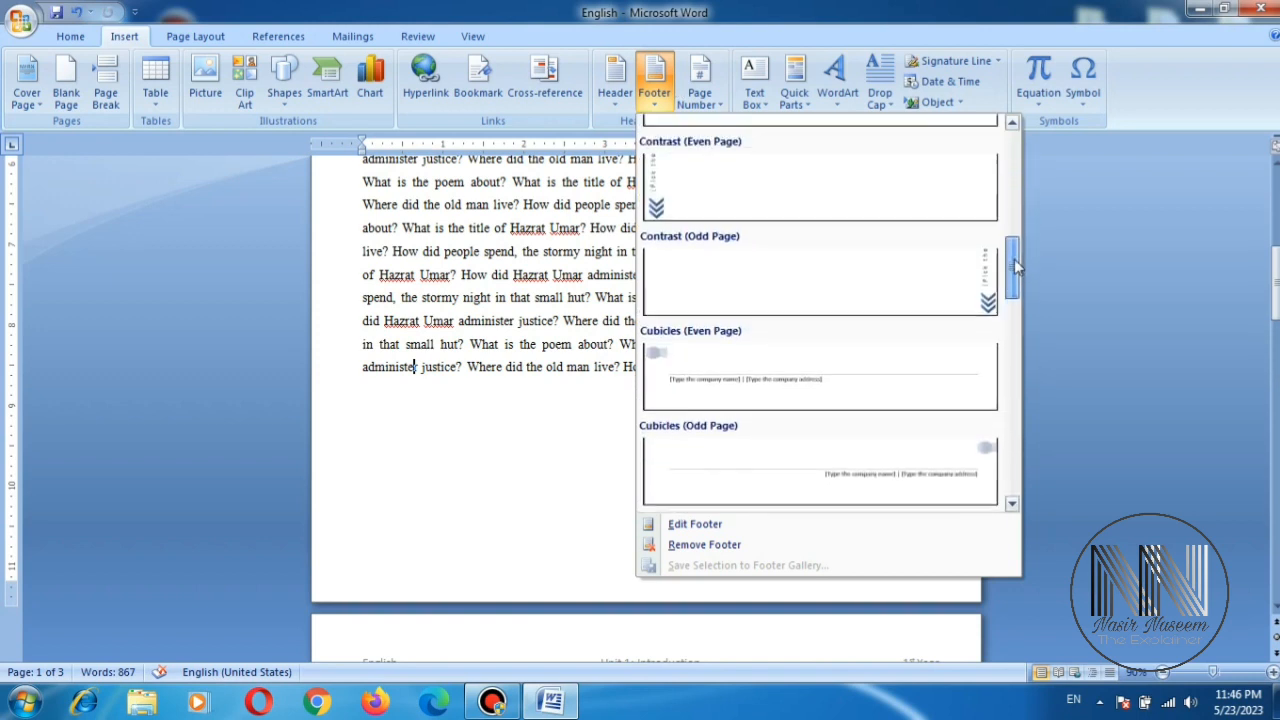
pyautogui.scroll(3)
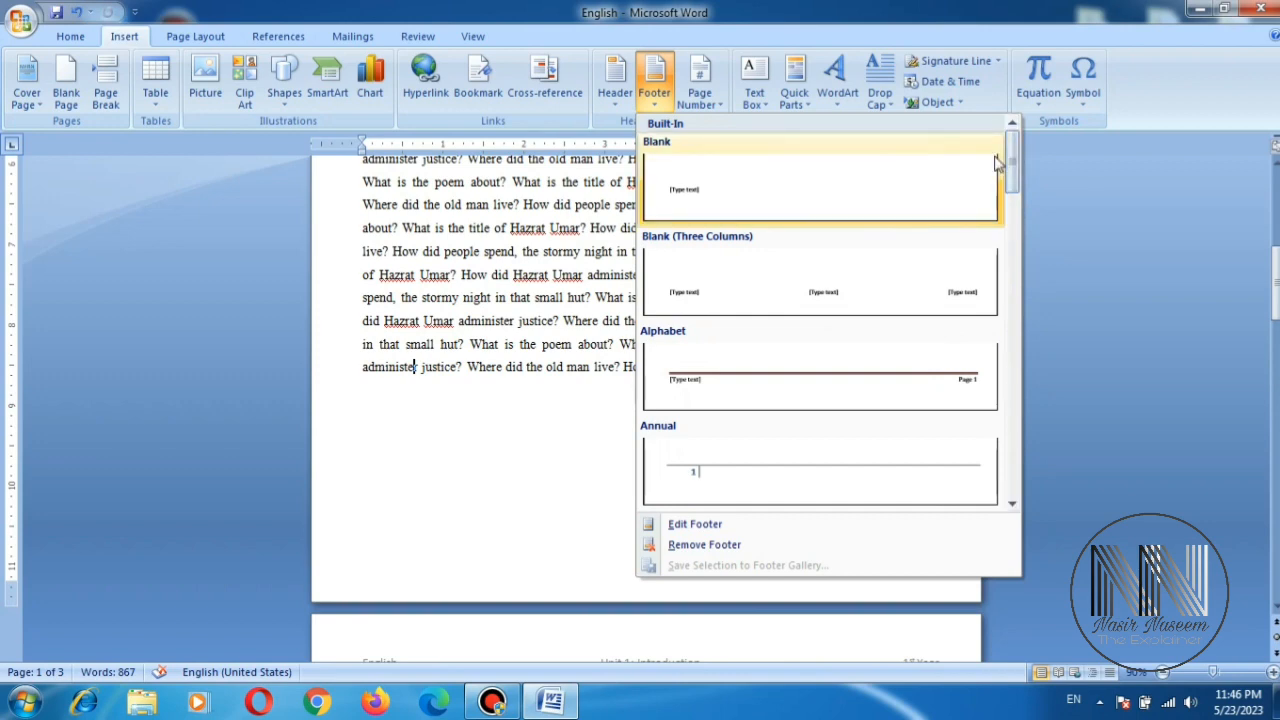
pyautogui.moveTo(710, 388)
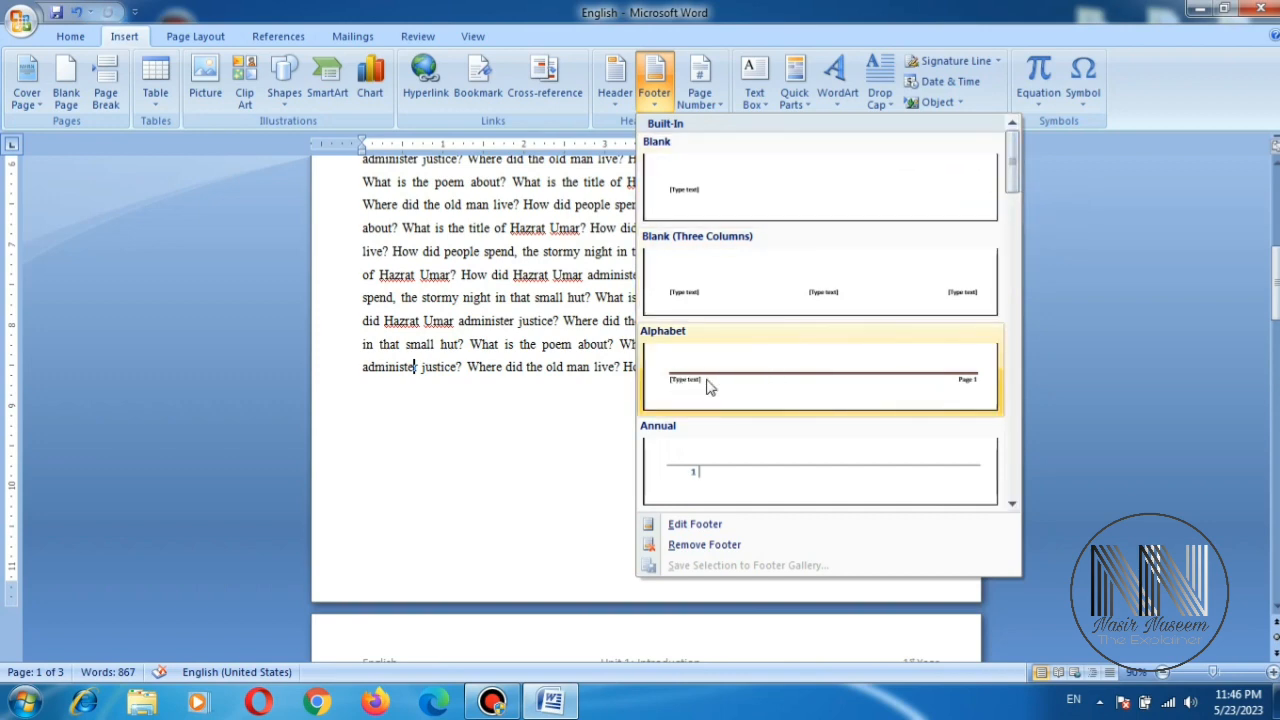
# Step: Insert an Alphabet footer reading 'Nasir The Explainer' with page numbering, then close footer editing
pyautogui.click(818, 378)
pyautogui.write('Nasir The Expla')
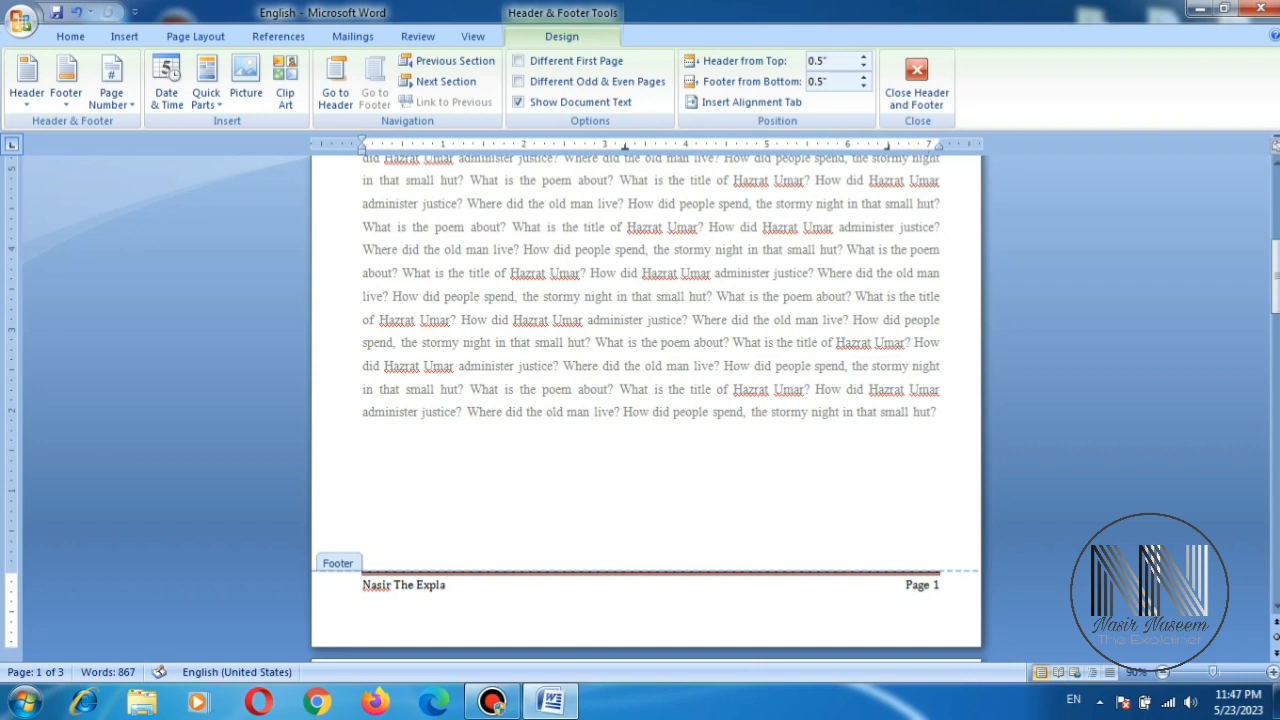
pyautogui.write('iner')
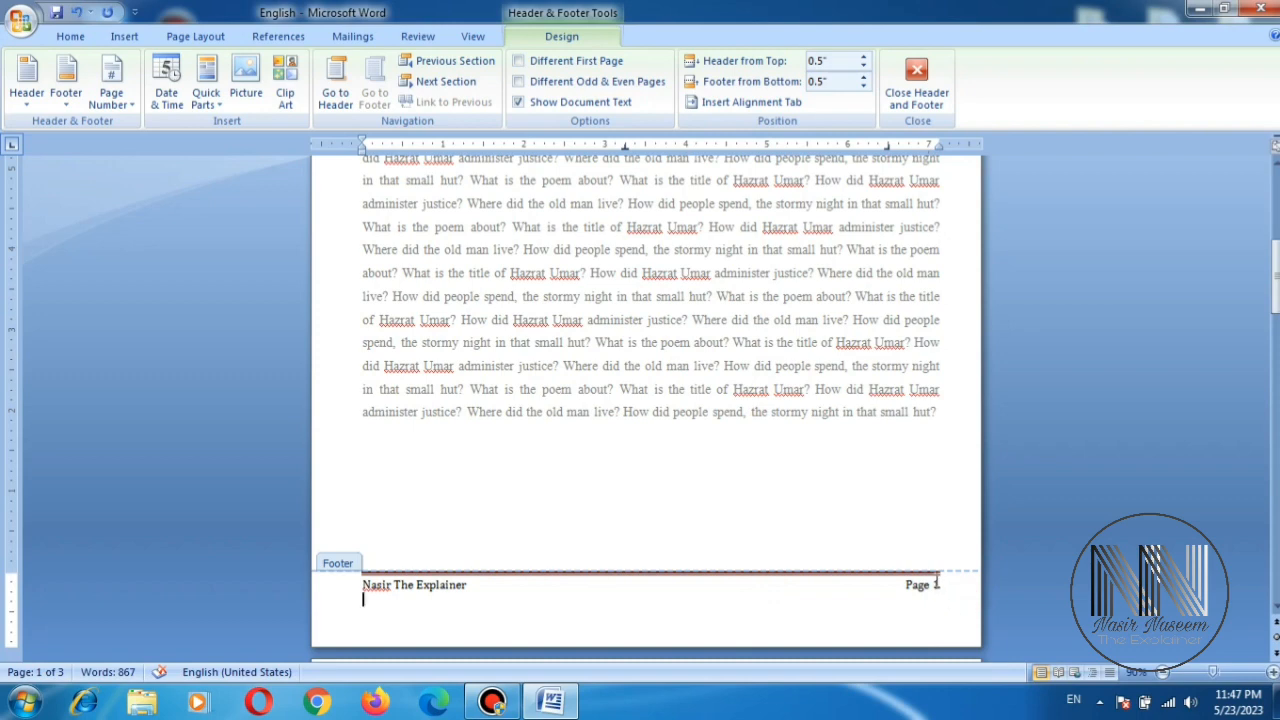
pyautogui.click(916, 83)
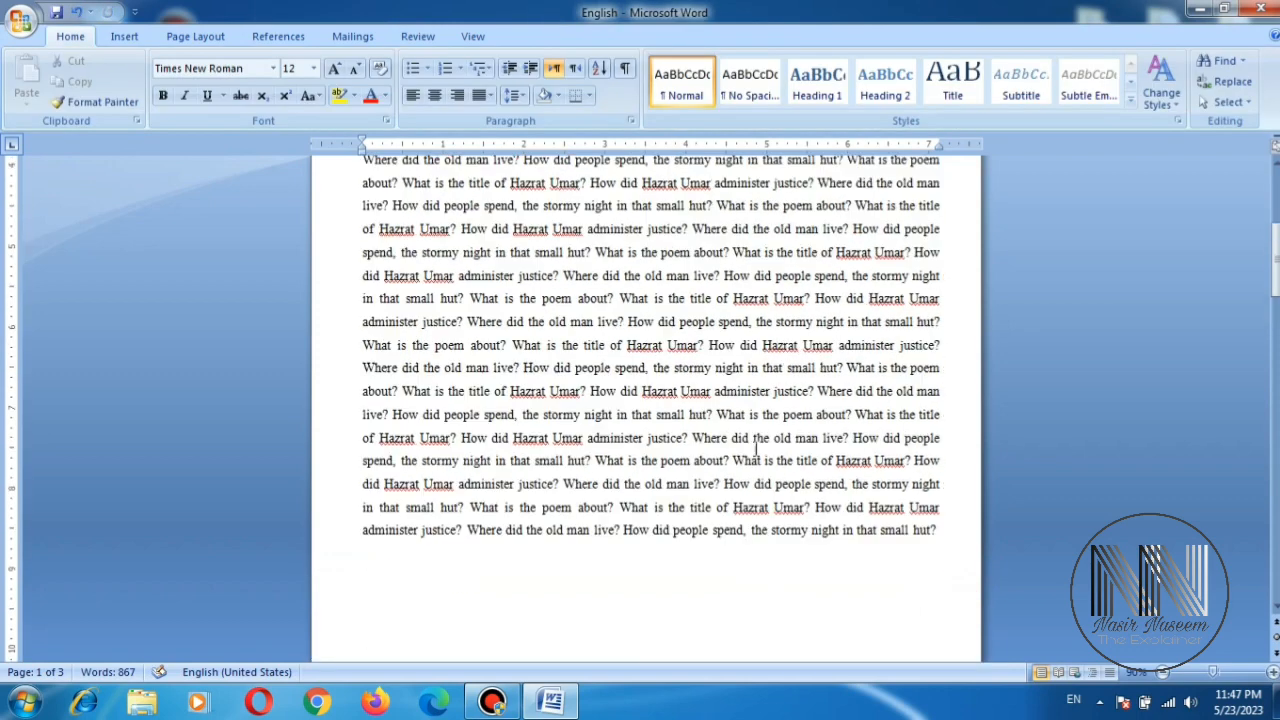
pyautogui.scroll(-3)
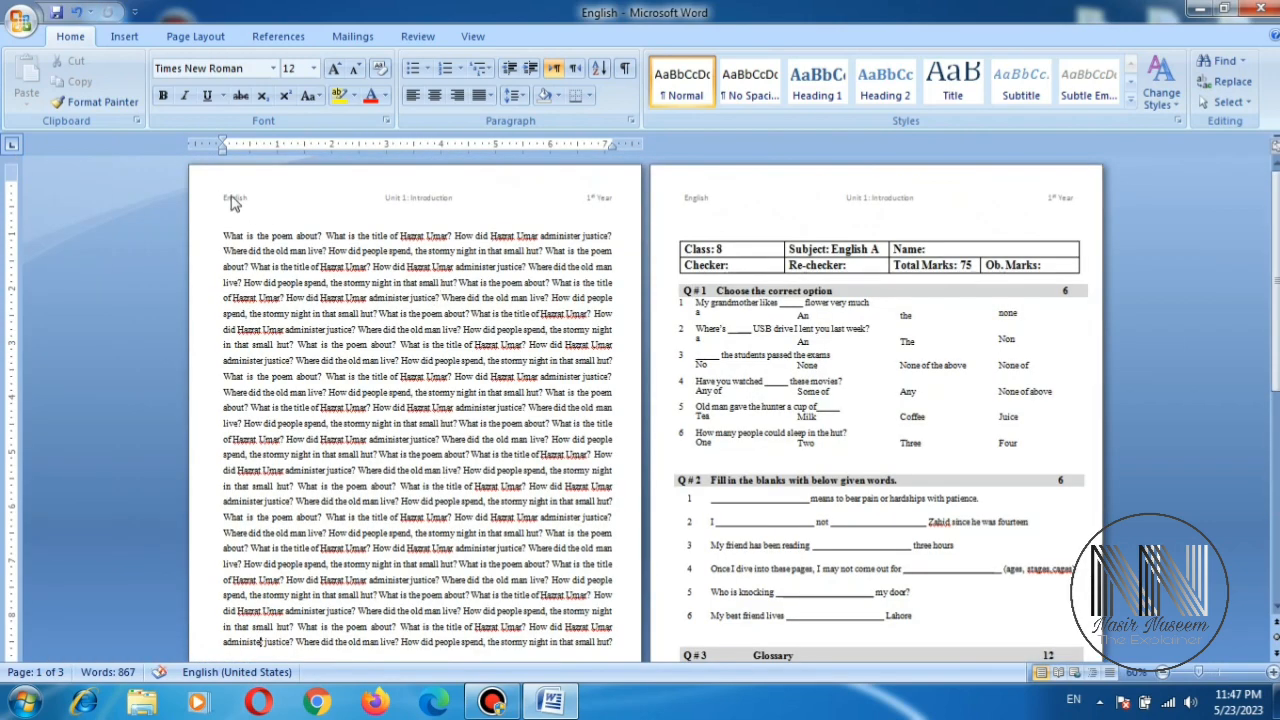
pyautogui.moveTo(298, 207)
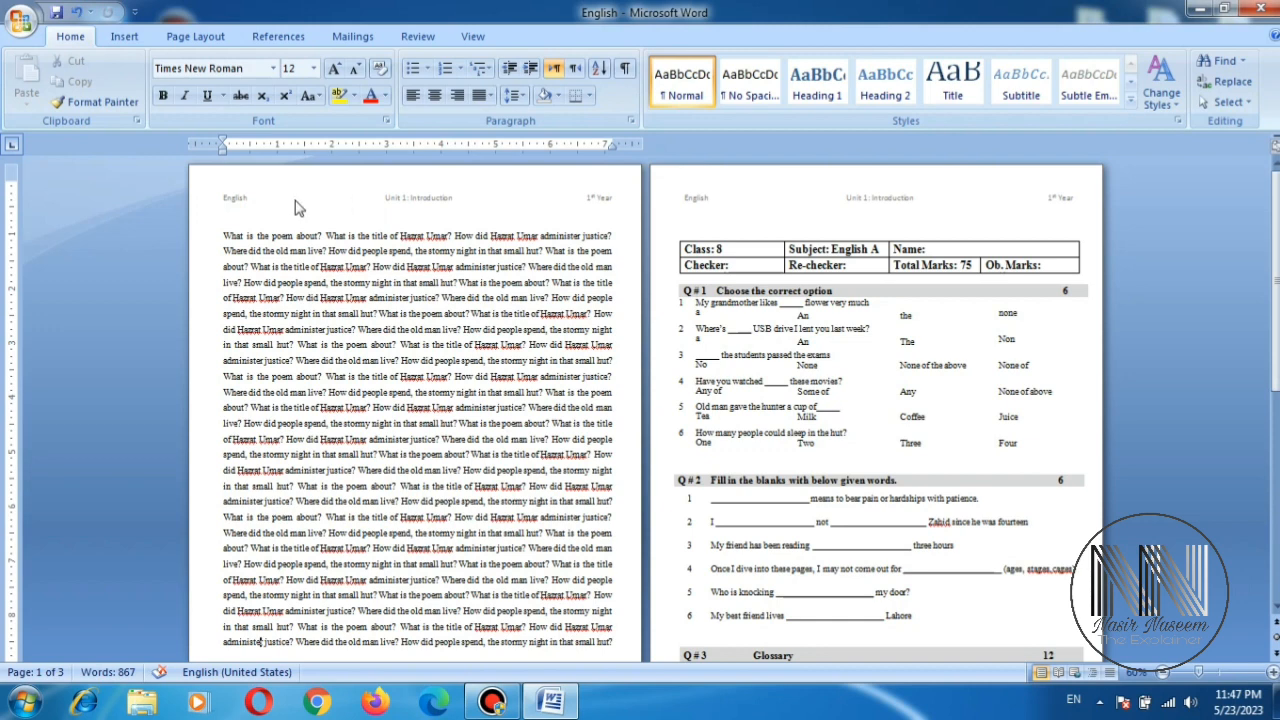
pyautogui.scroll(-3)
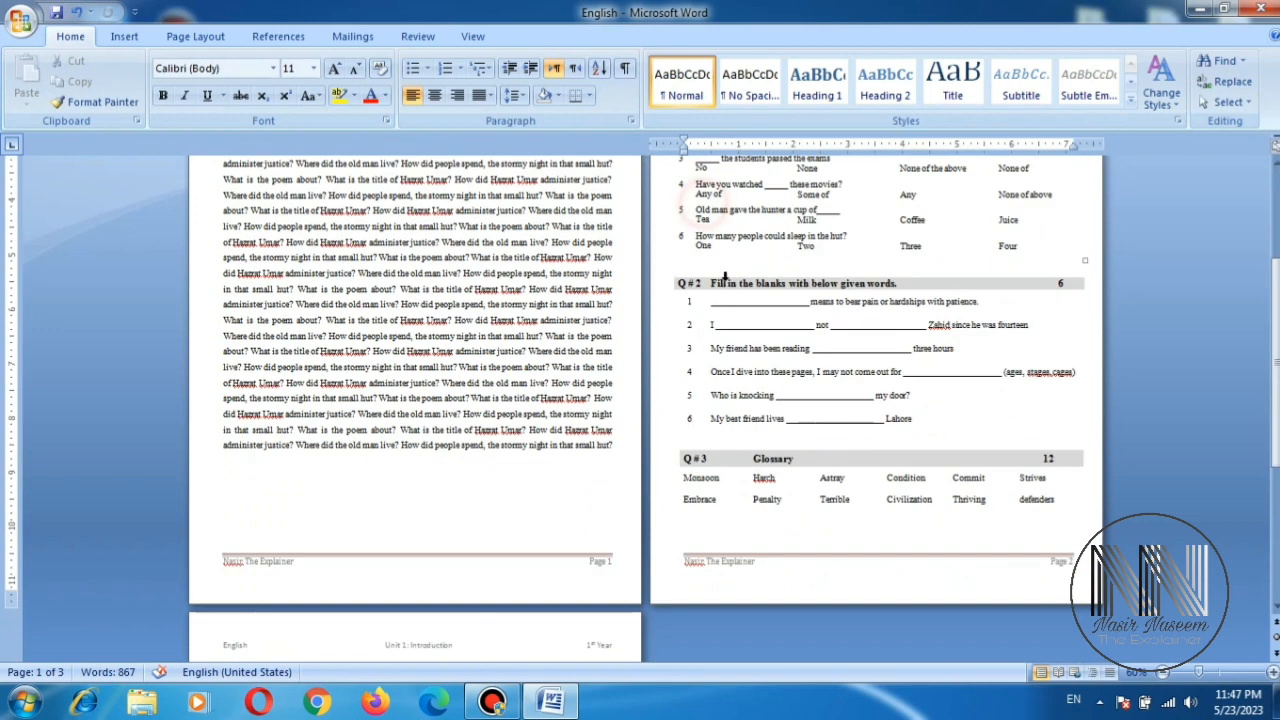
pyautogui.scroll(-3)
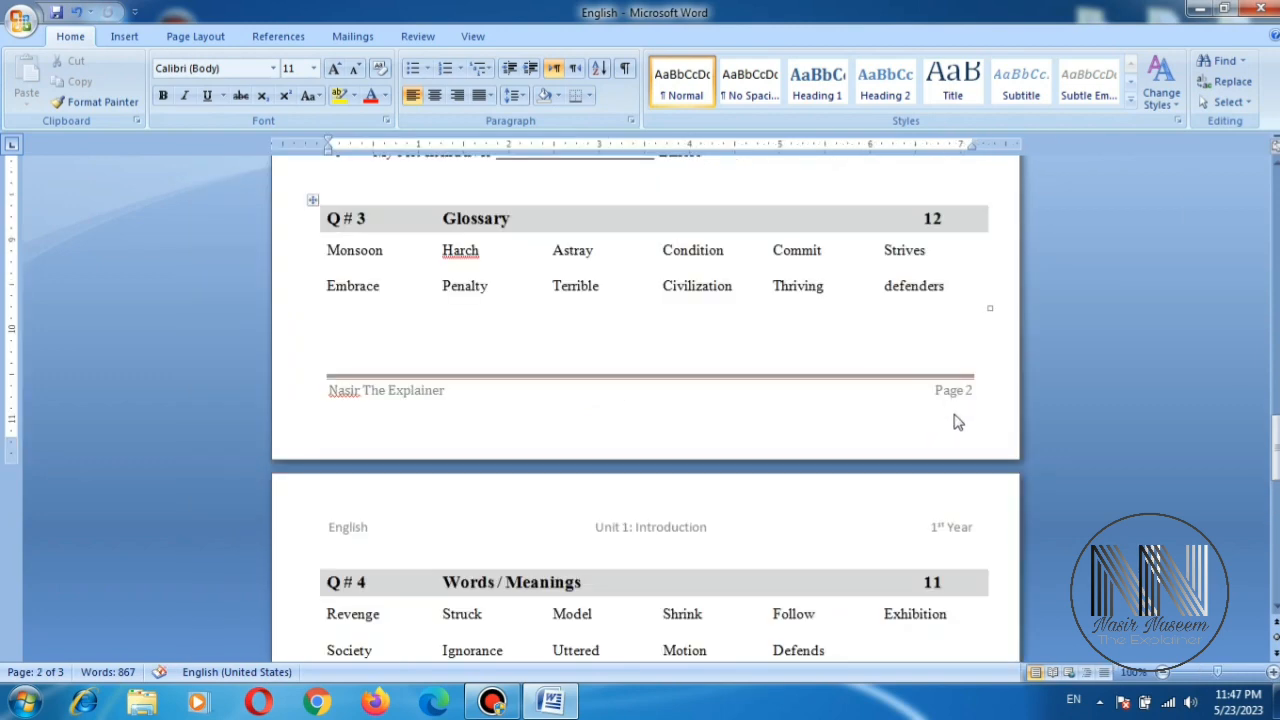
pyautogui.moveTo(966, 408)
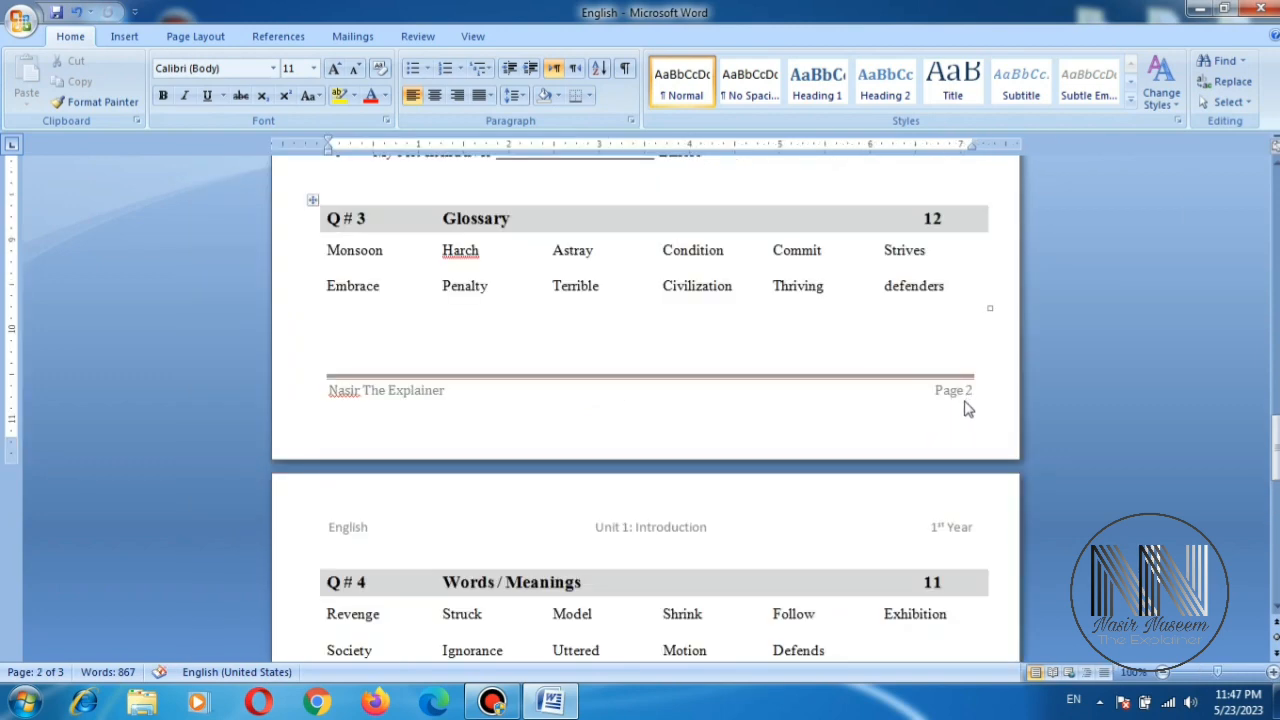
pyautogui.scroll(3)
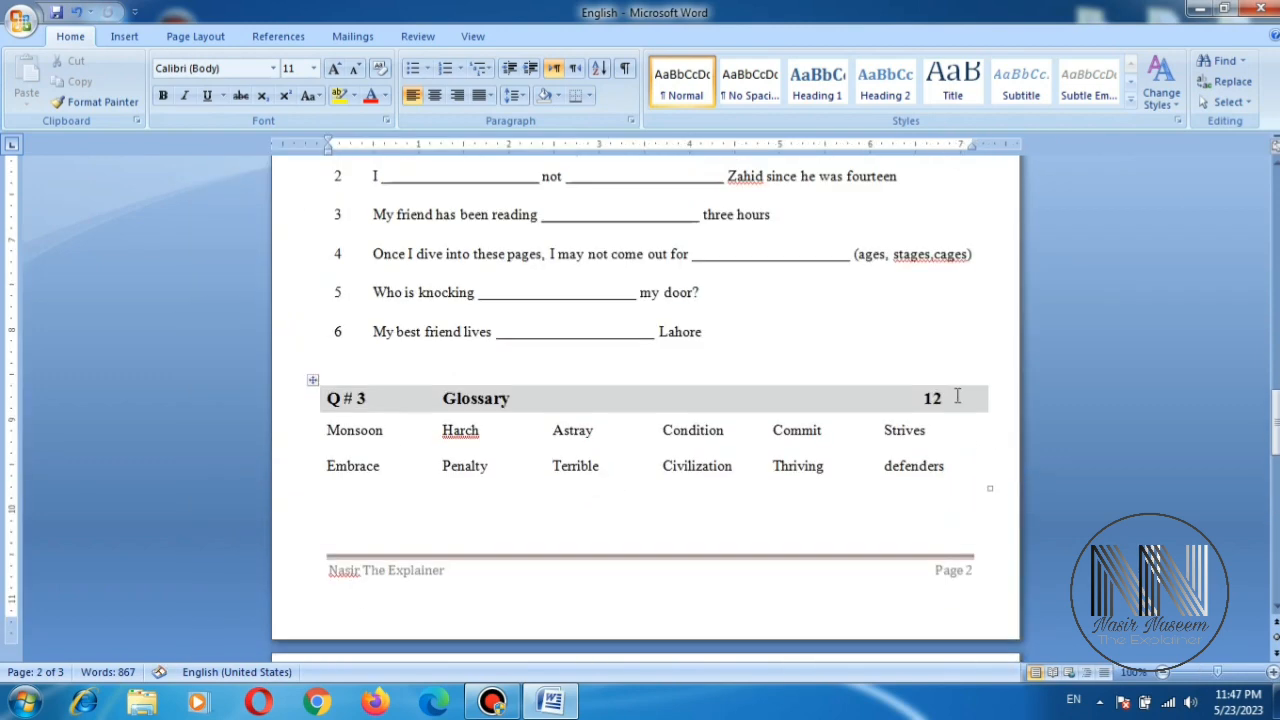
pyautogui.scroll(3)
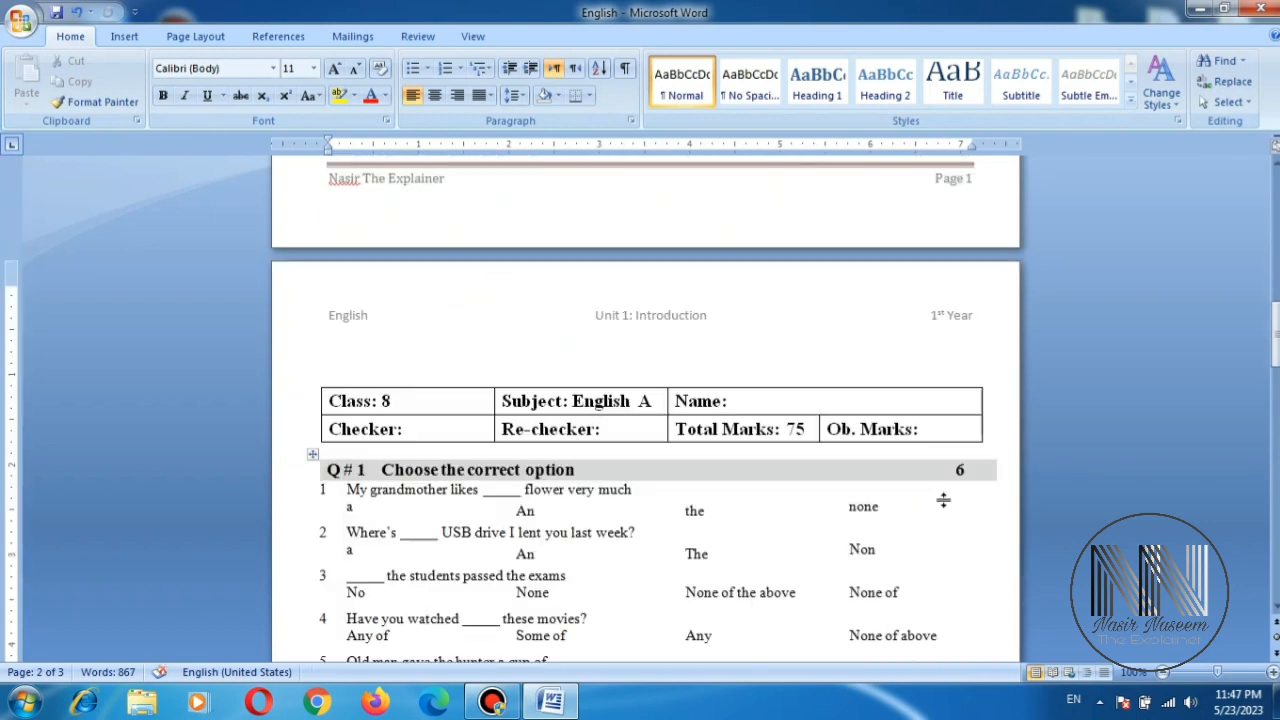
pyautogui.scroll(-3)
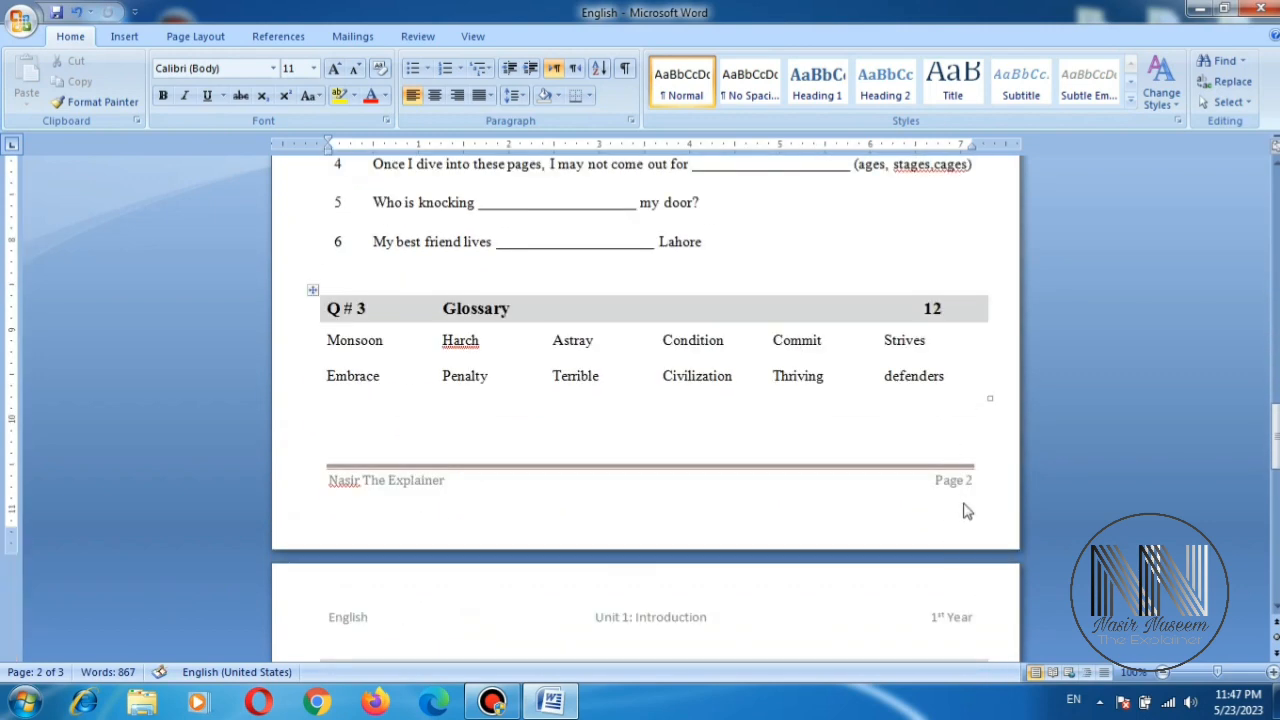
pyautogui.scroll(-3)
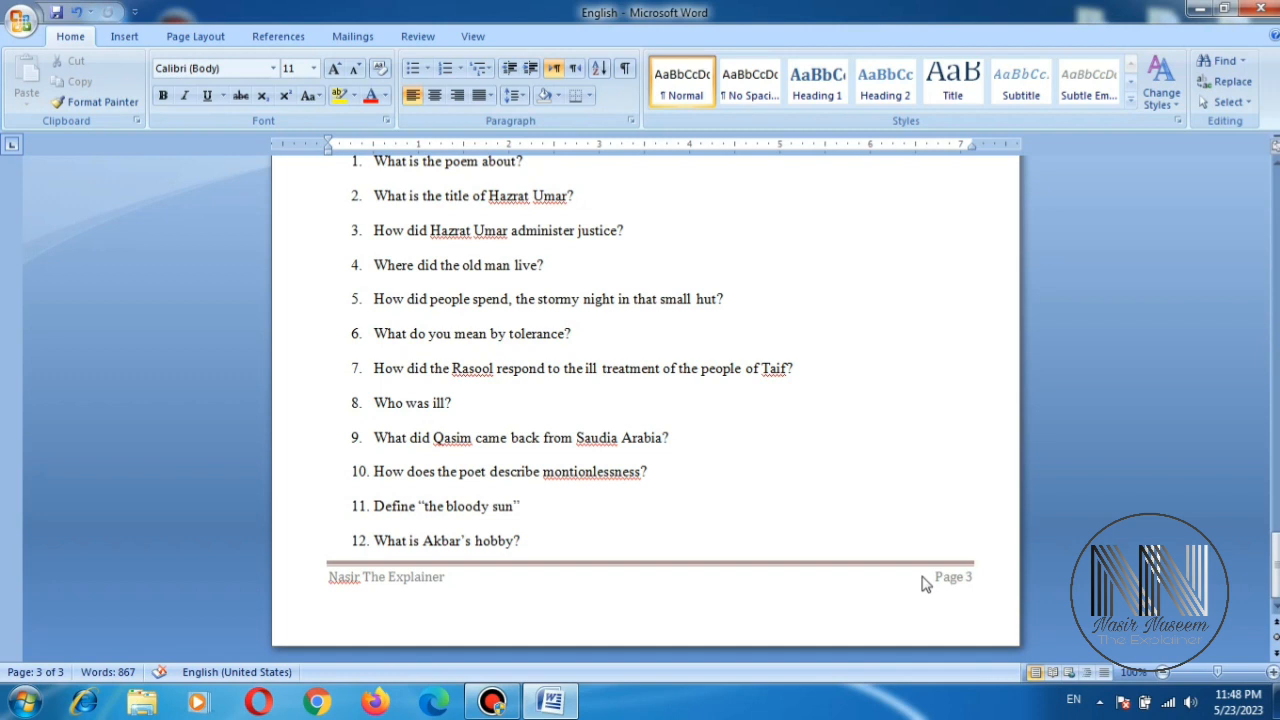
pyautogui.moveTo(893, 587)
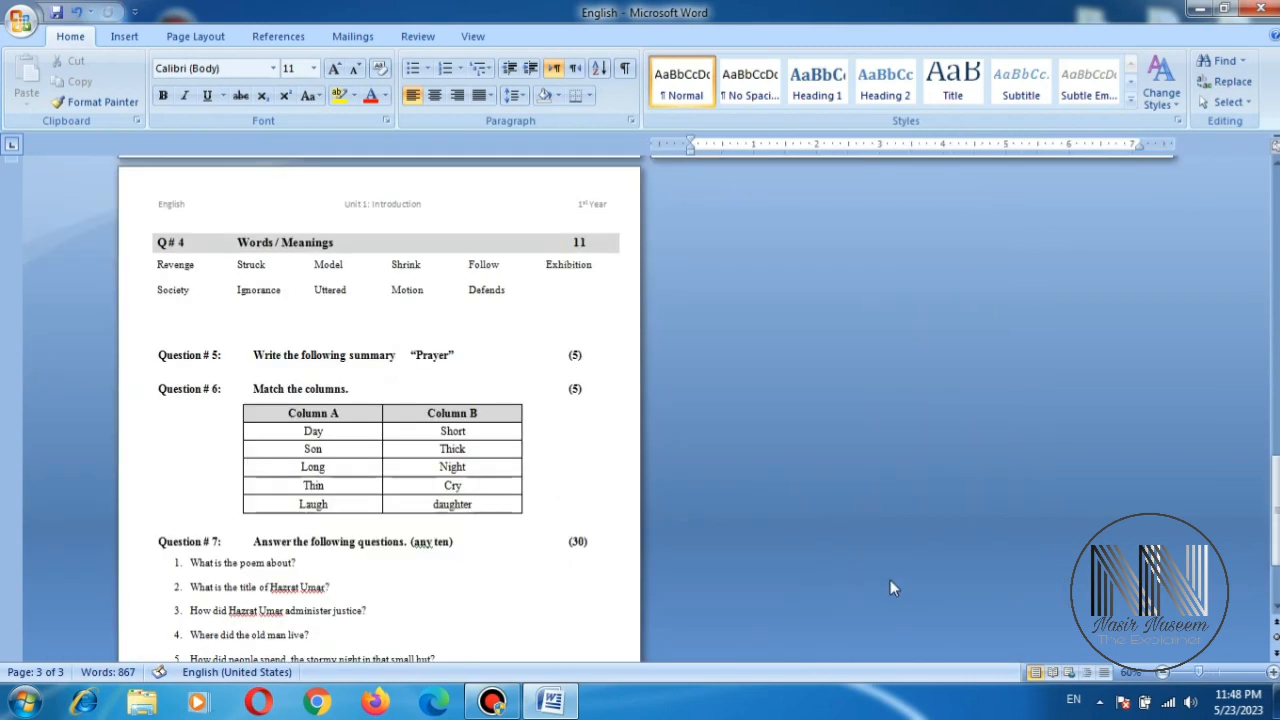
# Step: Zoom out from the status bar until all three pages sit side by side
pyautogui.click(1131, 672)
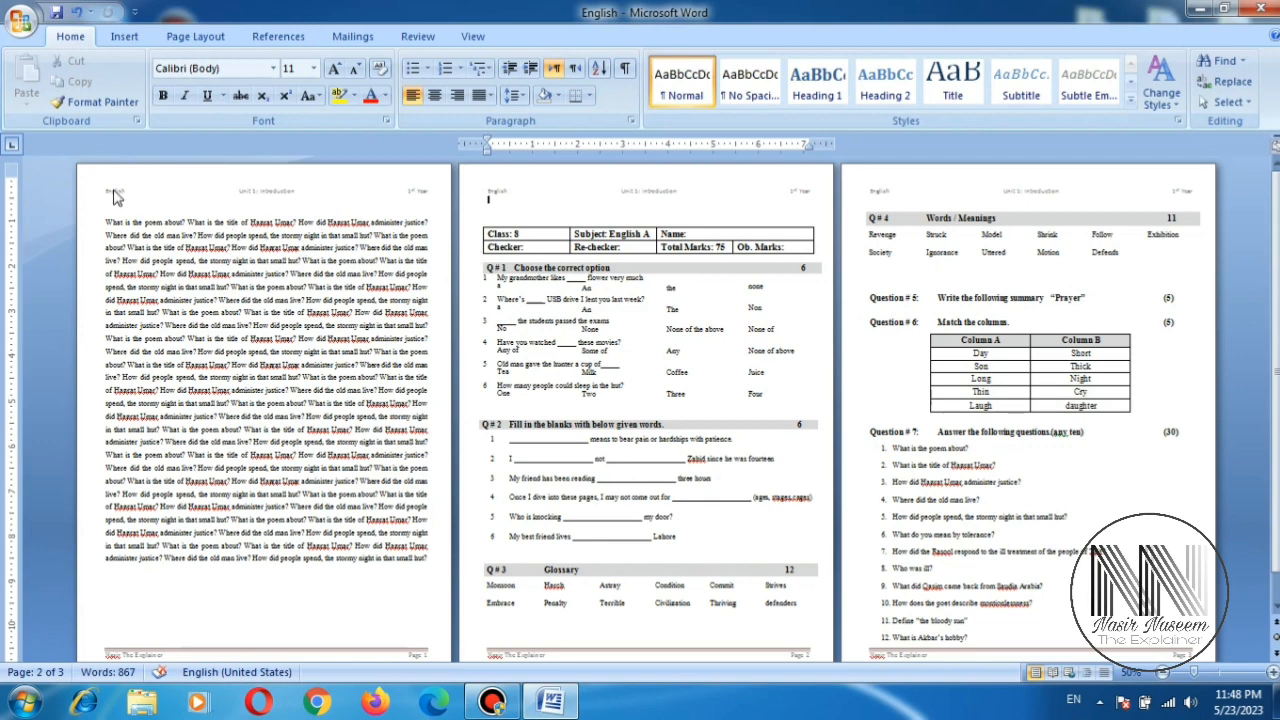
pyautogui.moveTo(147, 195)
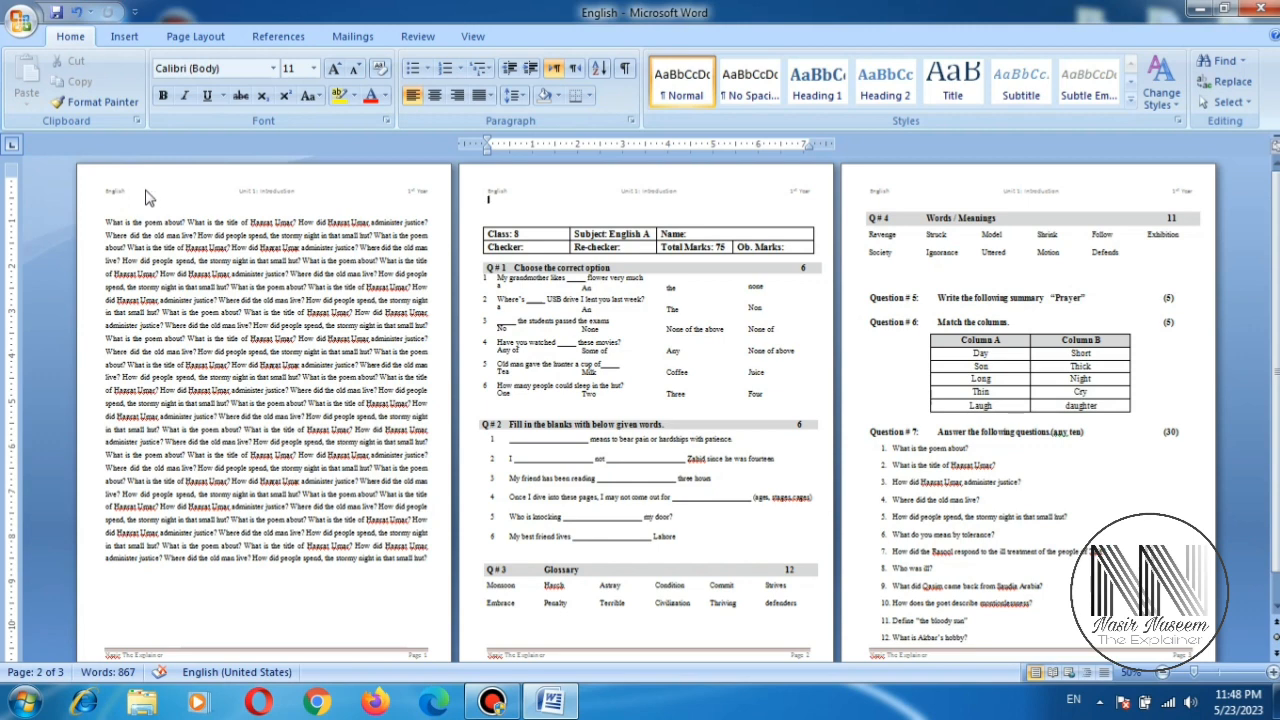